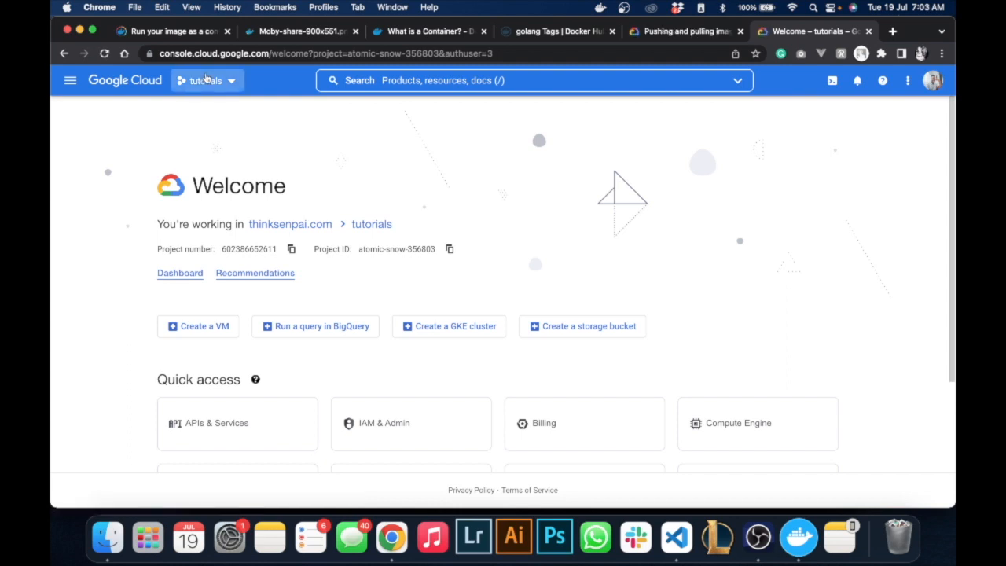
- Start a new Google Cloud project from the project selector and name it books-api
click(206, 80)
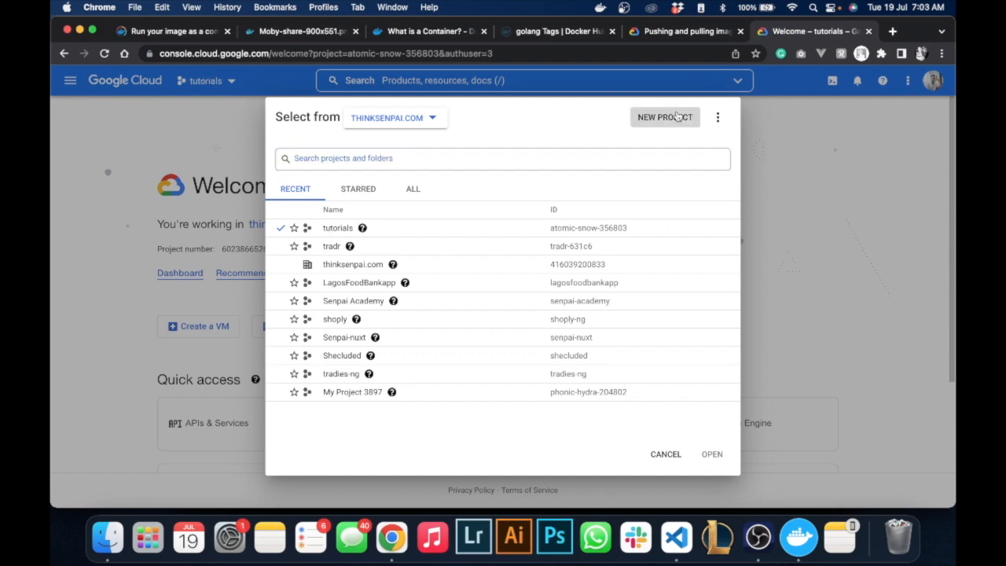
click(664, 116)
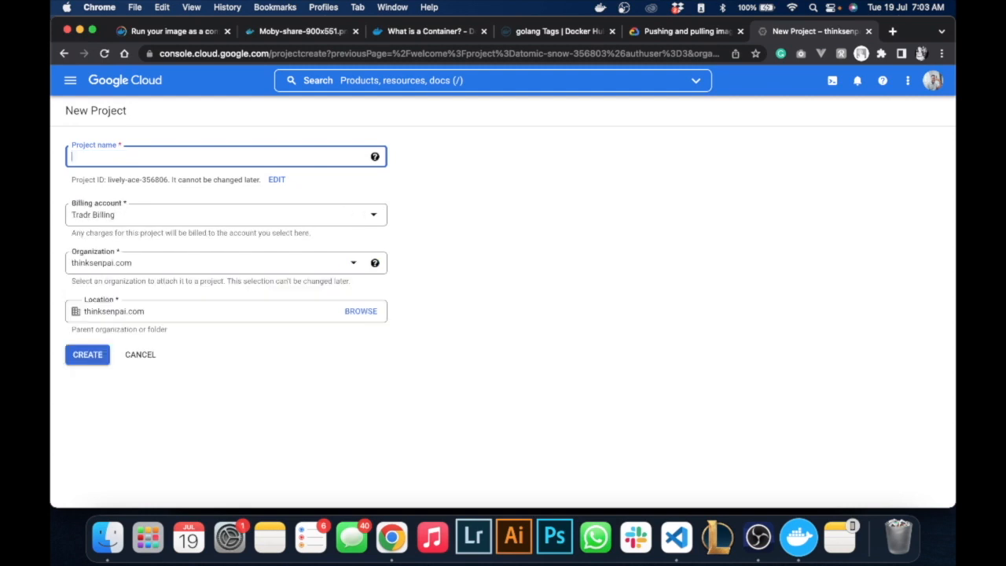
text(books)
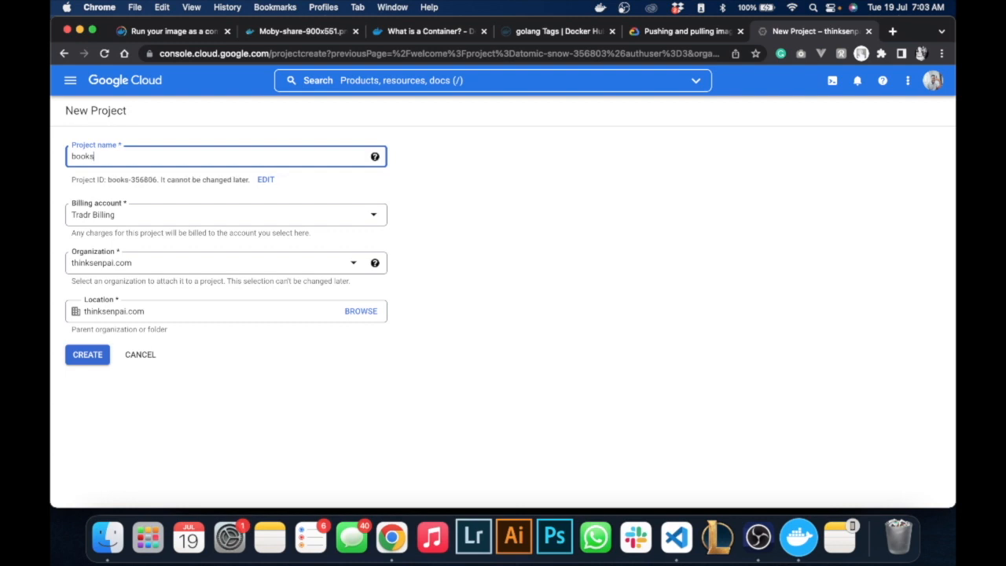
text(-api)
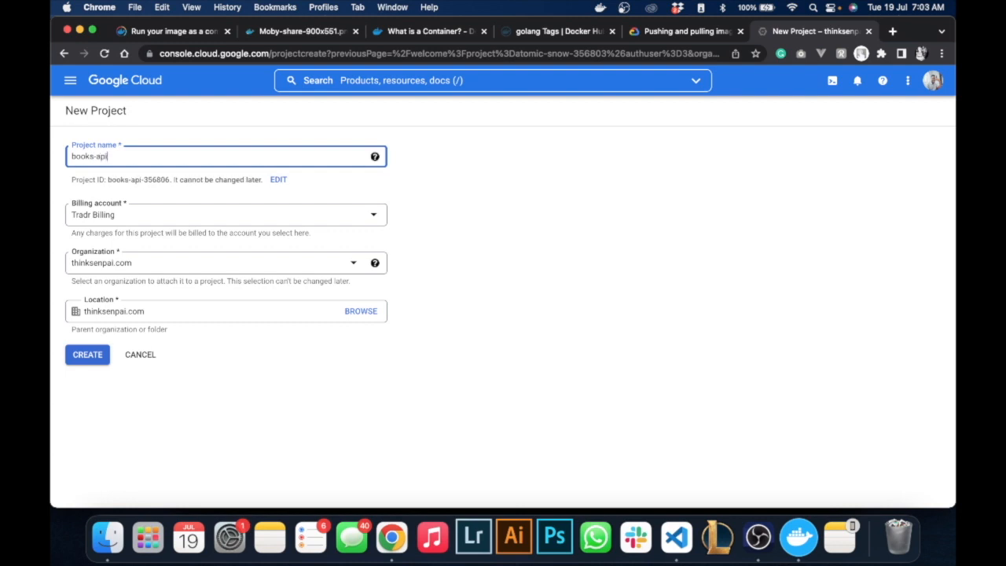
mouse_move(132, 204)
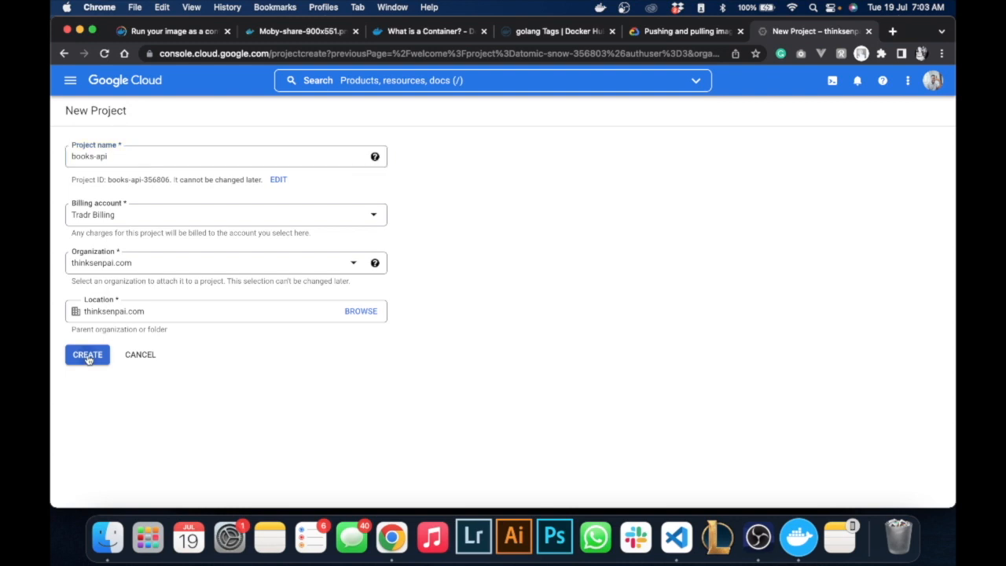
- Create the books-api project and confirm its creation in the notifications
click(88, 355)
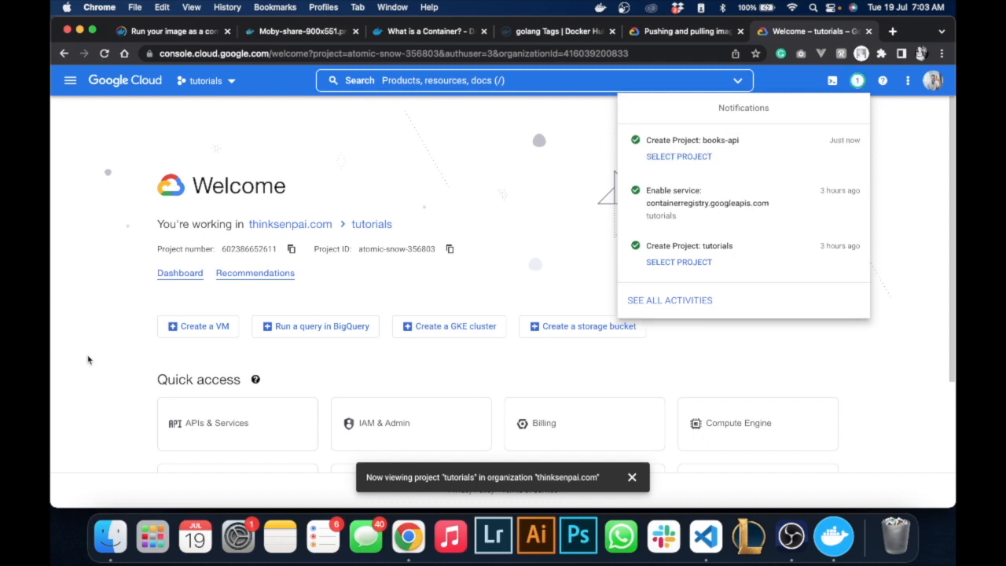
mouse_move(69, 320)
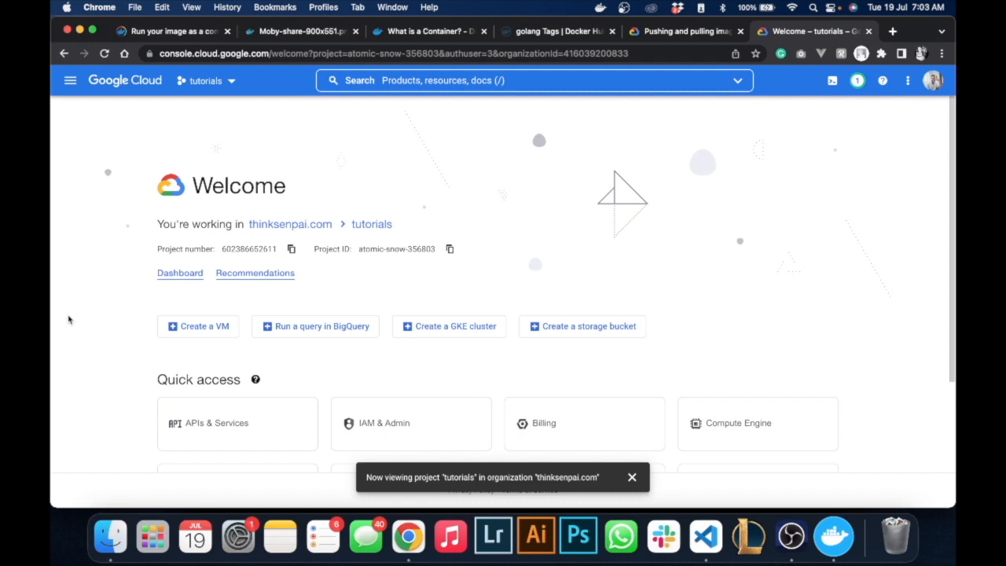
mouse_move(405, 239)
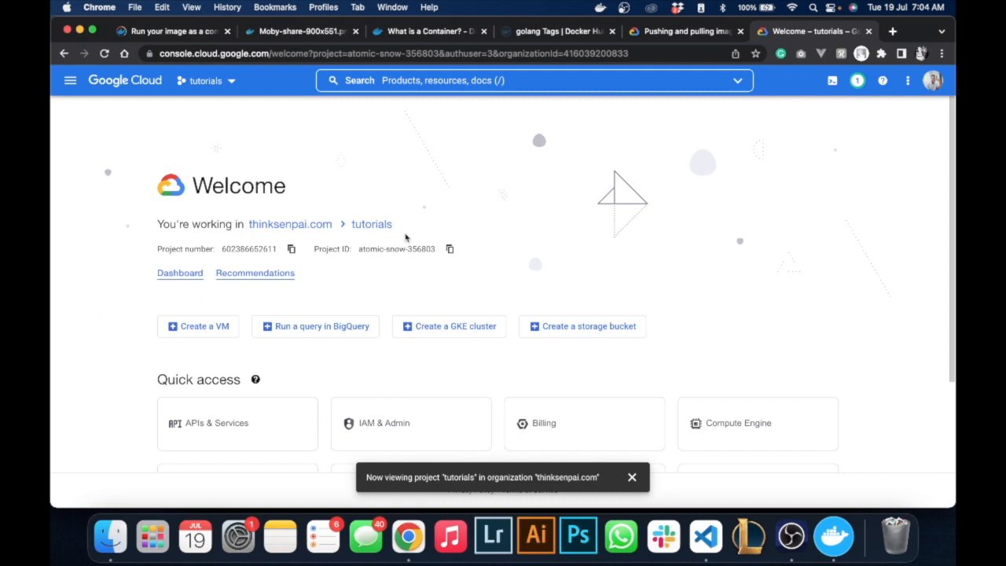
mouse_move(450, 223)
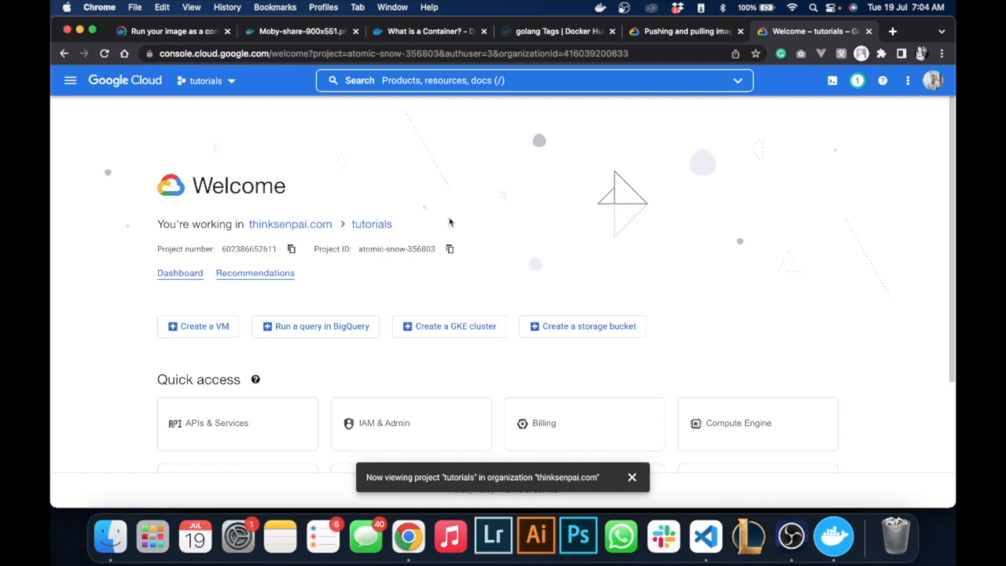
mouse_move(195, 100)
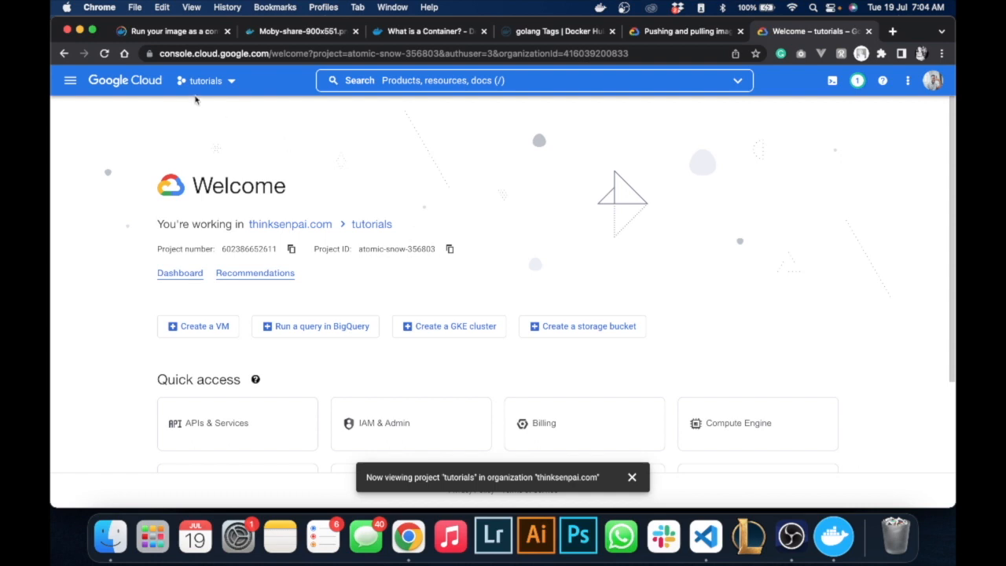
click(206, 80)
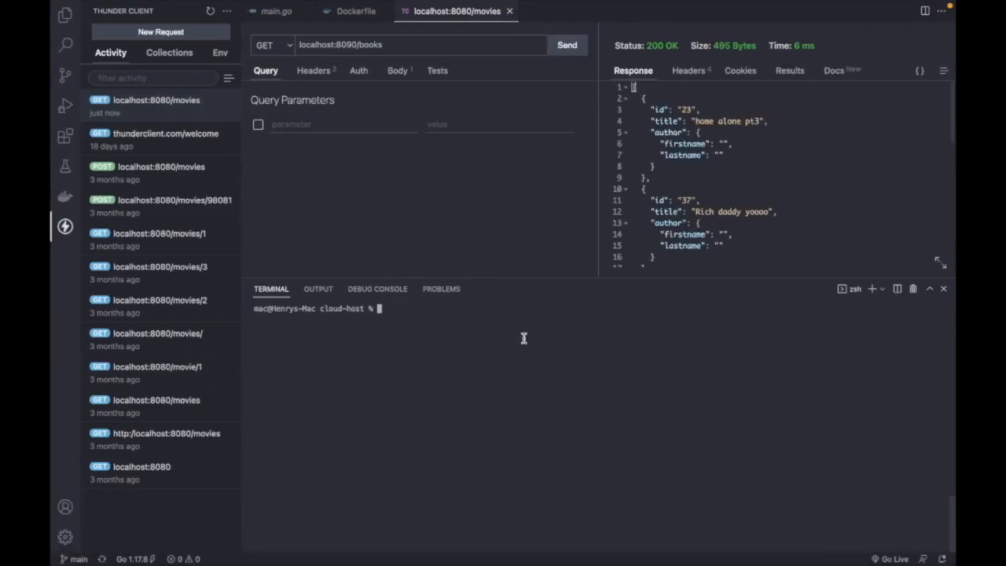
- Run a gcloud config set command with the project ID, which errors for the missing 'project' argument
text(g)
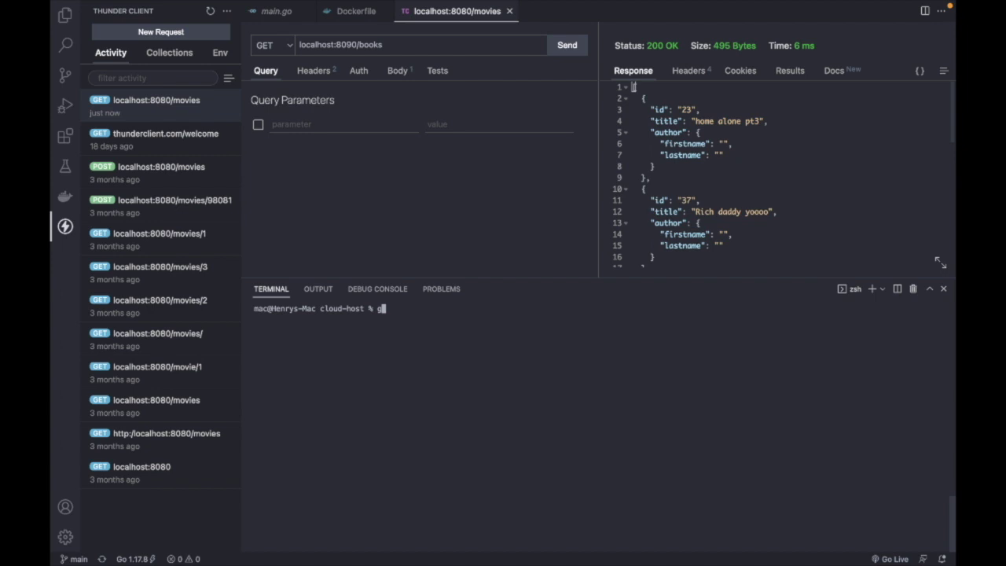
text(cloud)
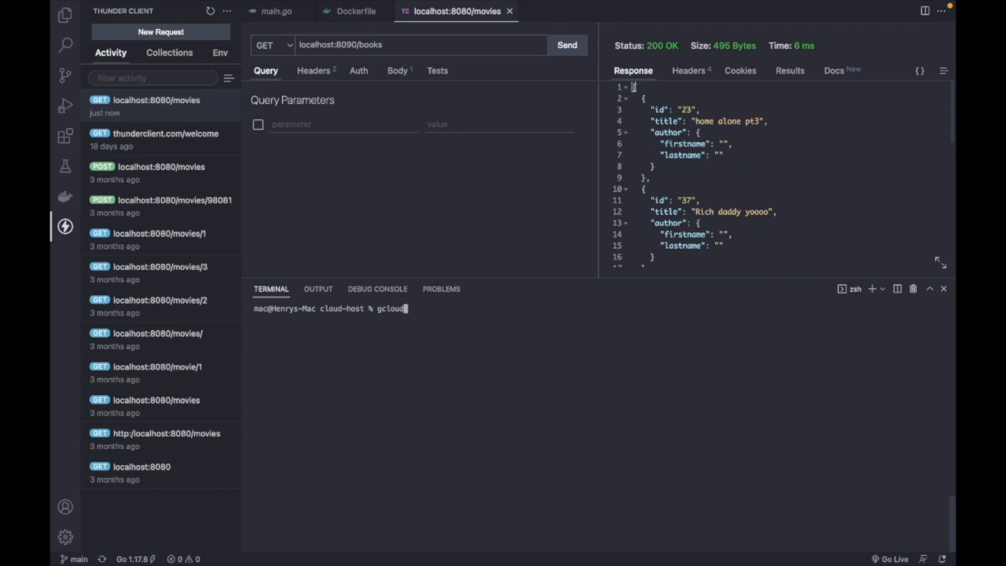
text(cong)
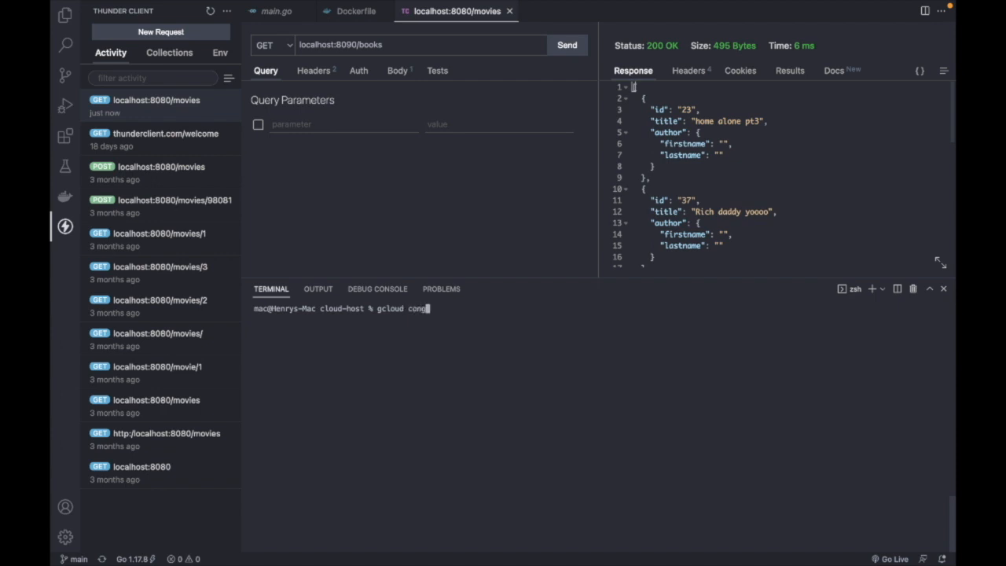
text(fig set)
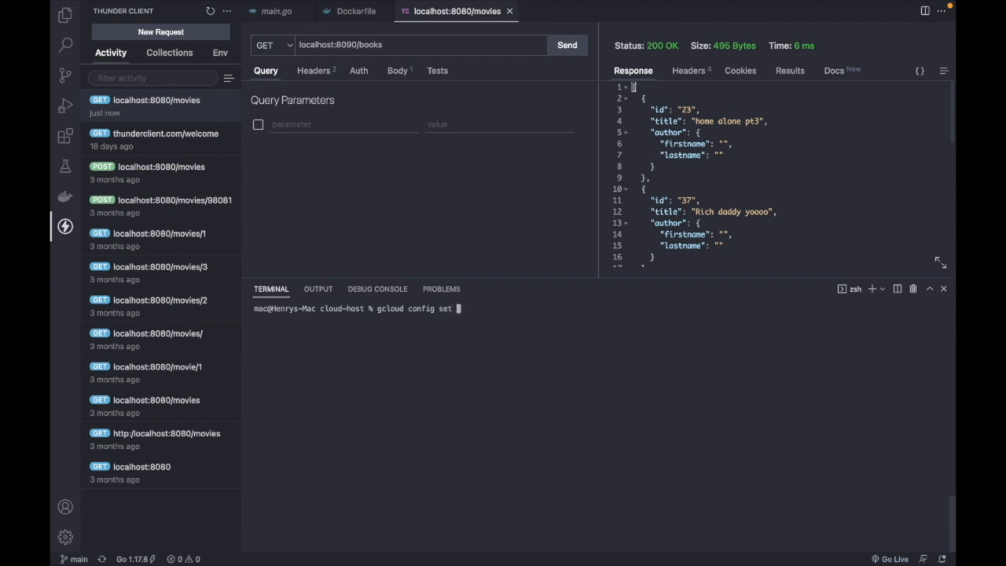
text(docker run -d -p 8080:8080 docker-gs-p)
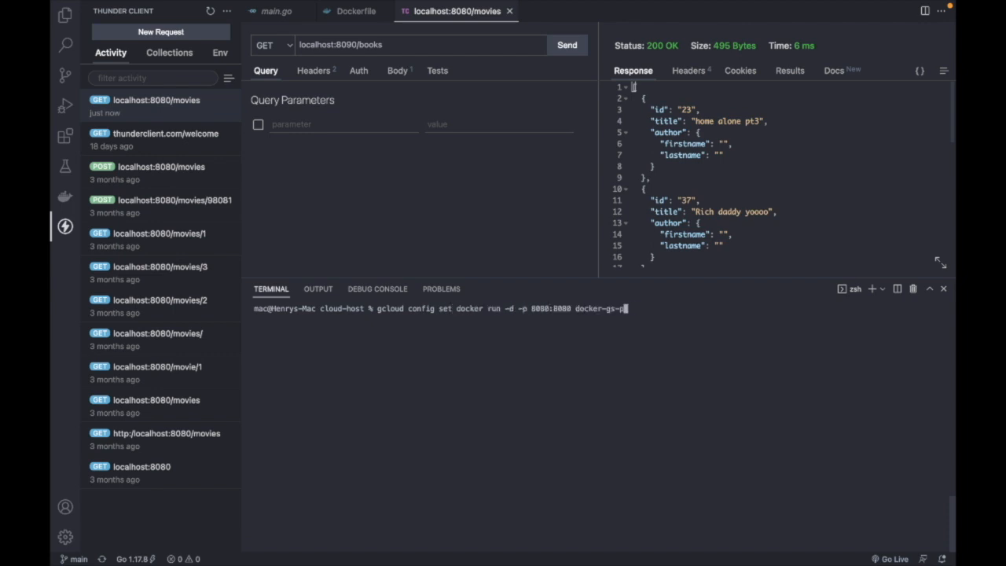
key(Backspace)
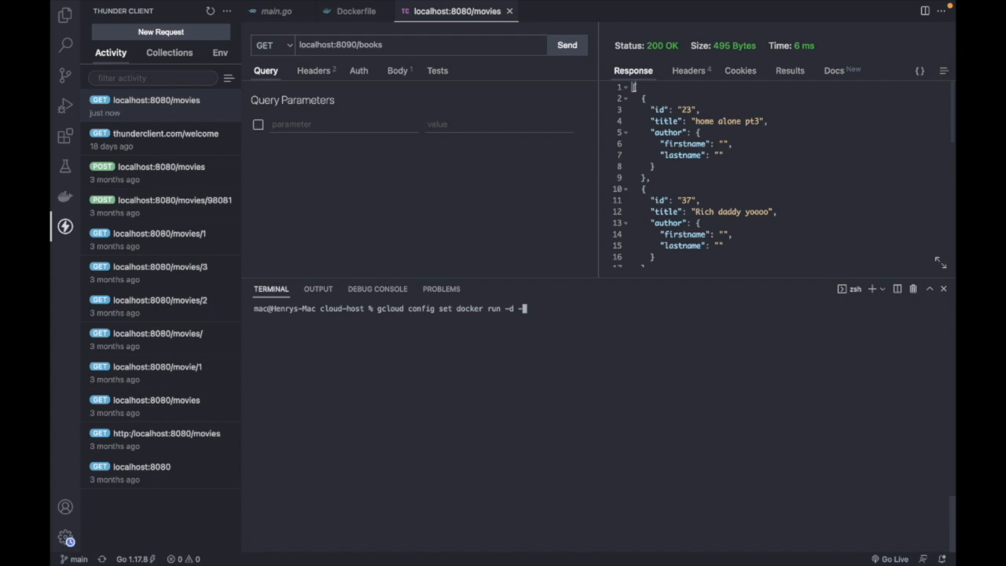
key(Backspace)
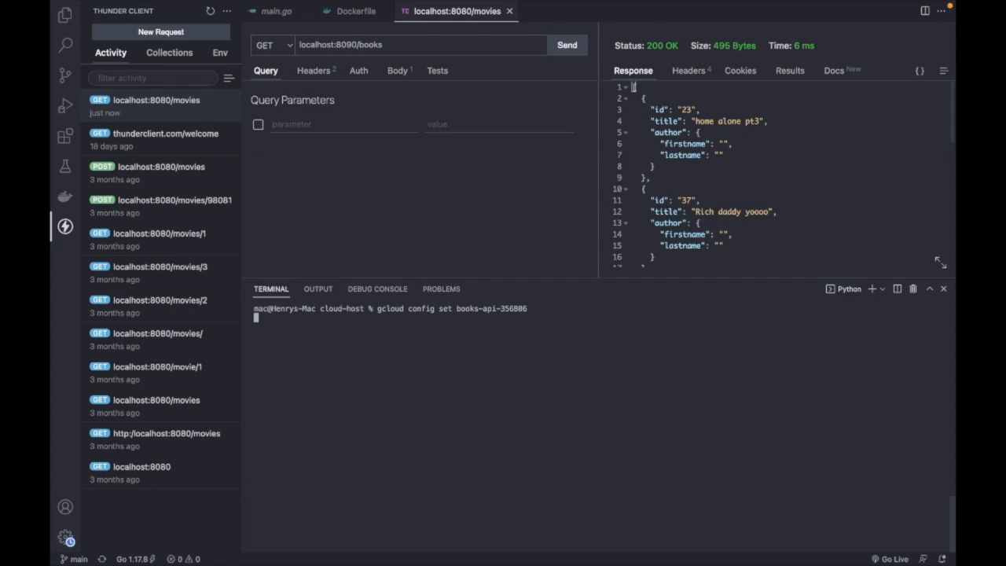
key(Return)
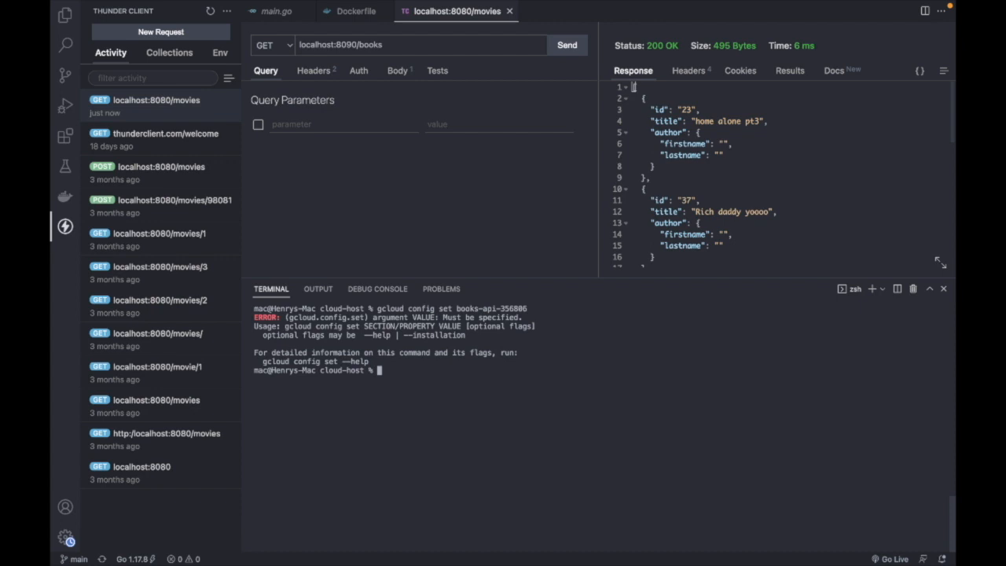
- Run the corrected 'gcloud config set project books-api-356806' so the default project is updated
text(gcloud config set books-api-356806)
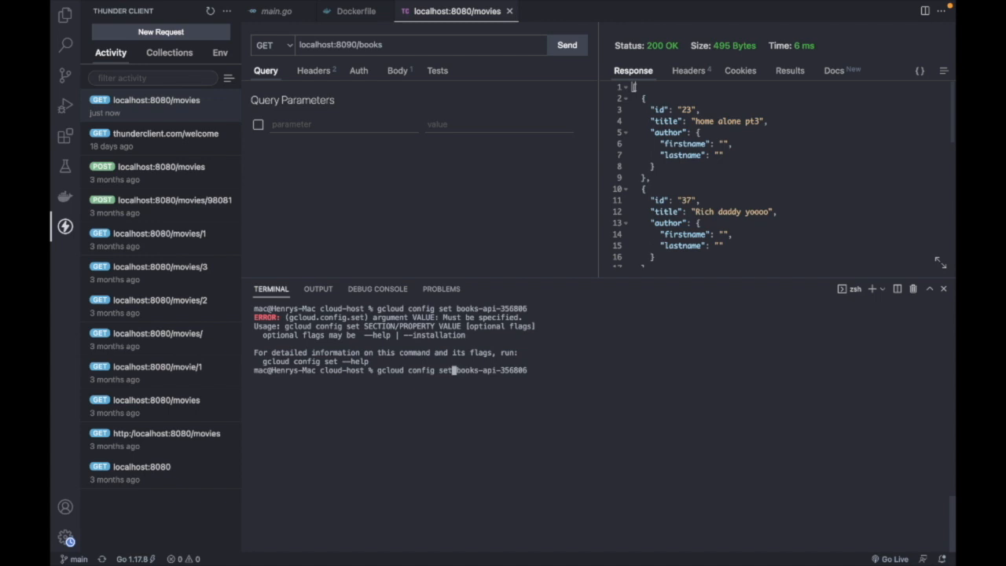
text(prjec)
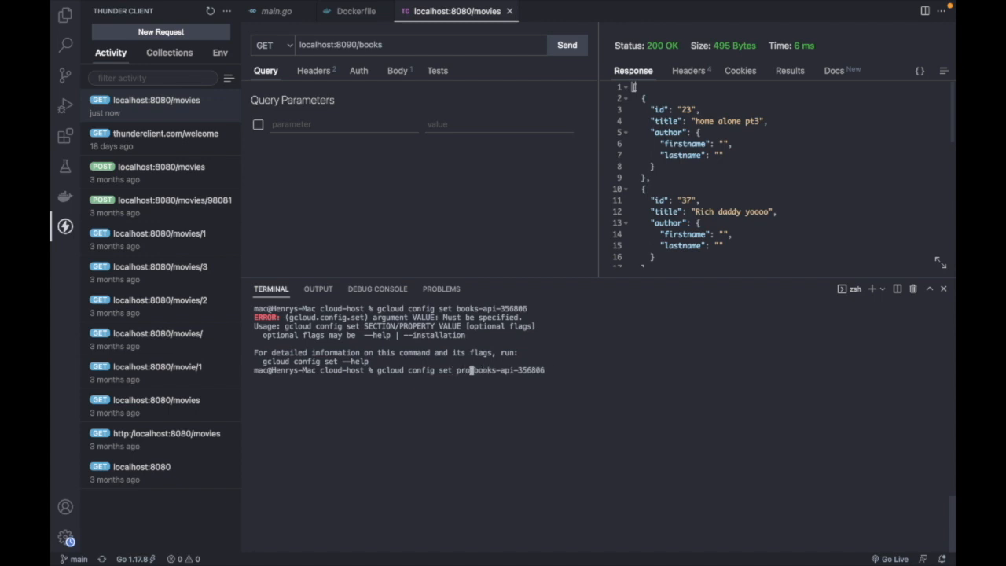
key(Return)
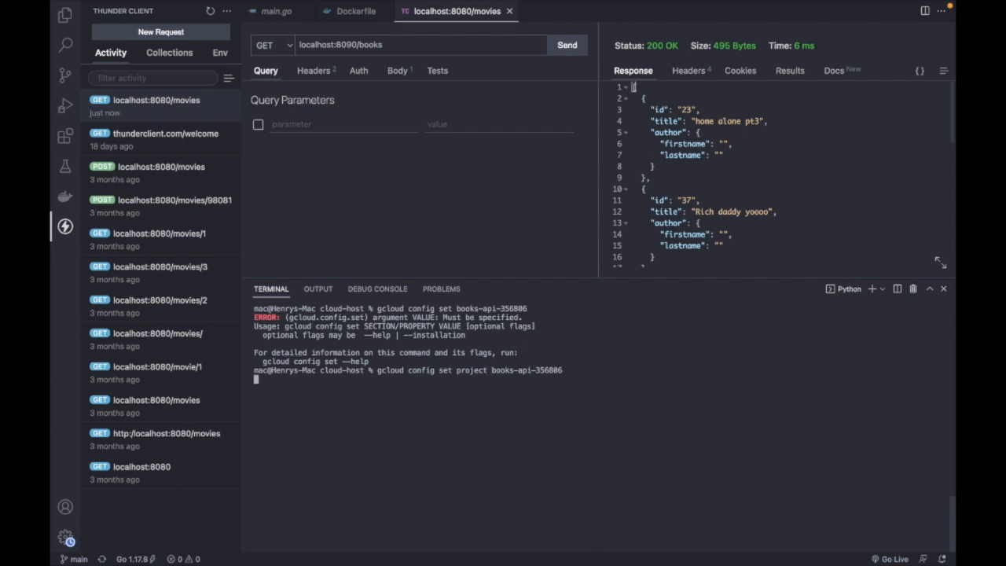
key(Return)
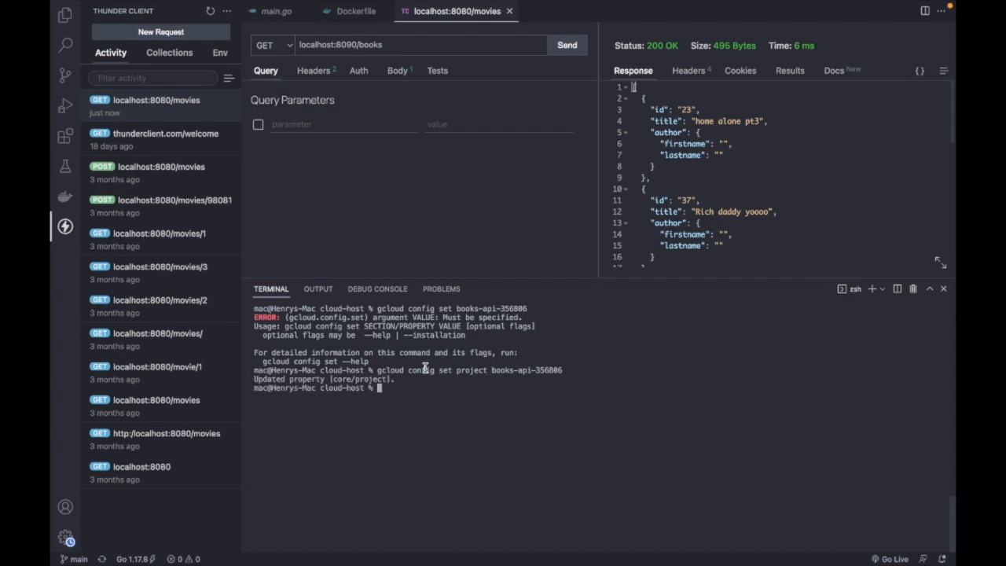
mouse_move(463, 374)
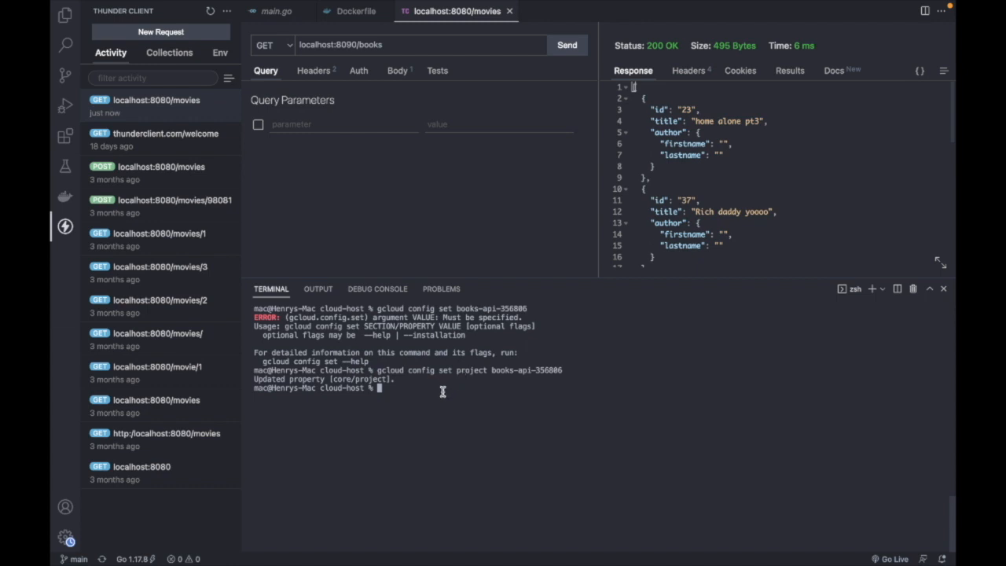
mouse_move(442, 387)
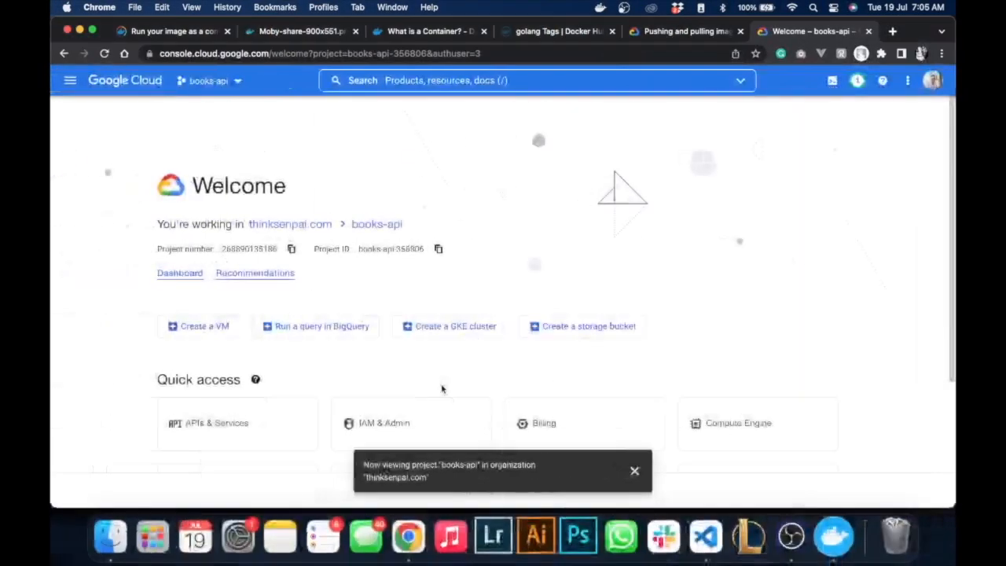
- Copy the books-api project ID from the Welcome dashboard and look over the page
click(437, 248)
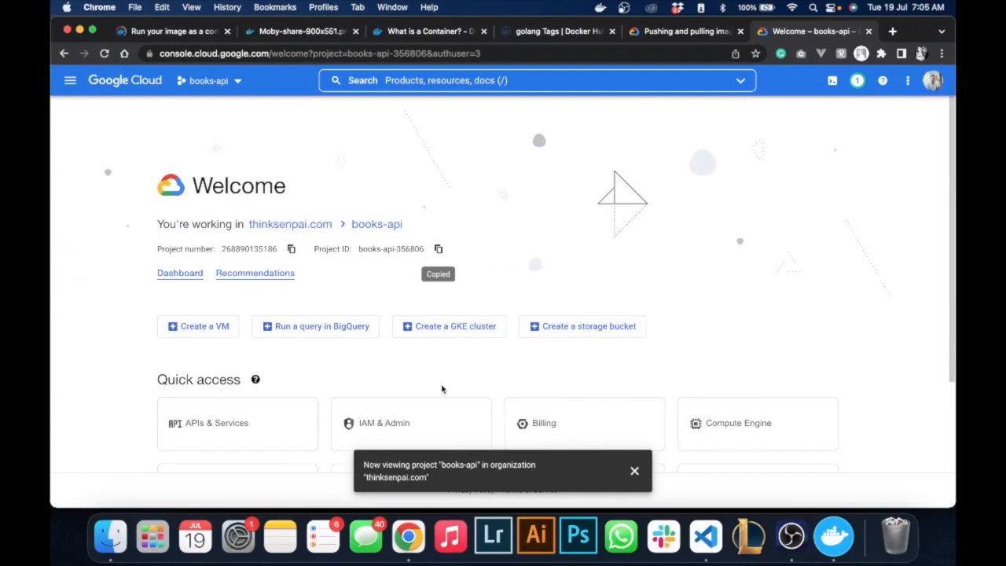
mouse_move(470, 365)
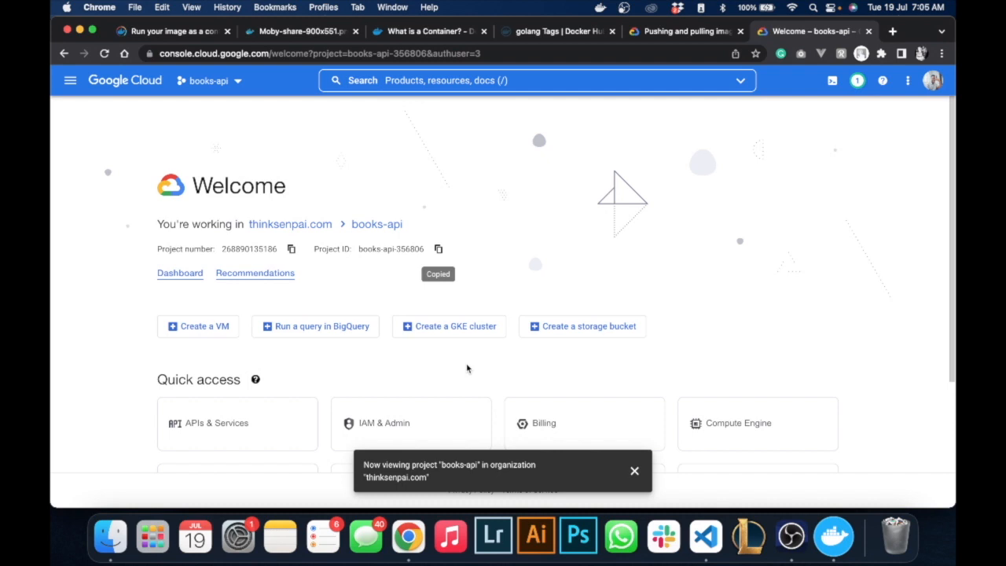
scroll(down, 3)
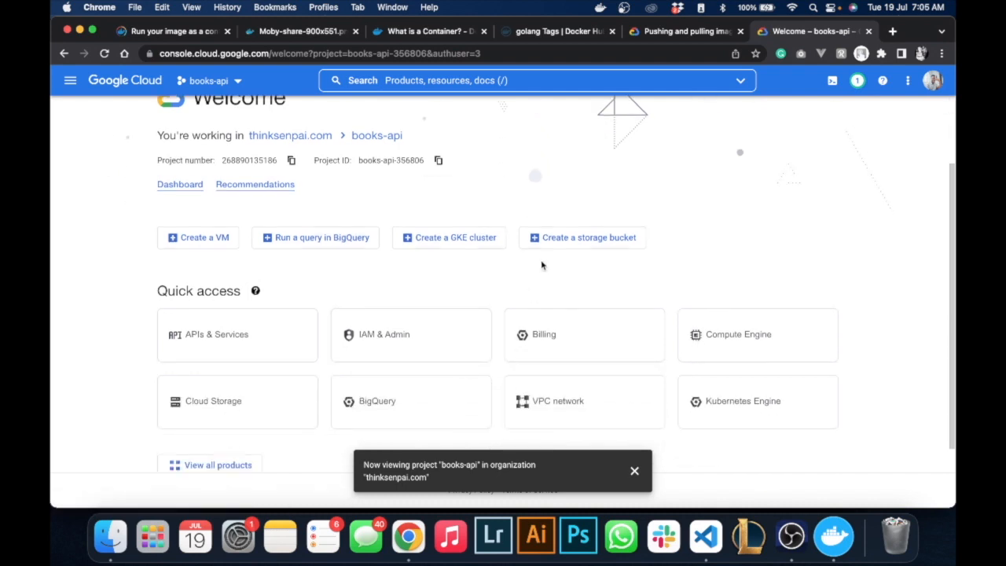
mouse_move(419, 123)
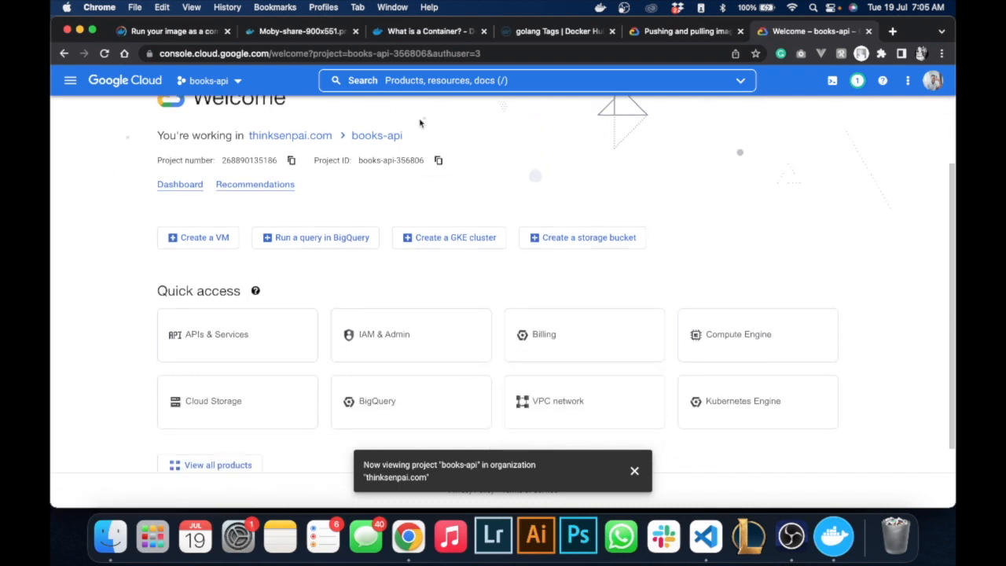
mouse_move(160, 76)
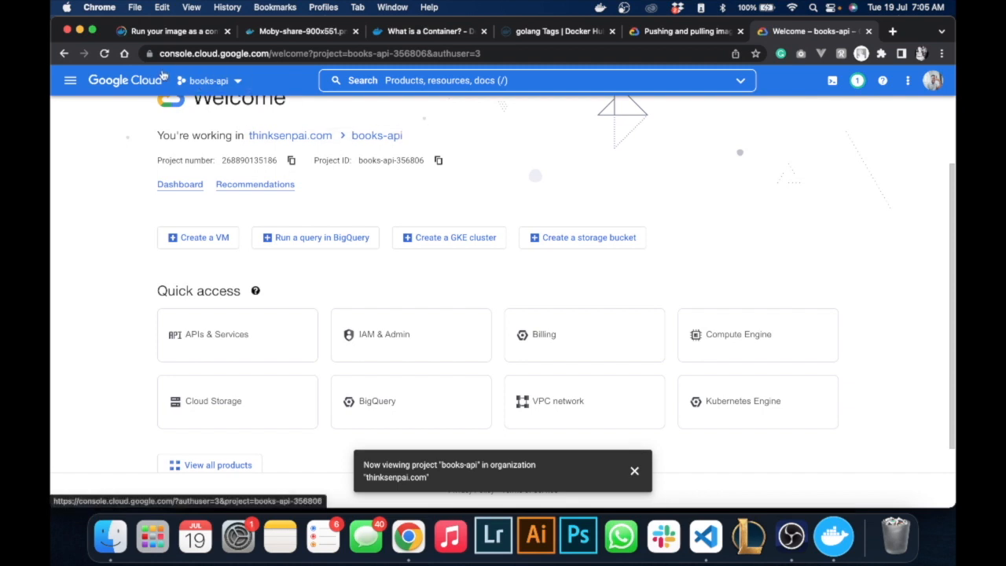
mouse_move(297, 102)
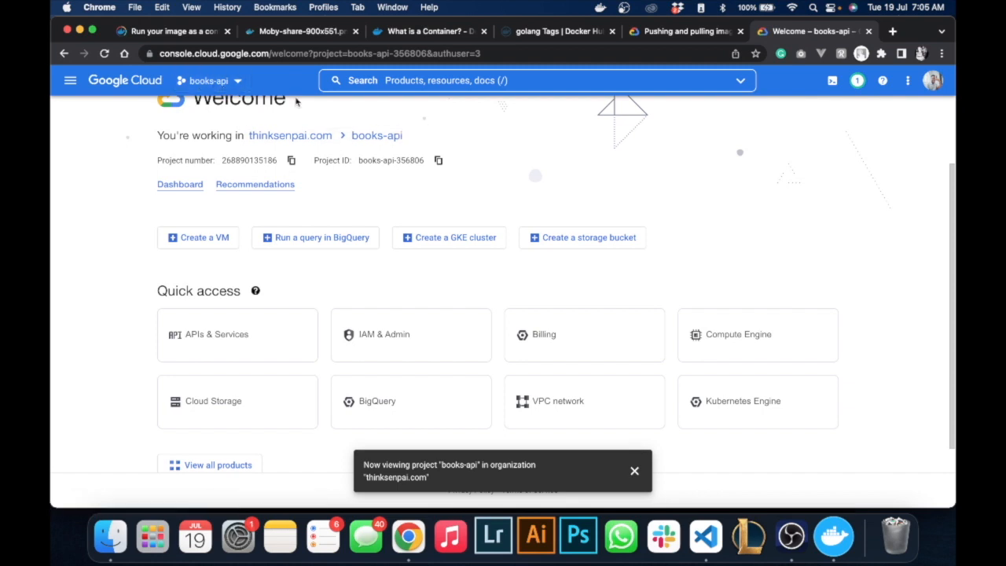
mouse_move(405, 191)
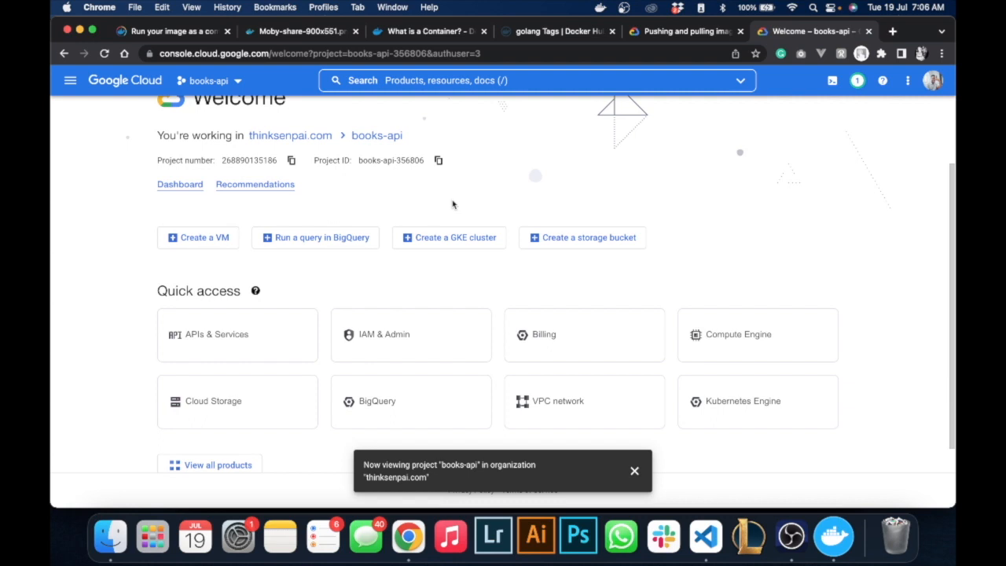
mouse_move(475, 189)
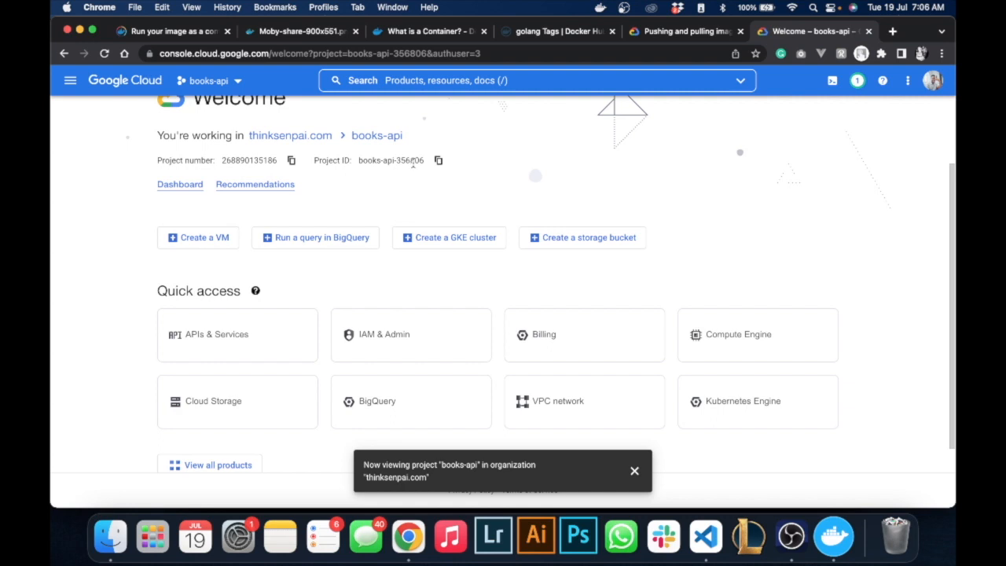
mouse_move(69, 80)
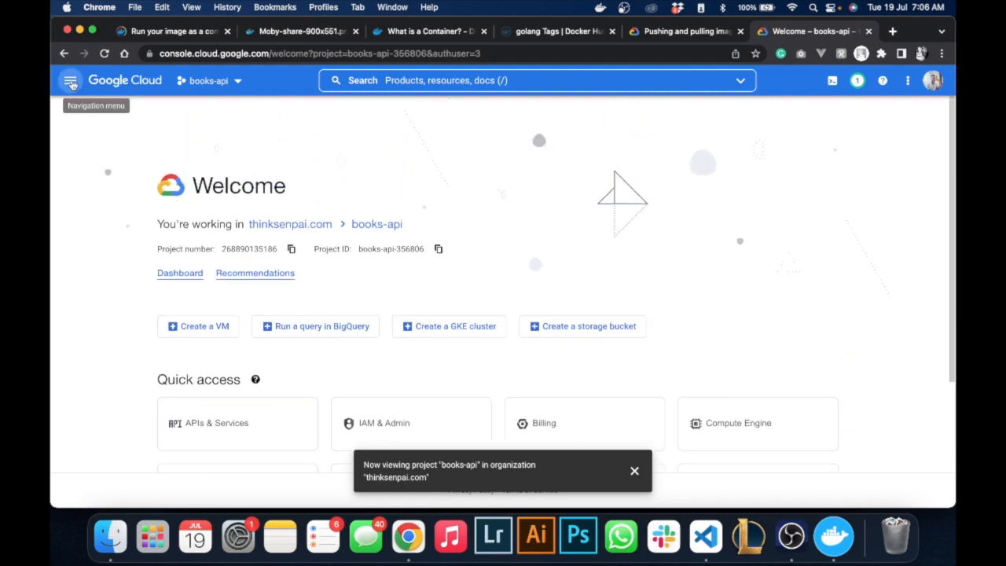
- Show the Cloud products navigation menu scrolled to the CI/CD Container Registry options
click(69, 80)
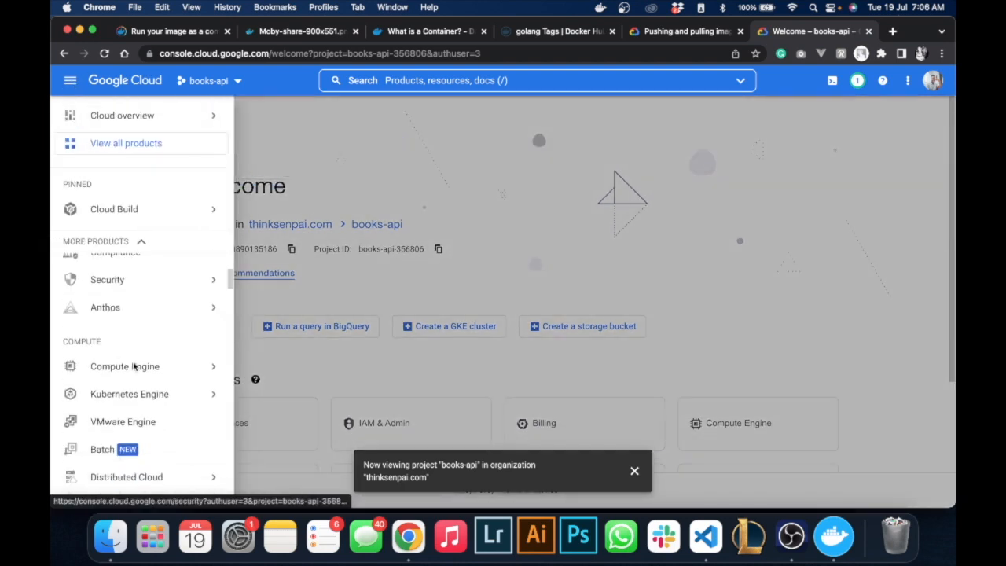
scroll(down, 3)
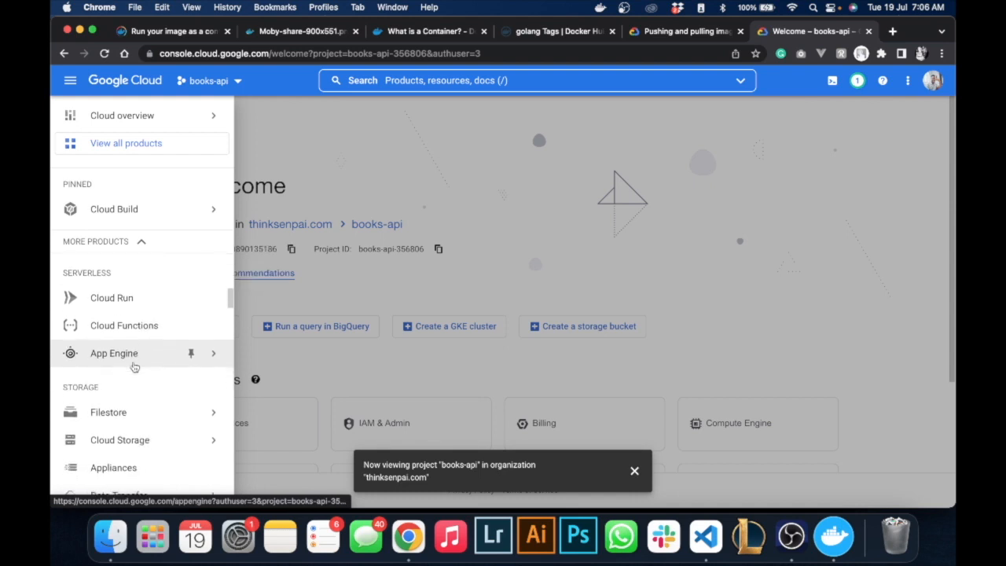
scroll(down, 3)
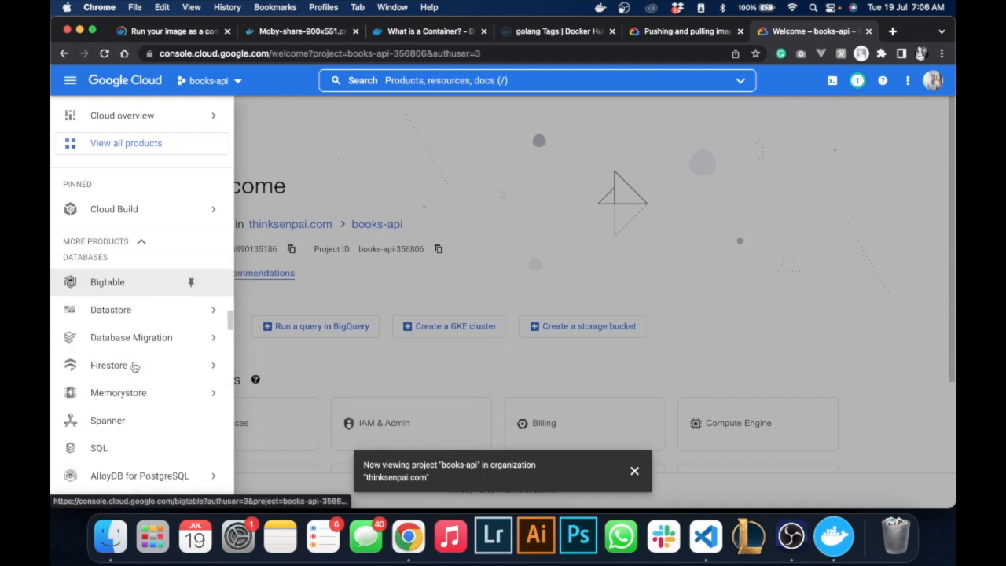
scroll(down, 3)
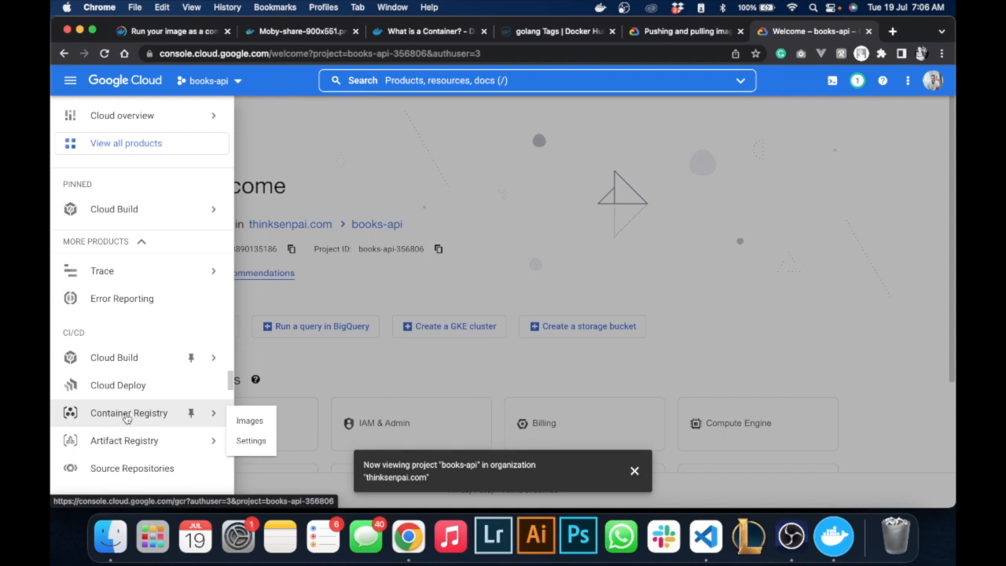
- Go to Container Registry Images and enable the Google Container Registry API
click(249, 419)
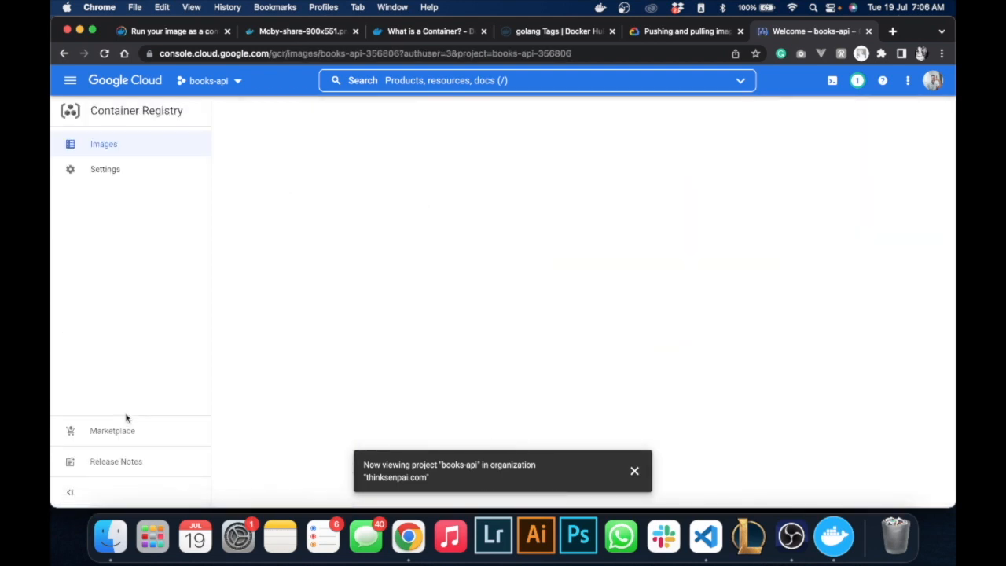
mouse_move(666, 481)
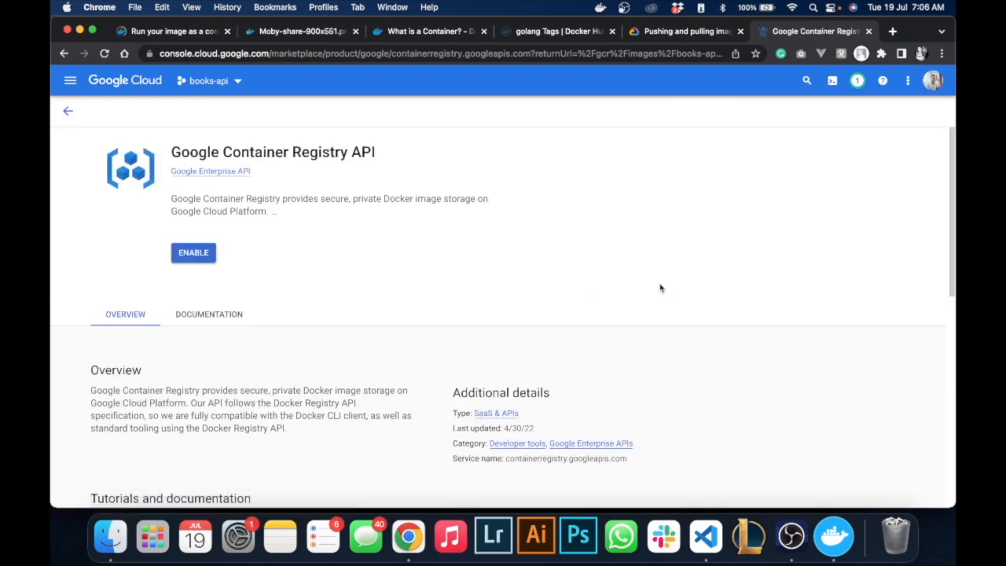
mouse_move(194, 252)
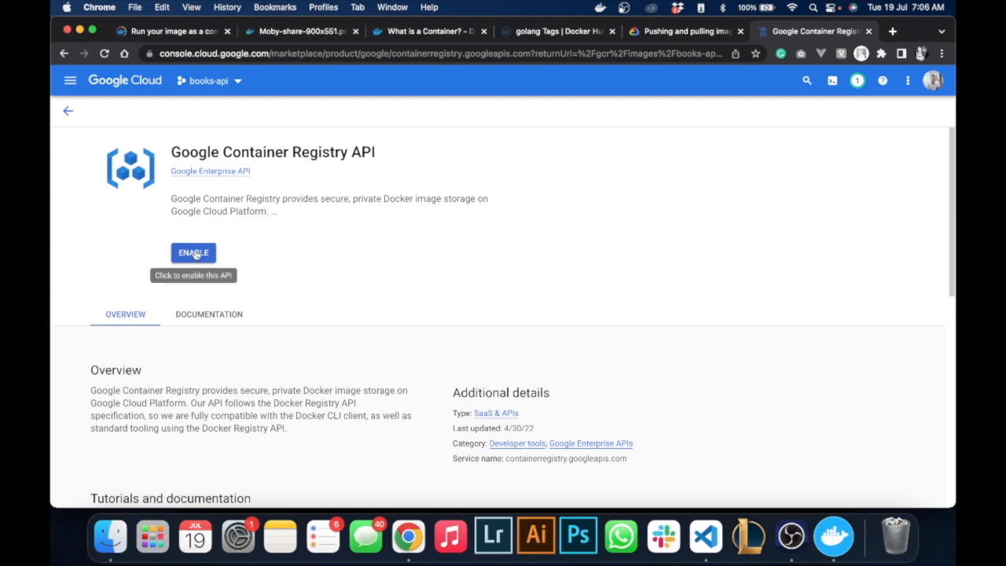
click(193, 252)
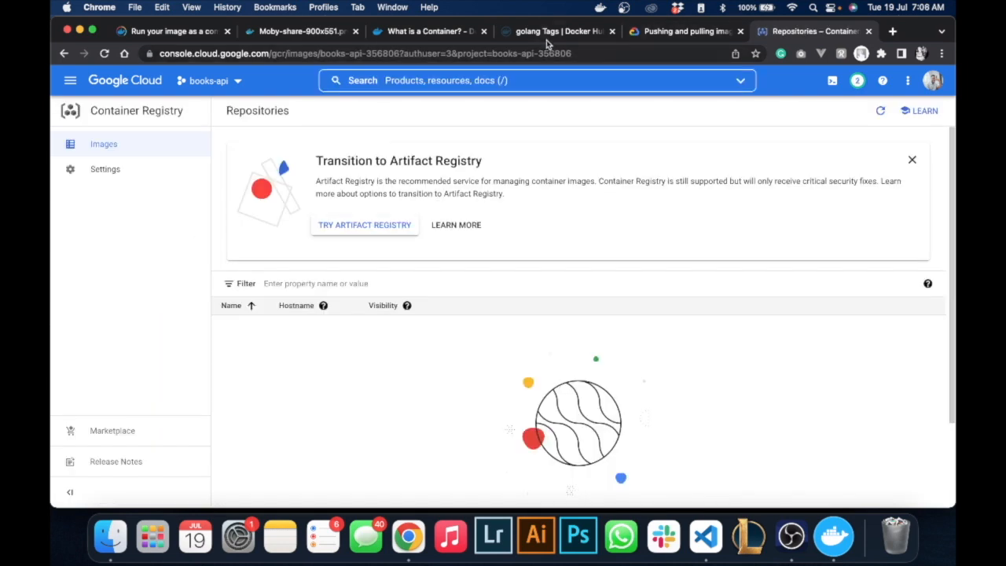
mouse_move(610, 201)
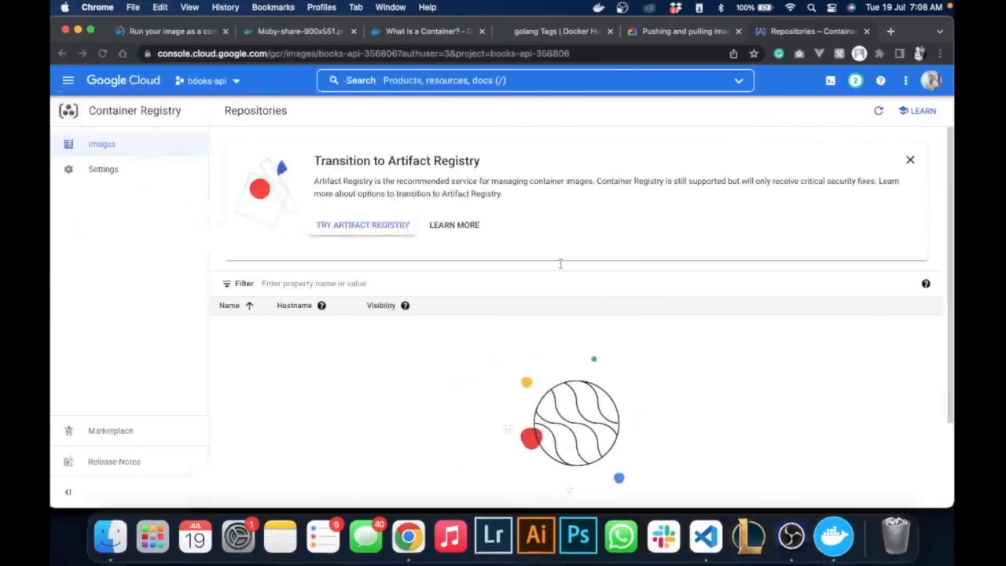
- Switch to the 'Pushing and pulling images' guide showing the docker tag section
click(682, 32)
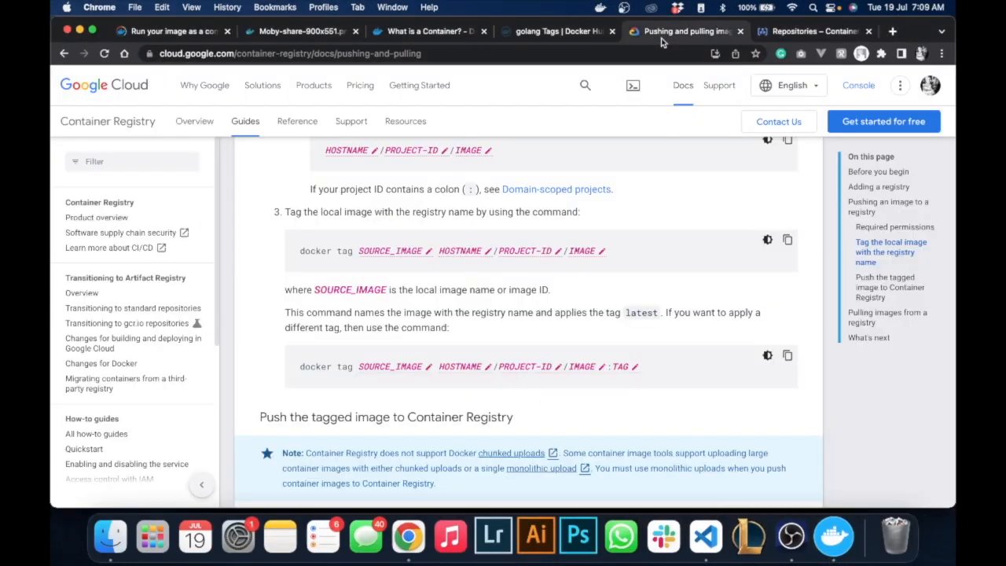
mouse_move(652, 373)
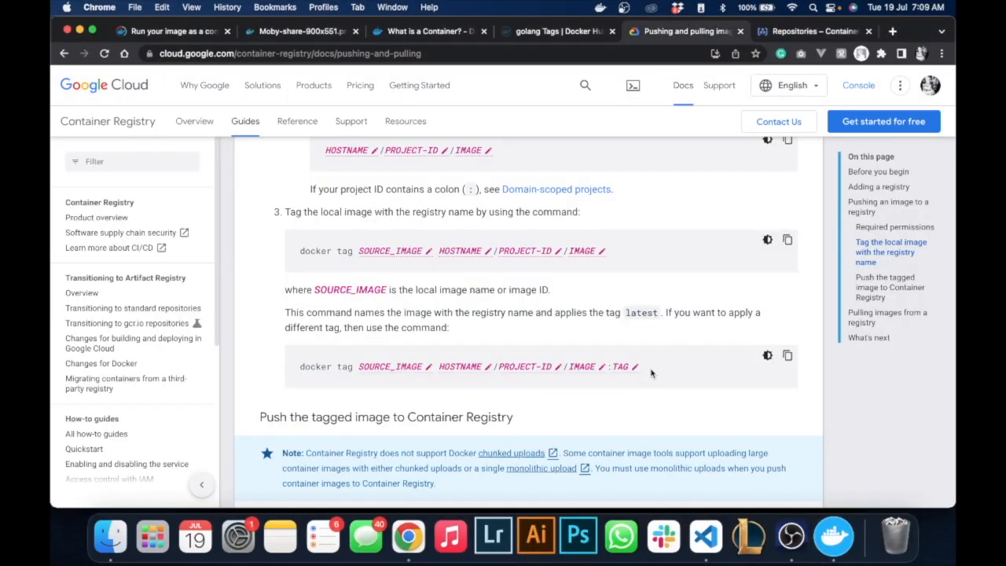
mouse_move(657, 399)
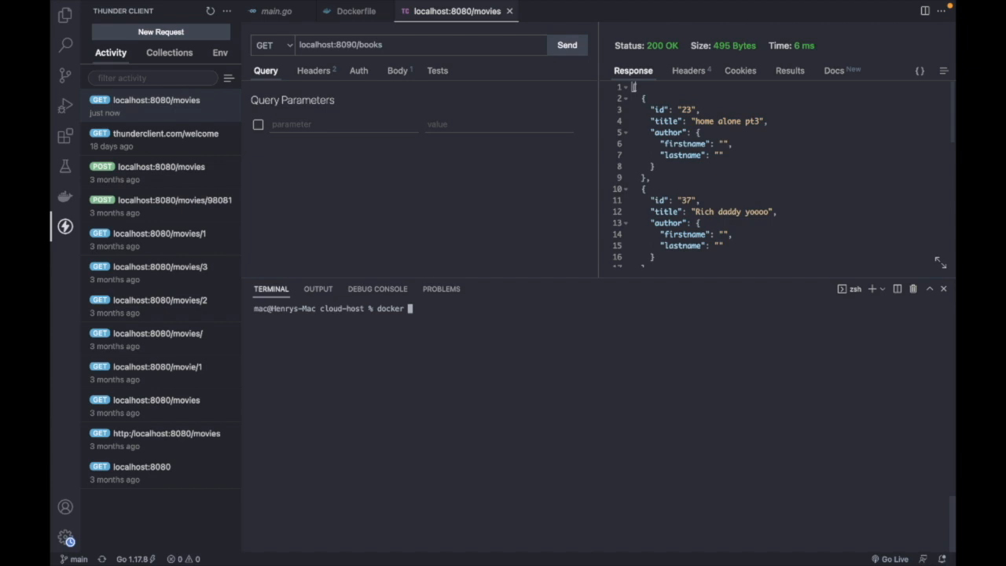
- List the local Docker images with 'docker images' in the terminal
text(images)
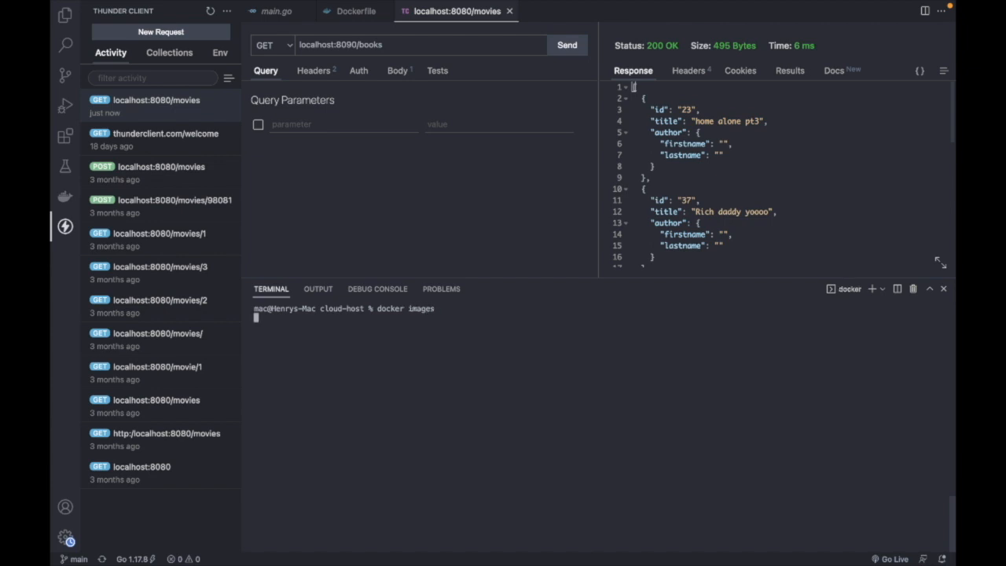
key(Return)
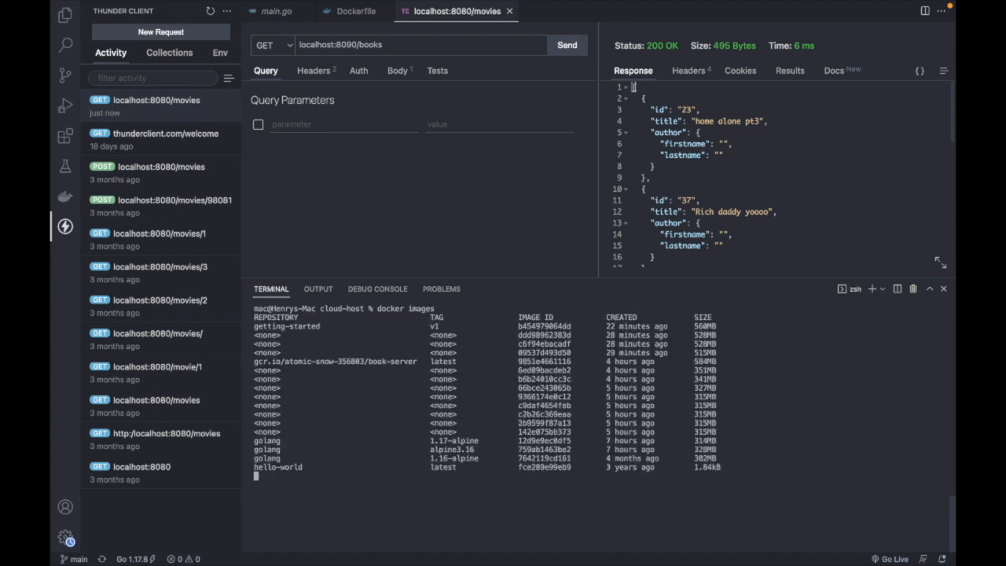
key(Return)
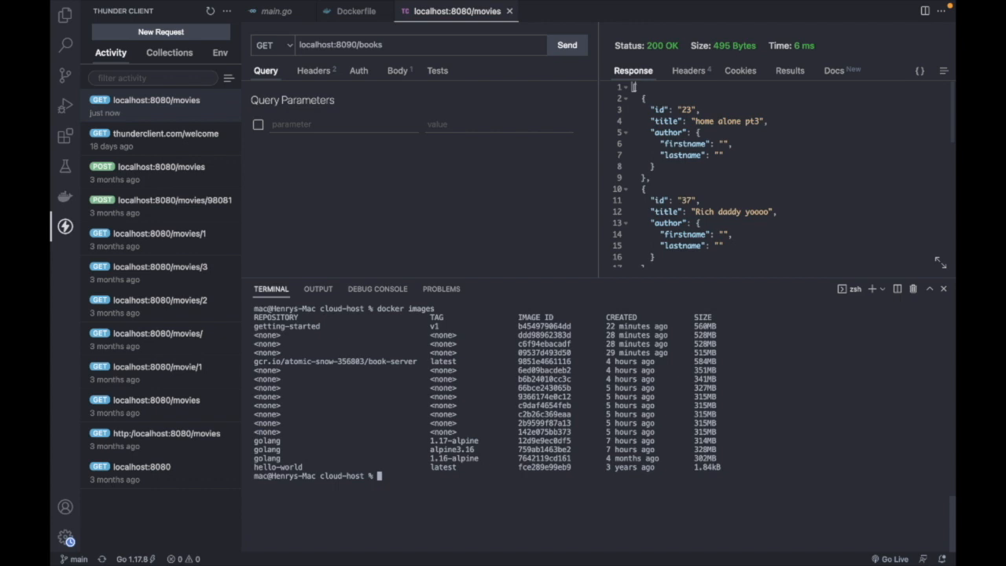
text(docker images)
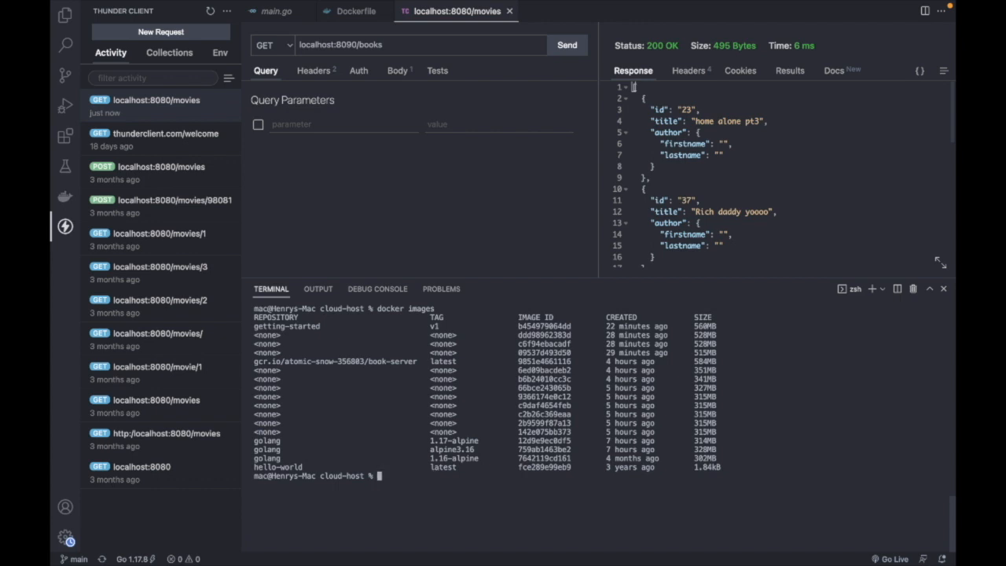
- Begin a 'docker tag' command for the getting-started image toward the gcr registry
text(dok)
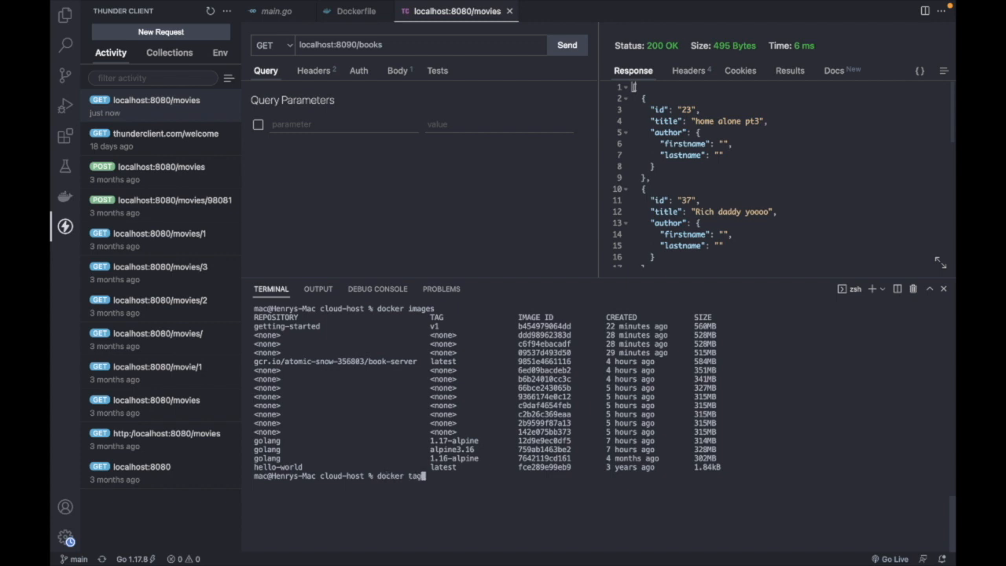
text(getting-se)
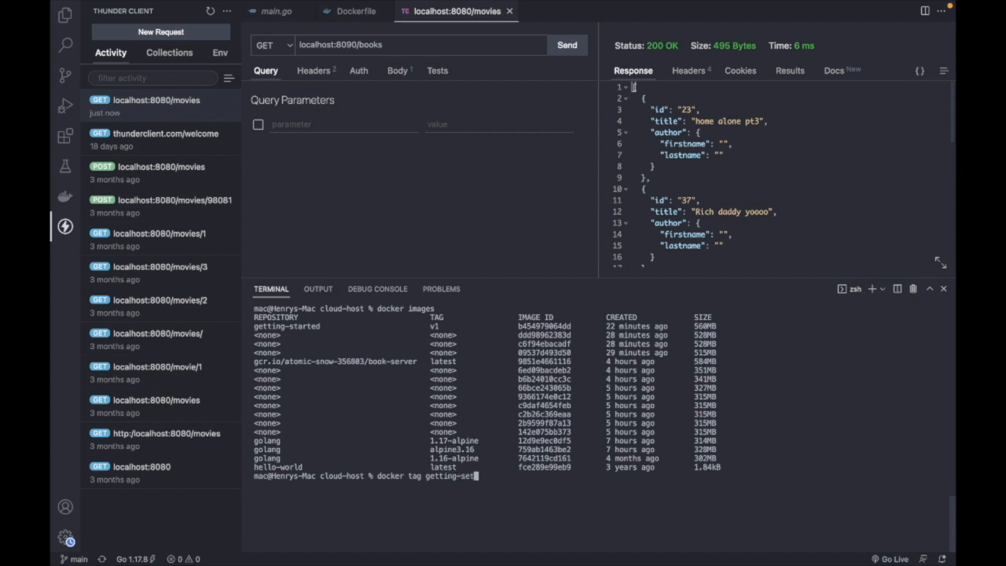
text(ting)
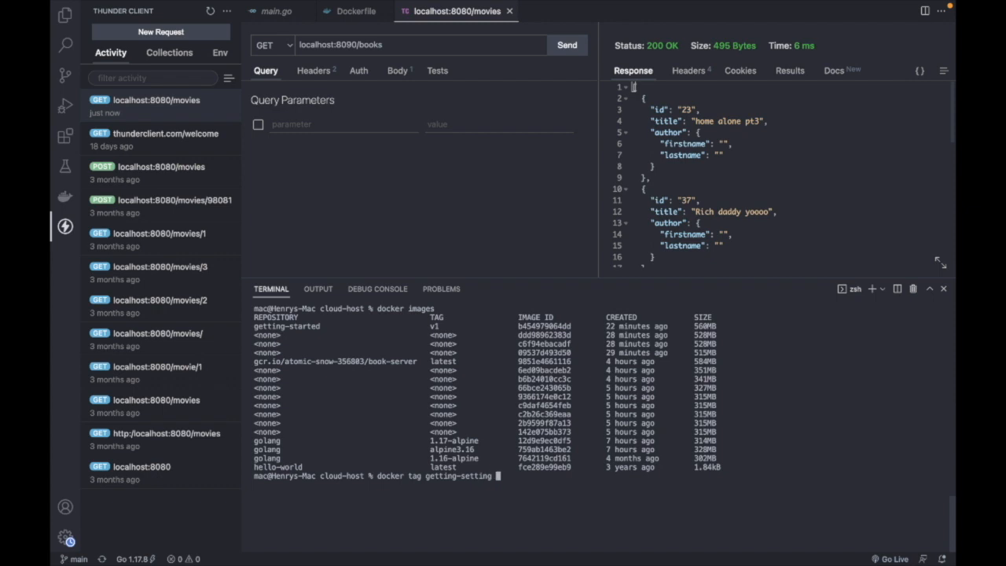
text(gr)
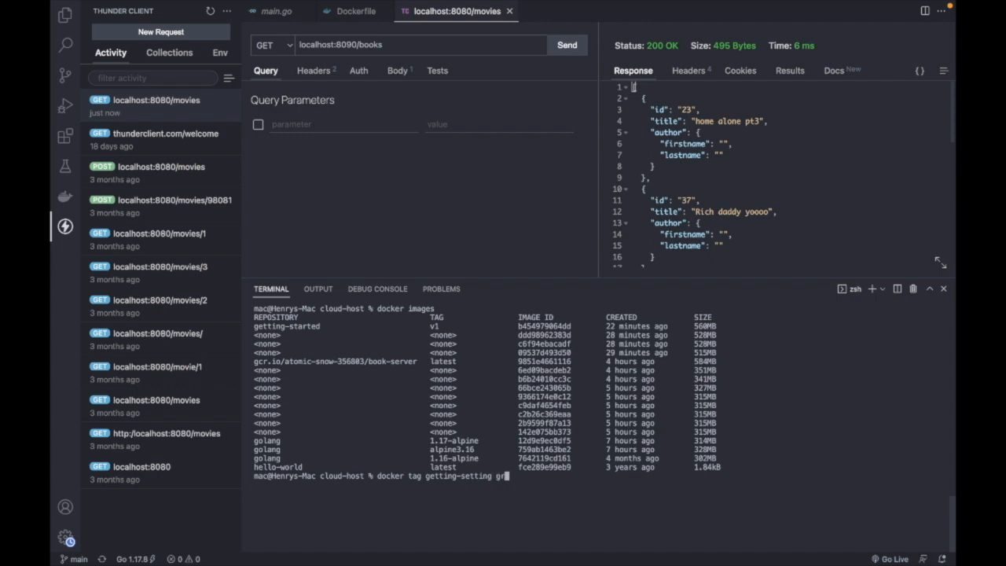
text(c)
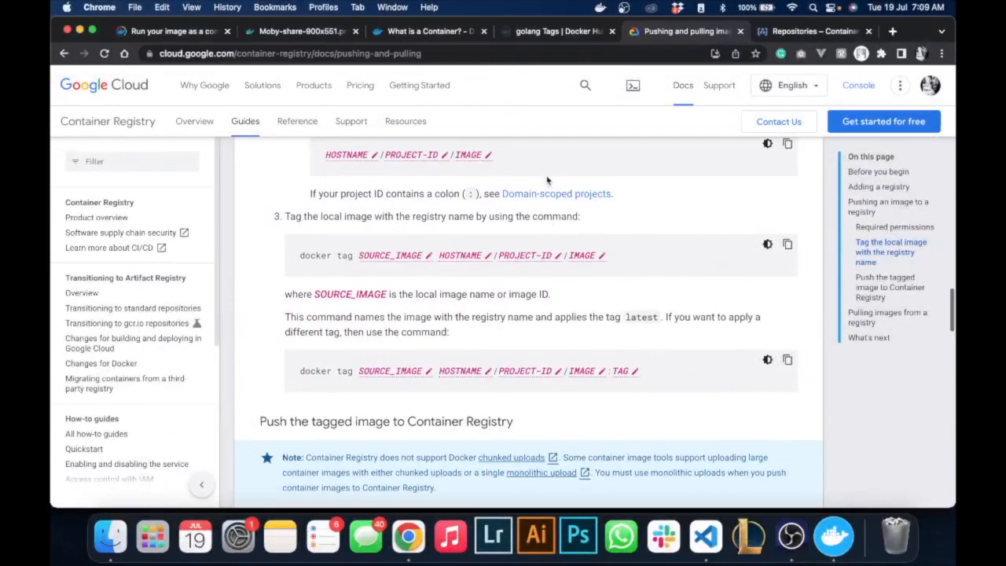
- Add the gcr.io hostname from the docs to the docker tag command
scroll(up, 3)
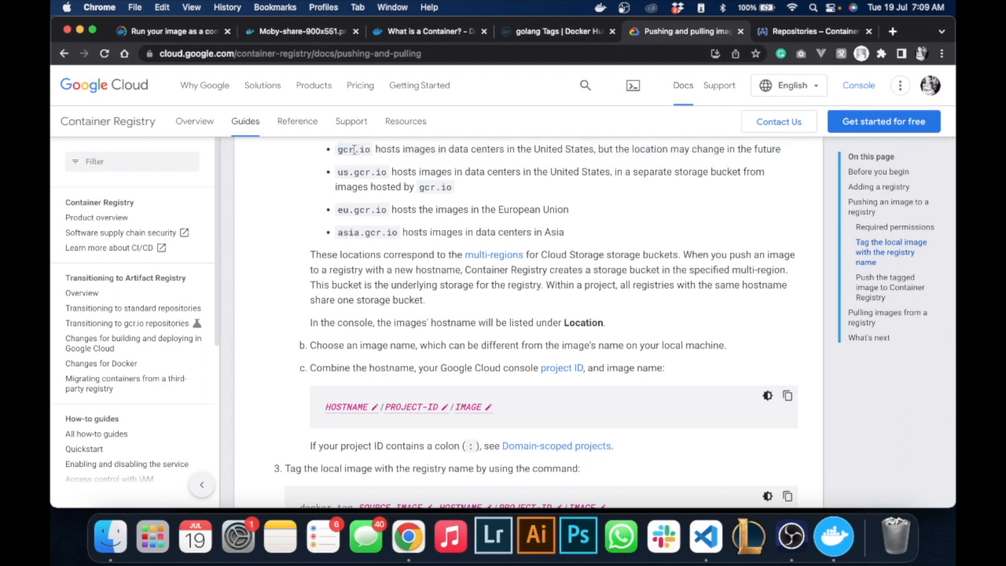
double_click(354, 149)
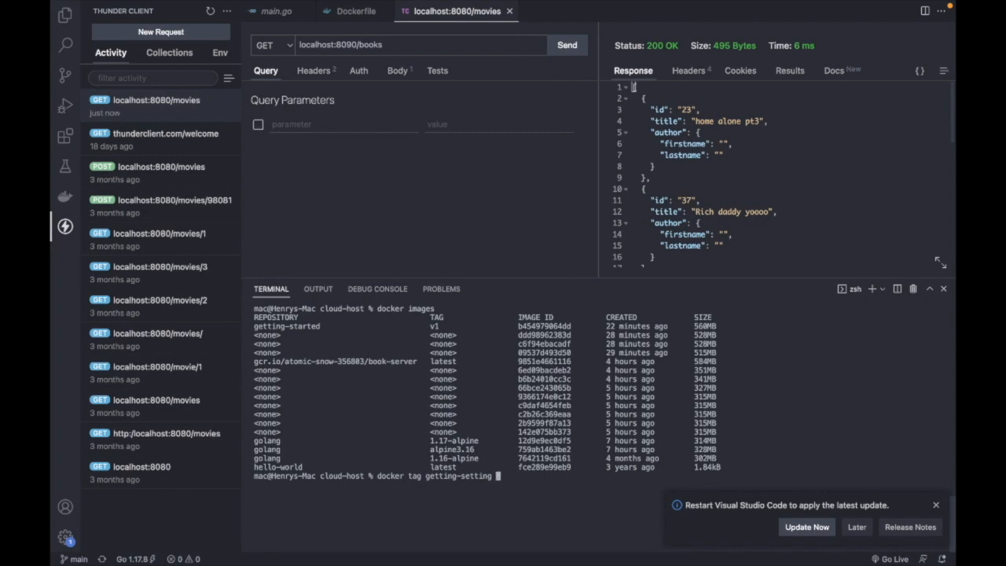
text(gcr.io)
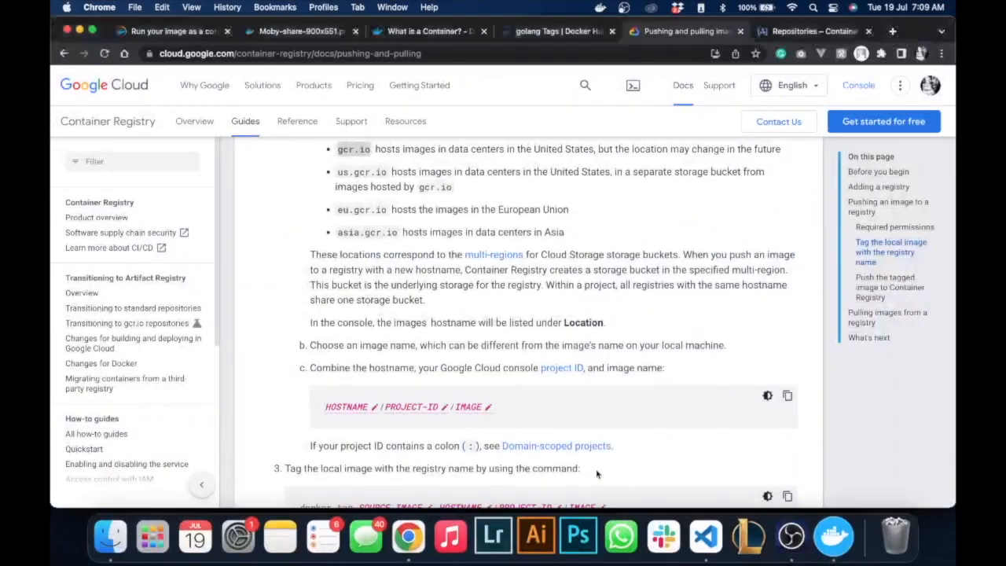
mouse_move(427, 415)
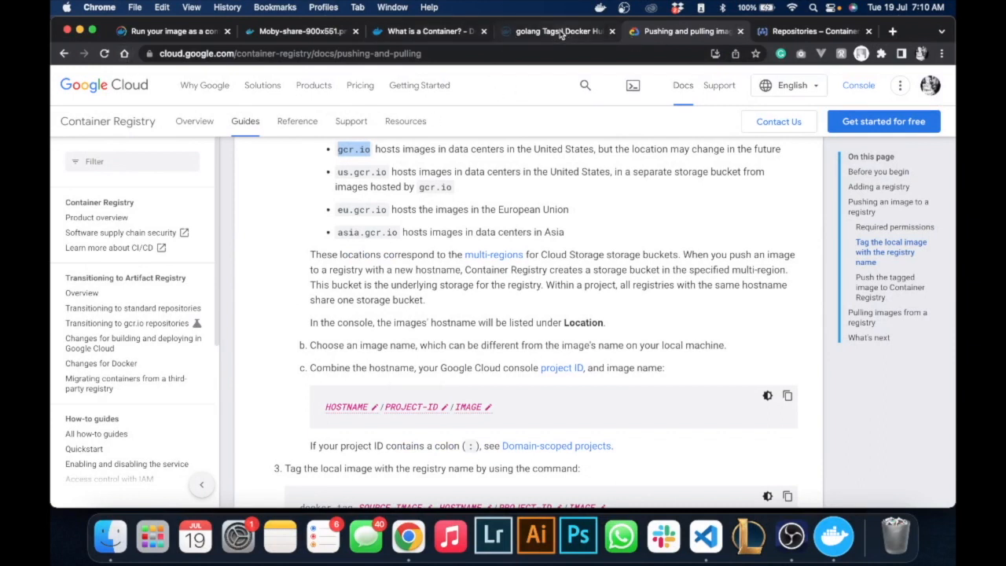
- Select the books-api-356806 project ID in the Console project picker
click(813, 32)
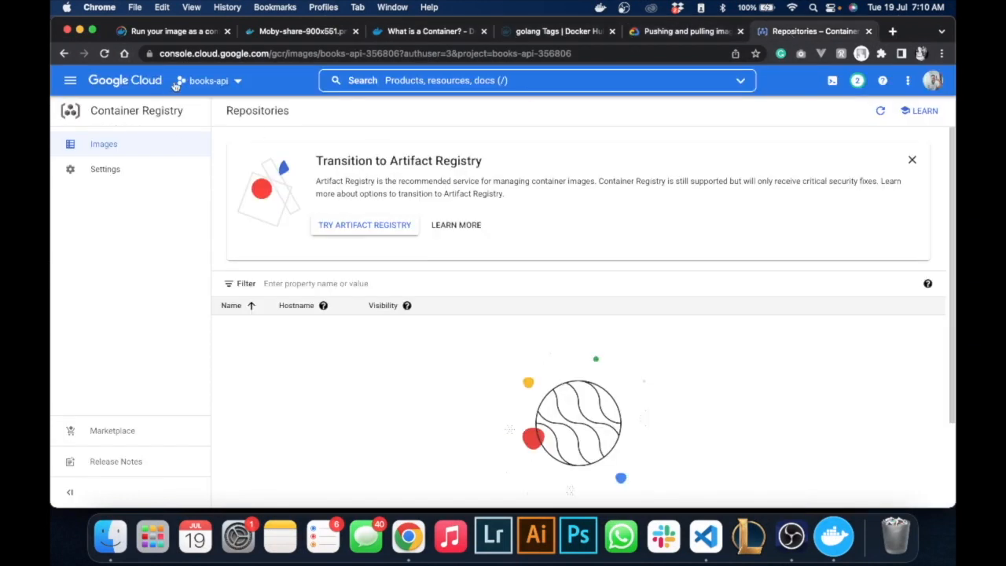
click(207, 80)
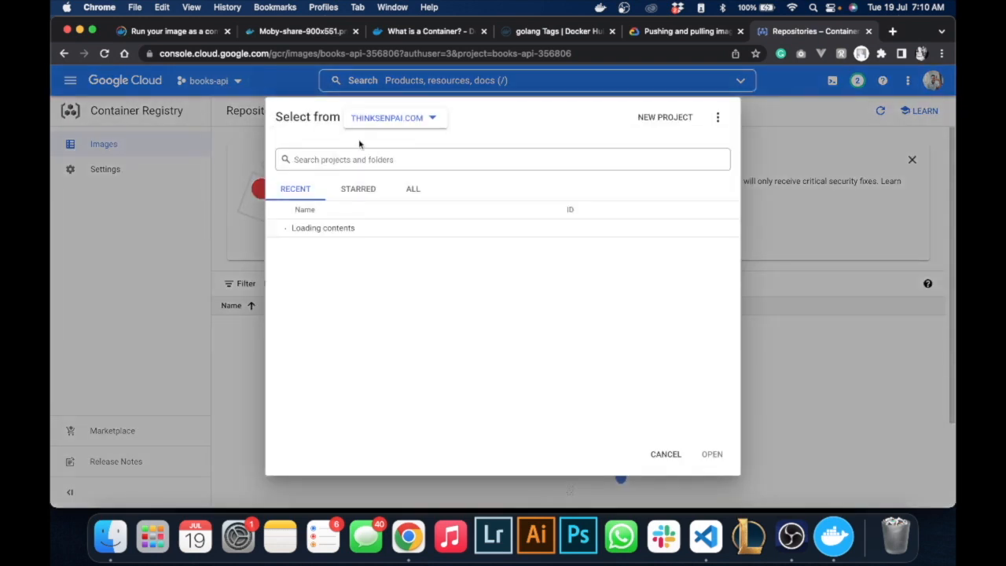
click(503, 160)
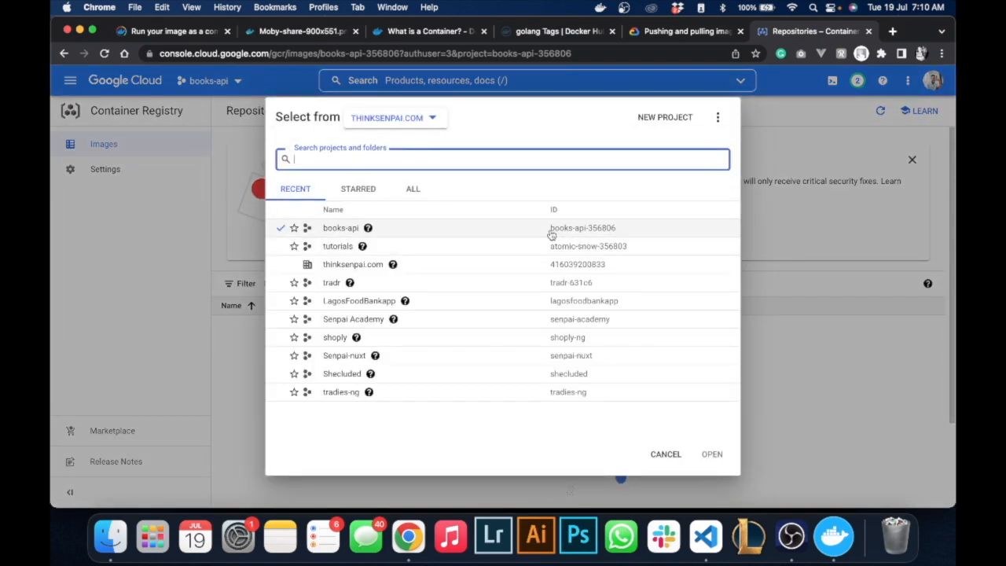
double_click(581, 228)
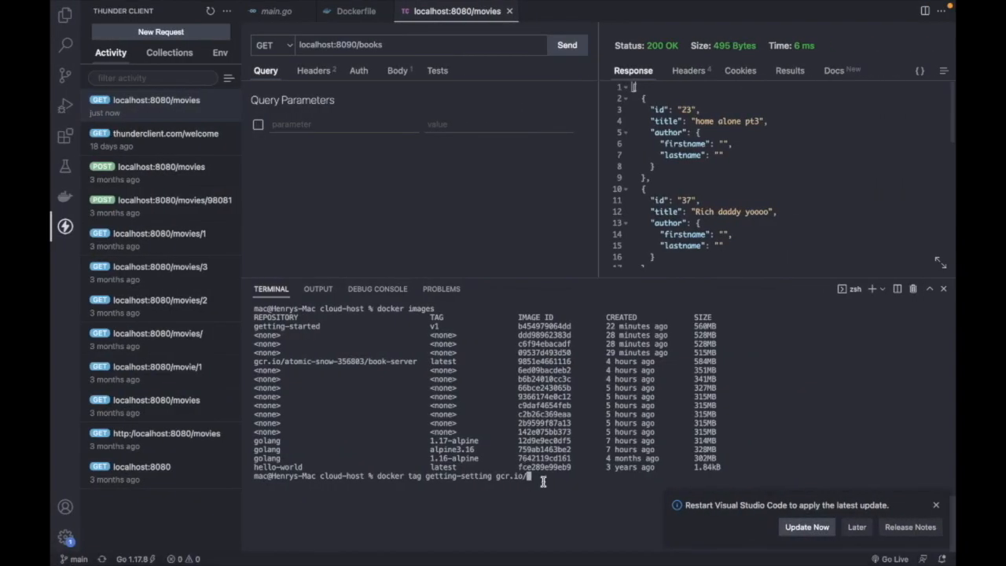
- Run the tag command for gcr.io/books-api-356806/book-server, which fails: no such image getting-setting:latest
text(books-api-356800)
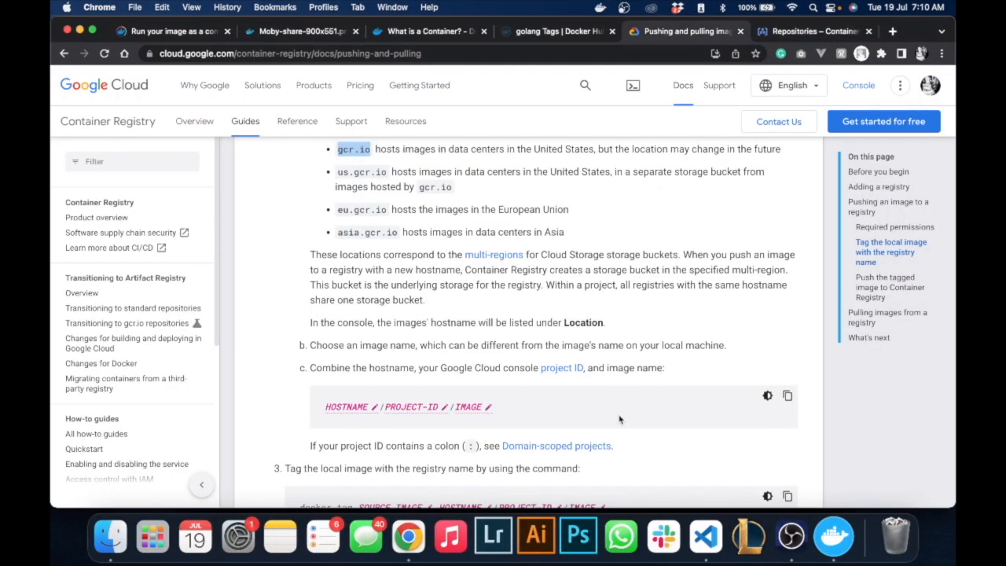
scroll(down, 3)
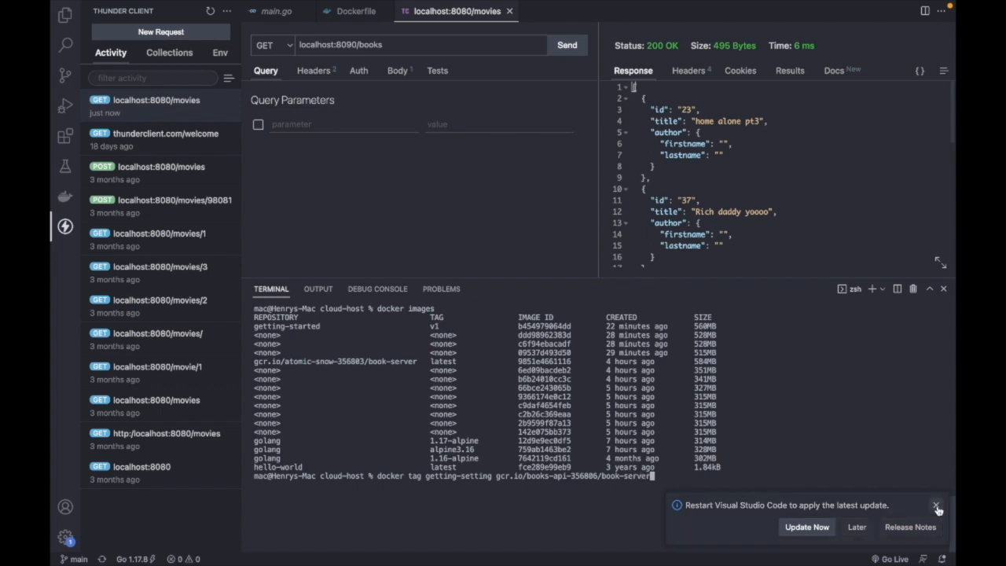
click(936, 506)
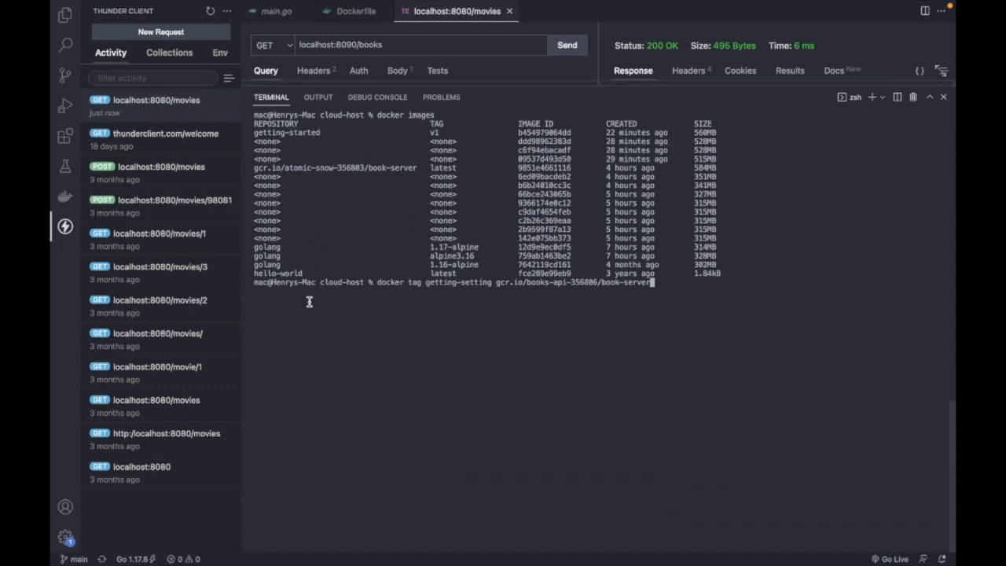
mouse_move(361, 286)
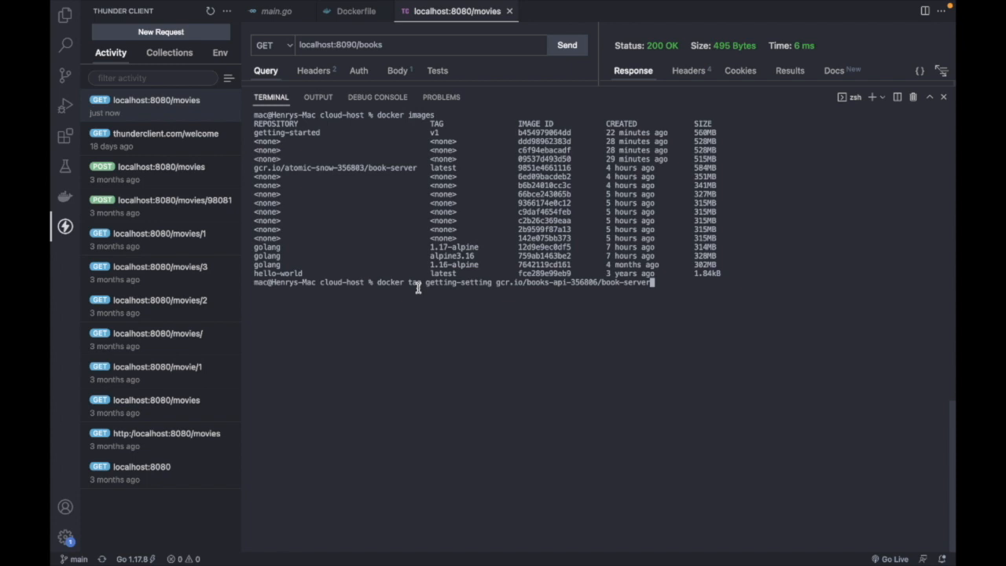
mouse_move(475, 286)
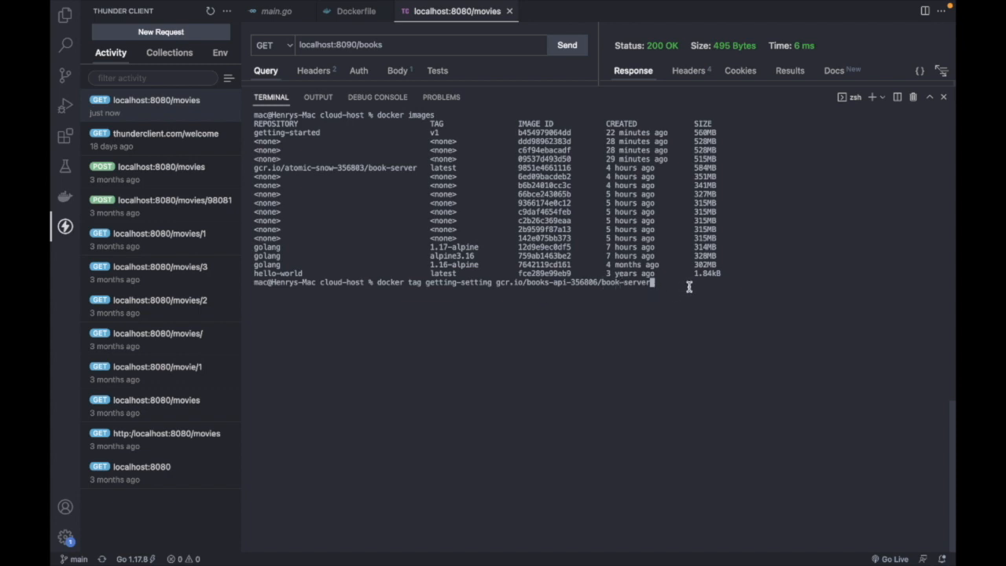
key(Return)
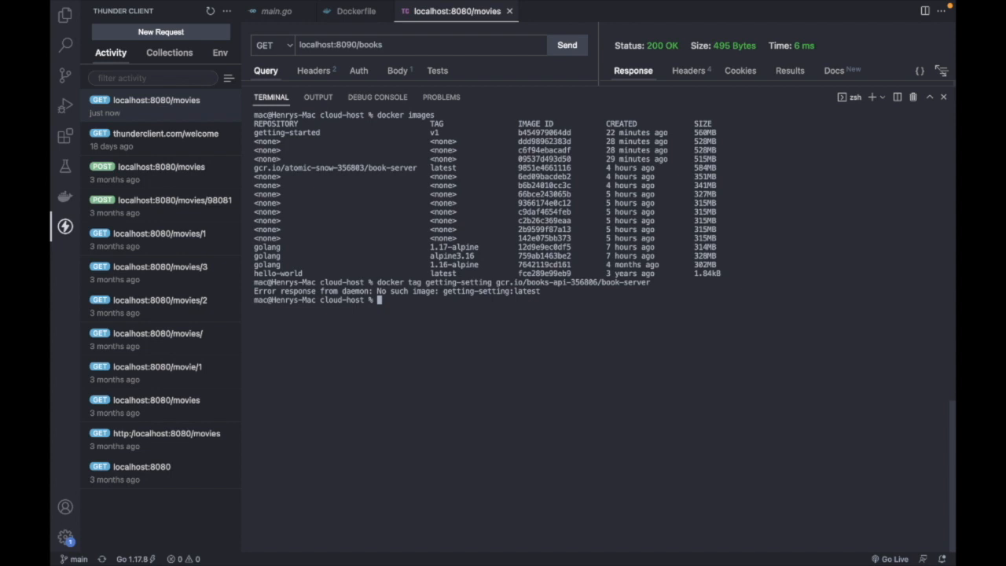
- Tag getting-started:v1 as gcr.io/books-api-356806/book-server with docker tag
text(docker tag getting-setting gcr.io/books-api-356806/book-server)
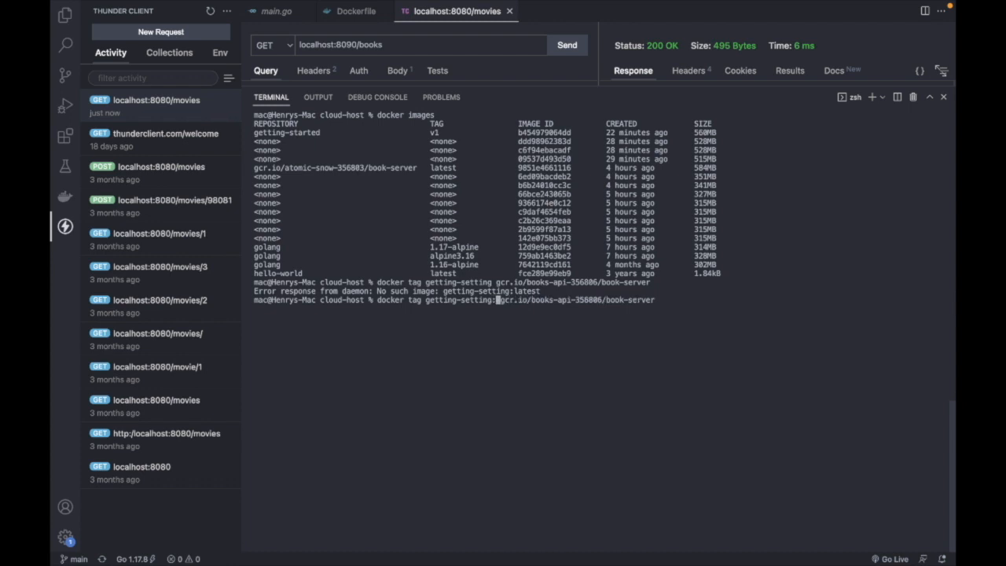
text(:v1)
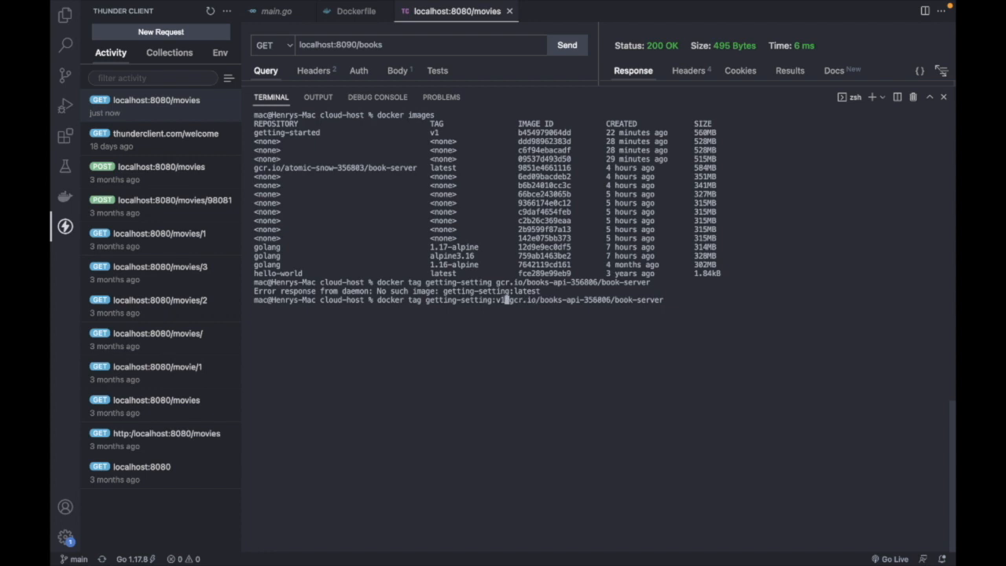
key(Return)
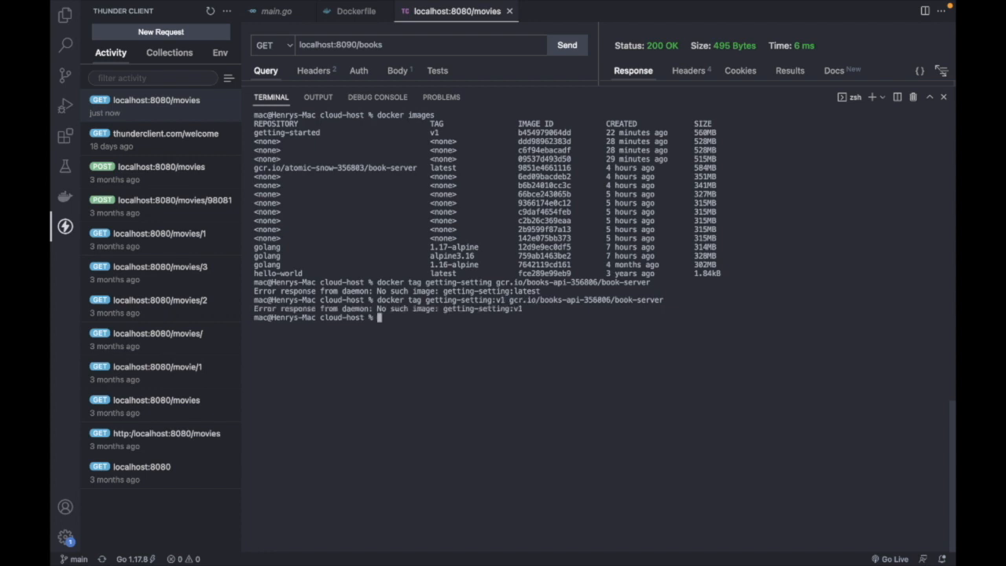
text(docker tag getting-setting:v1 gcr.io/books-api-356806/book-server)
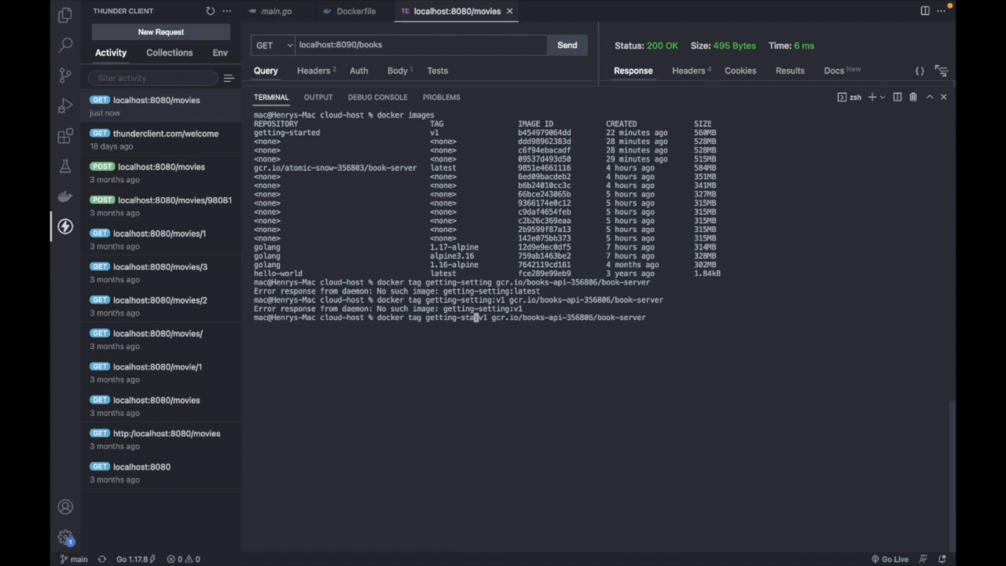
text(rte)
key(Return)
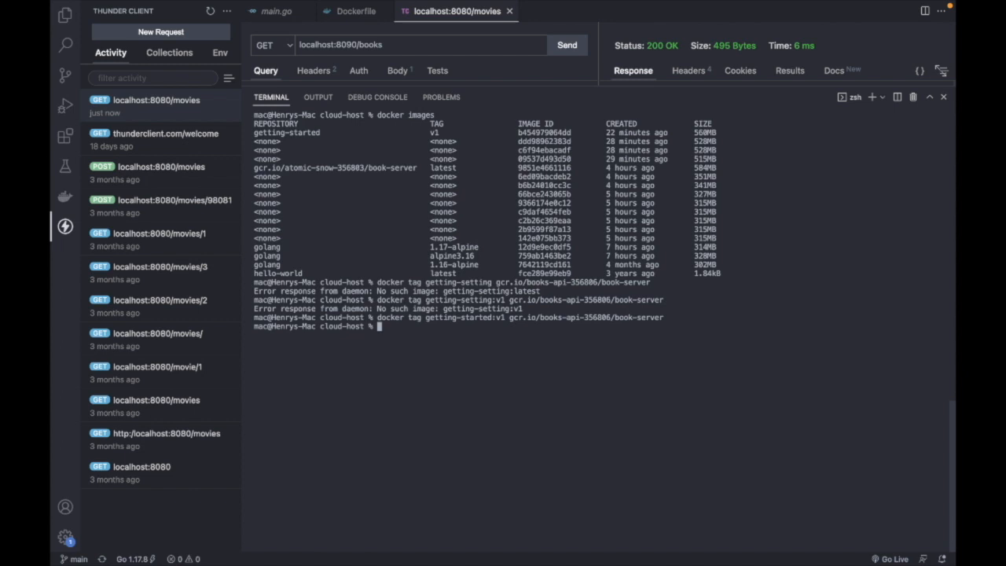
- List the local Docker images to confirm the new gcr.io tag appears
text(docker image)
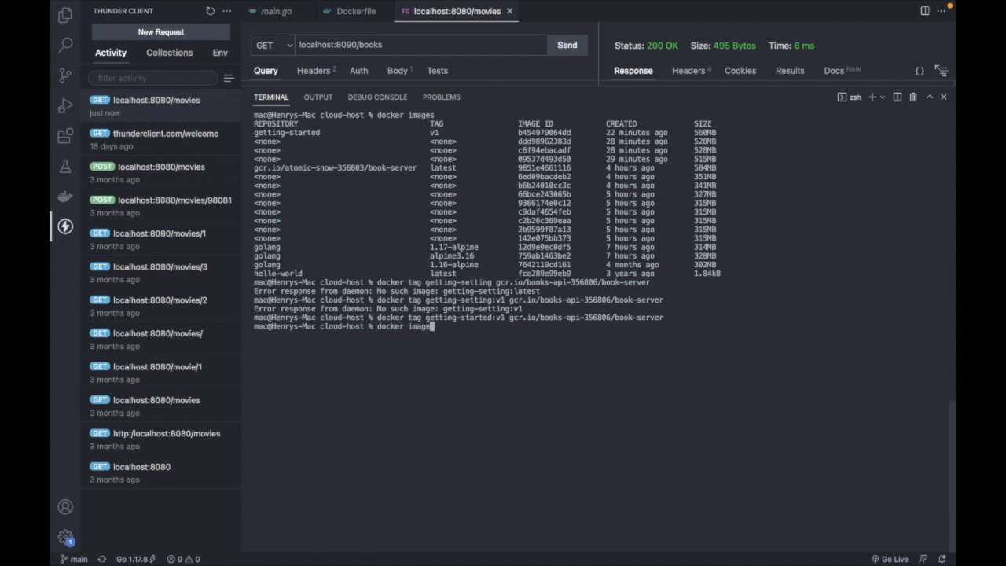
key(Return)
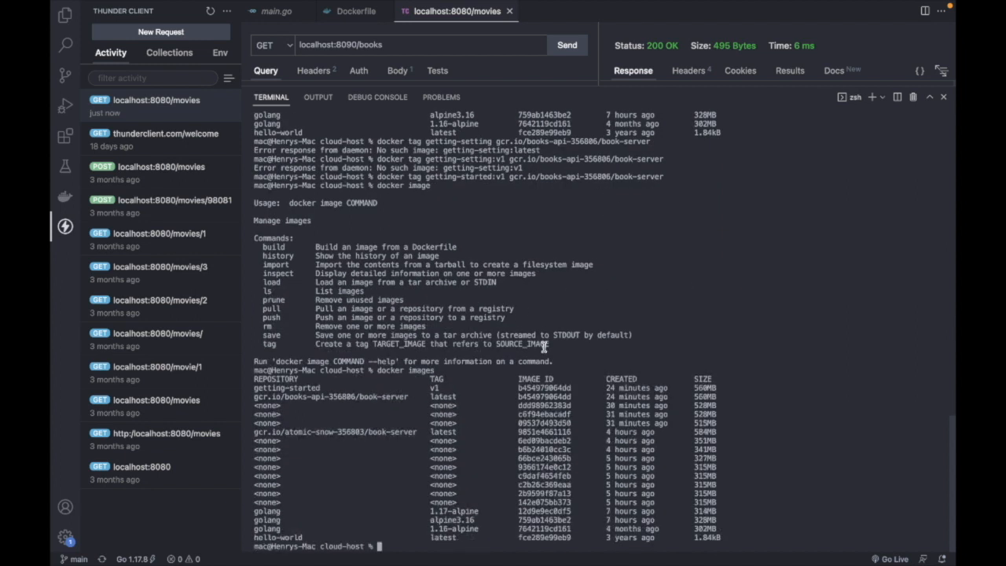
mouse_move(341, 399)
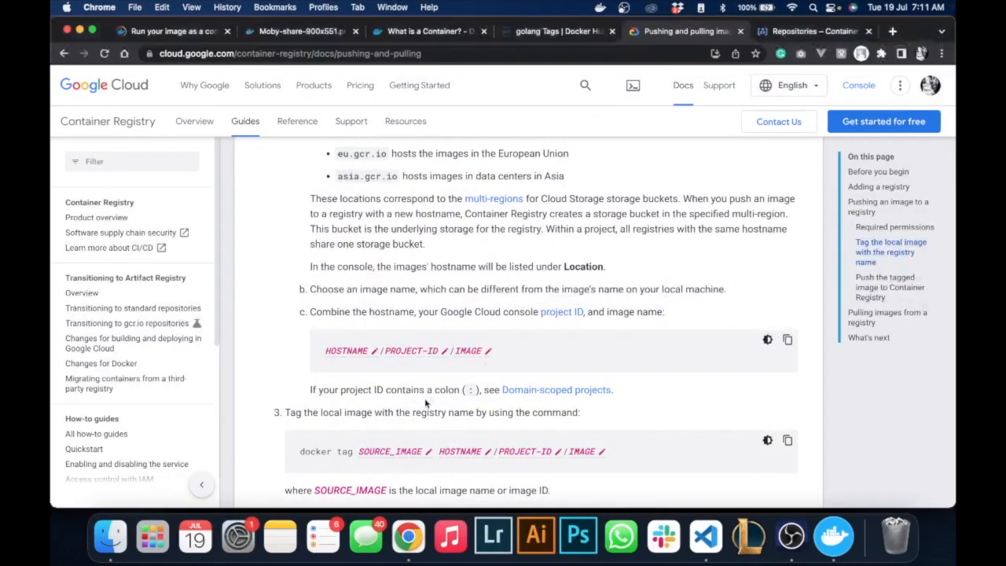
- Scroll the Container Registry guide to the 'Push the tagged image' section
scroll(down, 3)
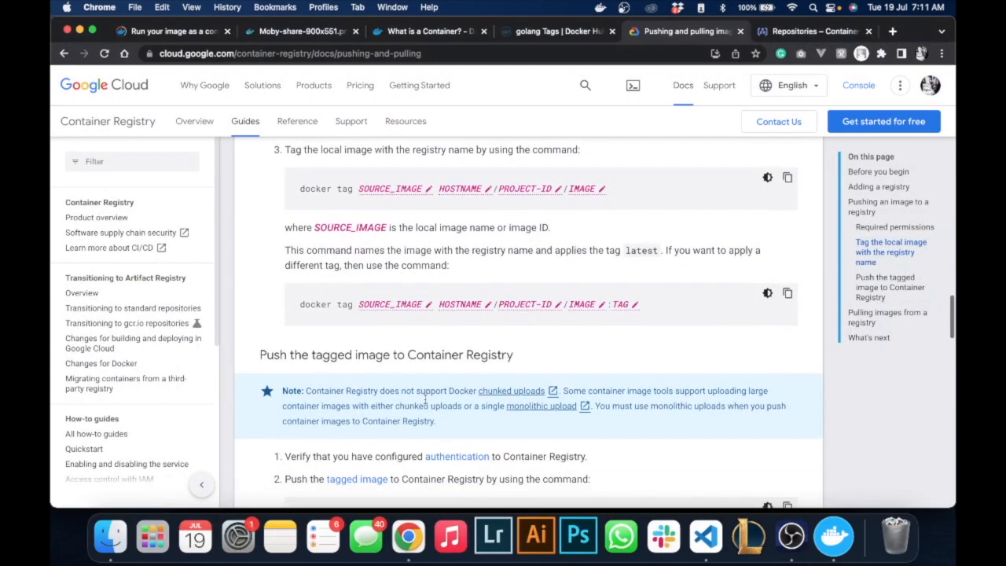
scroll(down, 3)
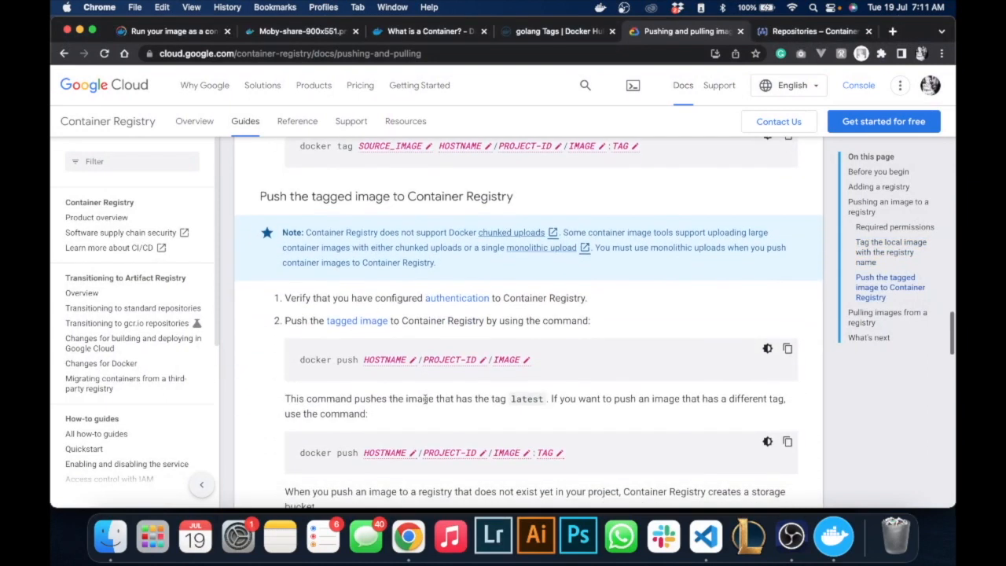
mouse_move(311, 369)
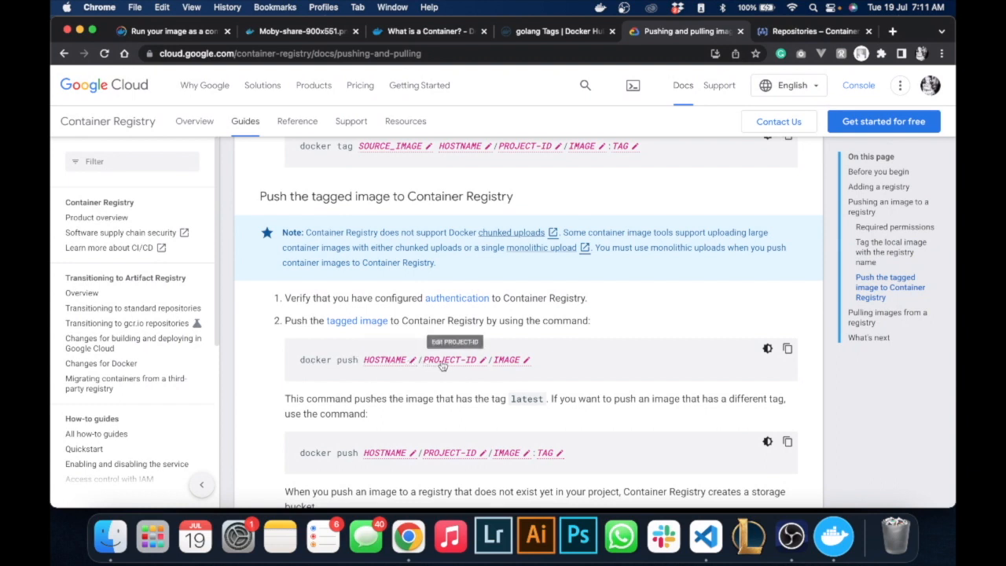
mouse_move(526, 358)
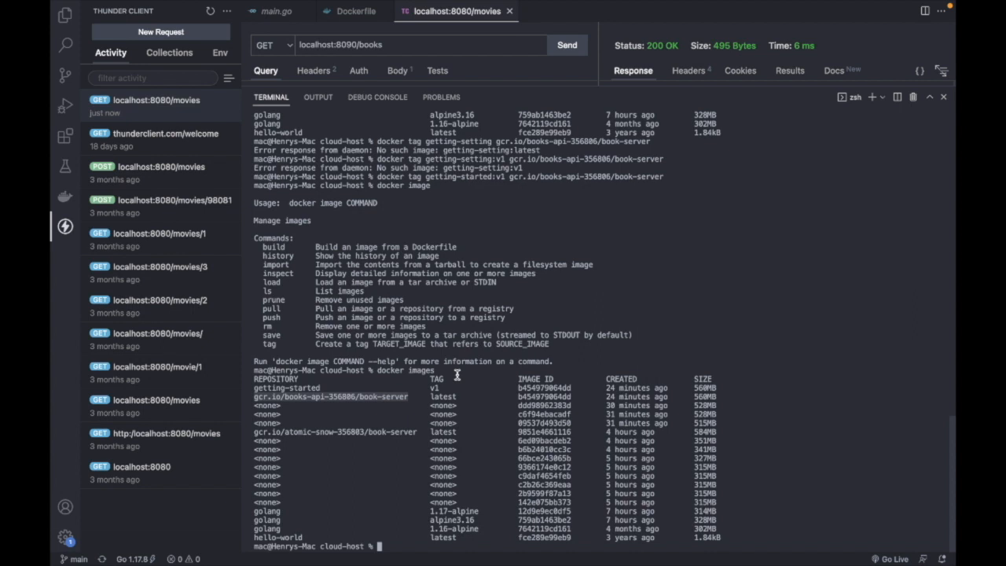
mouse_move(839, 469)
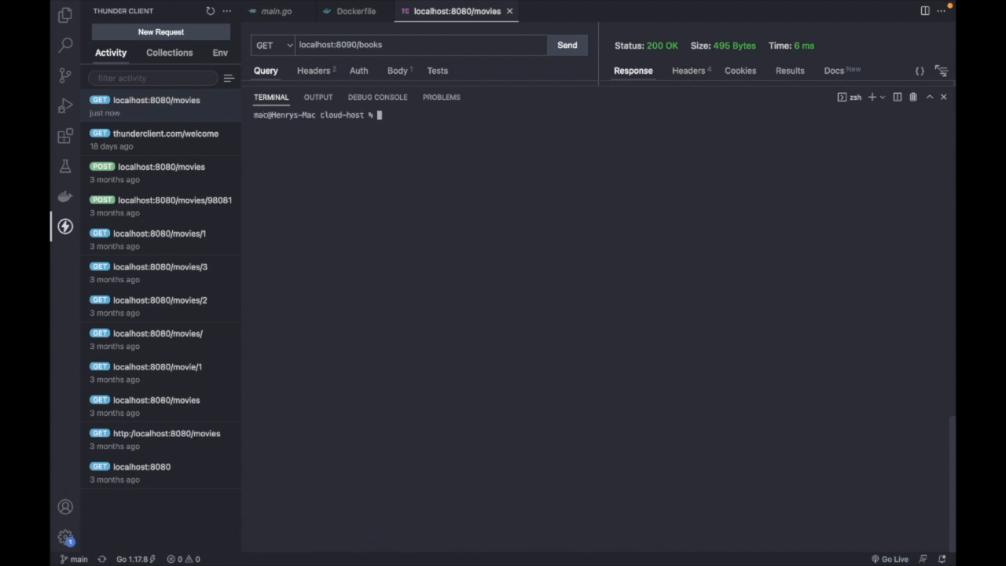
- Run docker push gcr.io/books-api-356806/book-server until it returns a latest digest
text(do)
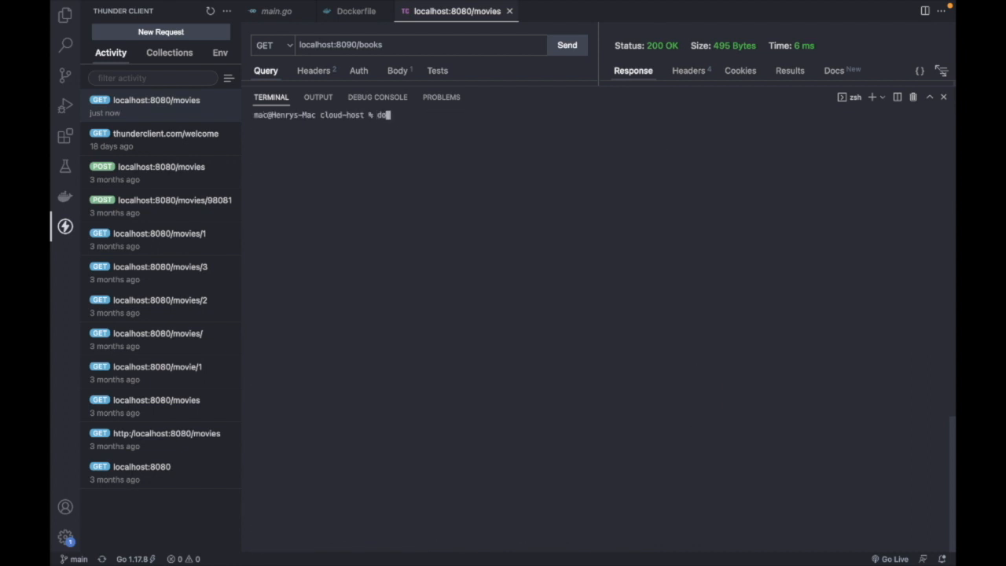
text(cker)
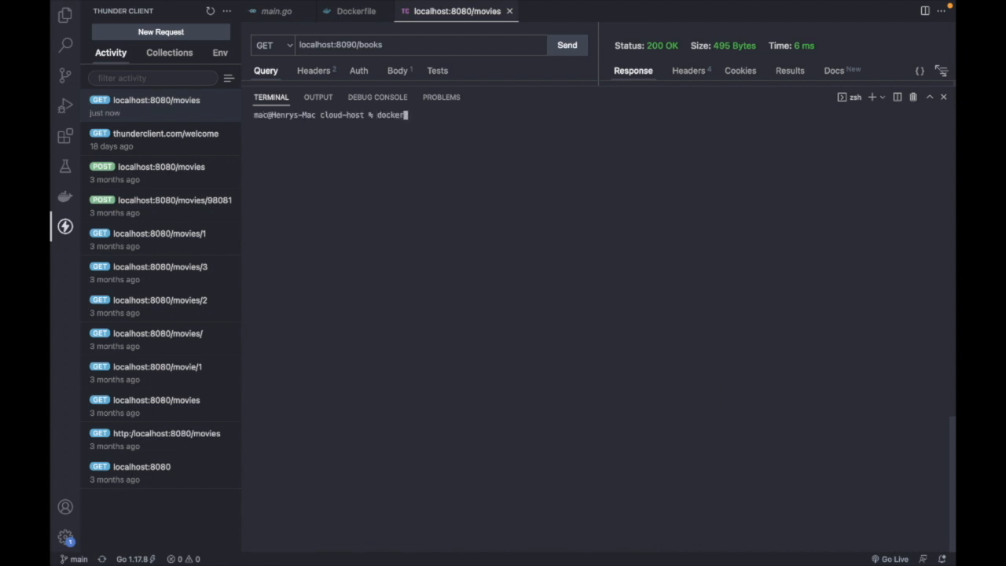
text(push)
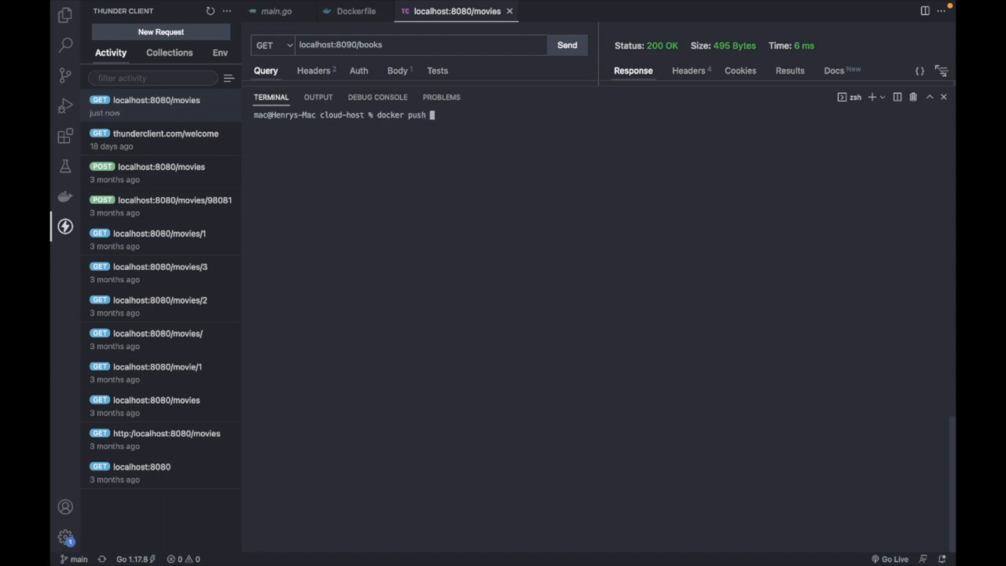
text(gcr.io/books-api-356806/book-server)
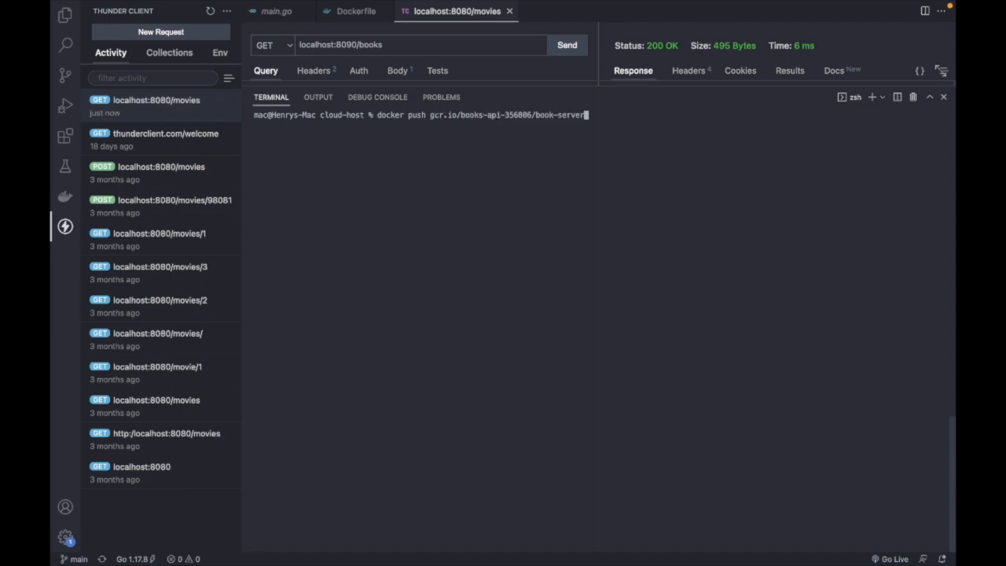
key(Return)
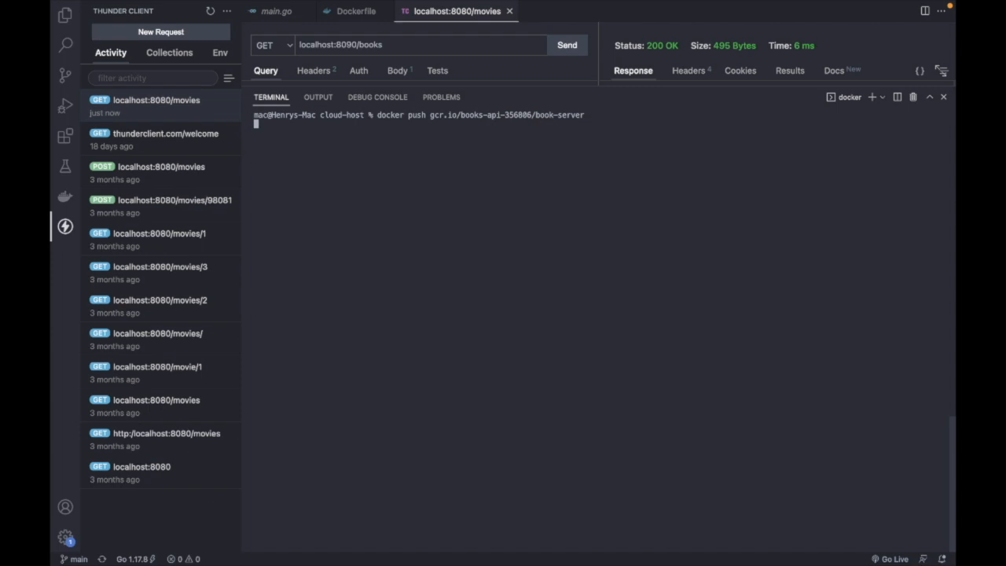
key(Return)
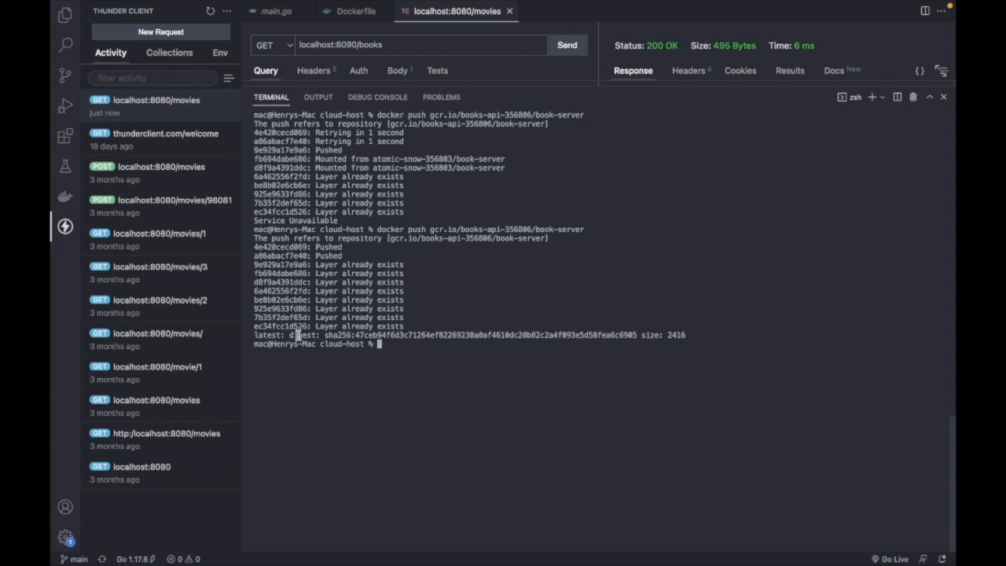
mouse_move(424, 328)
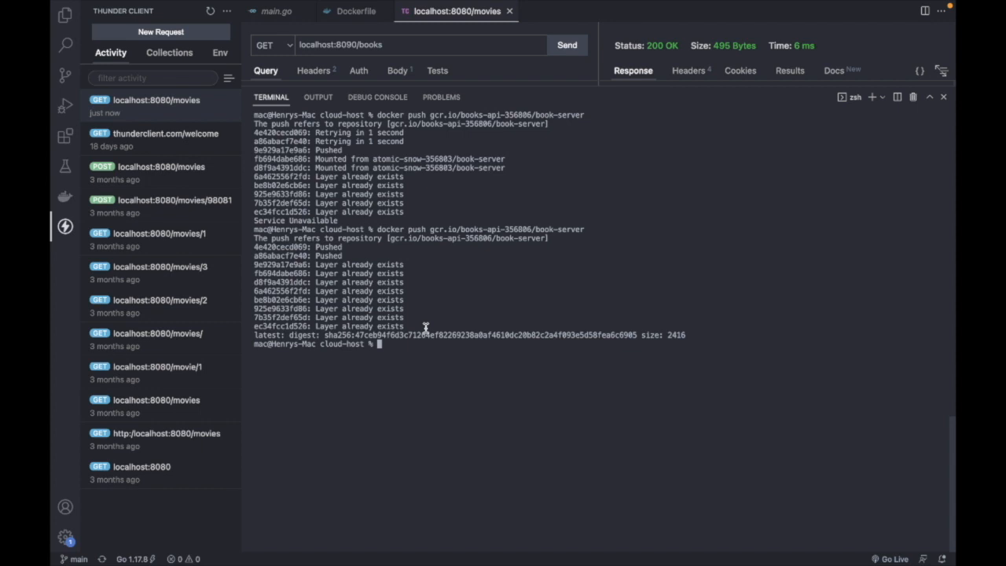
mouse_move(336, 281)
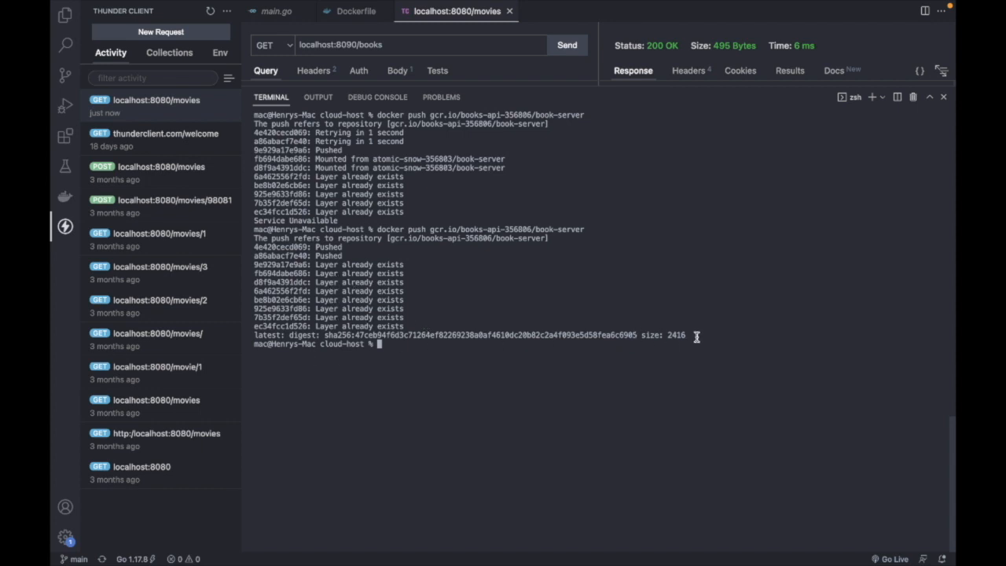
mouse_move(364, 342)
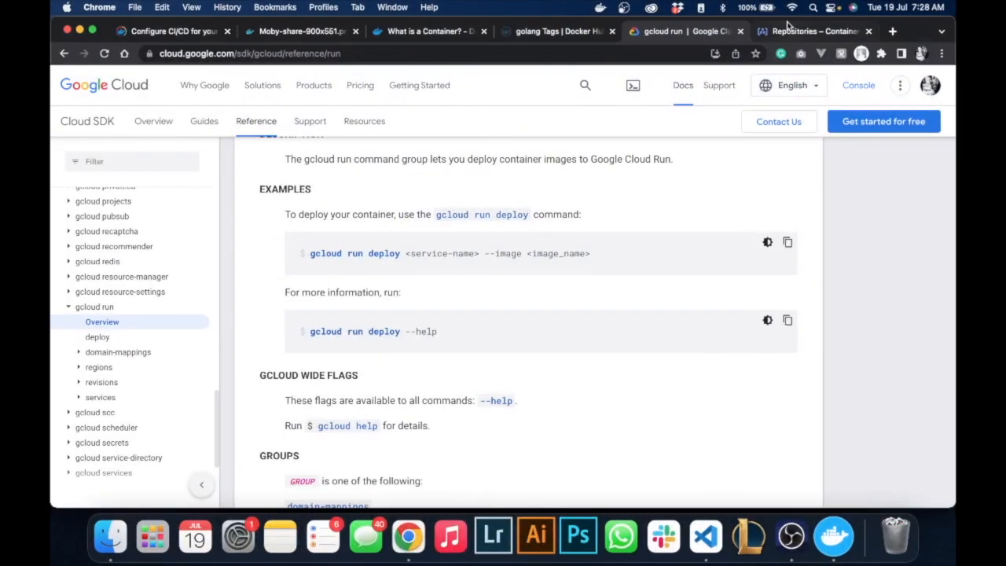
- View the book-server repository's images in Container Registry, showing the latest upload
click(814, 31)
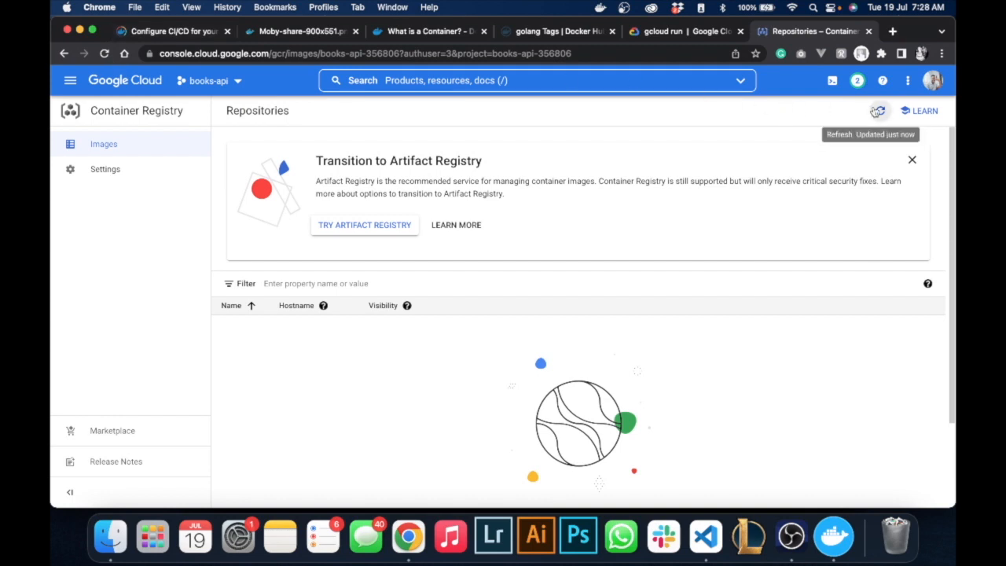
mouse_move(802, 165)
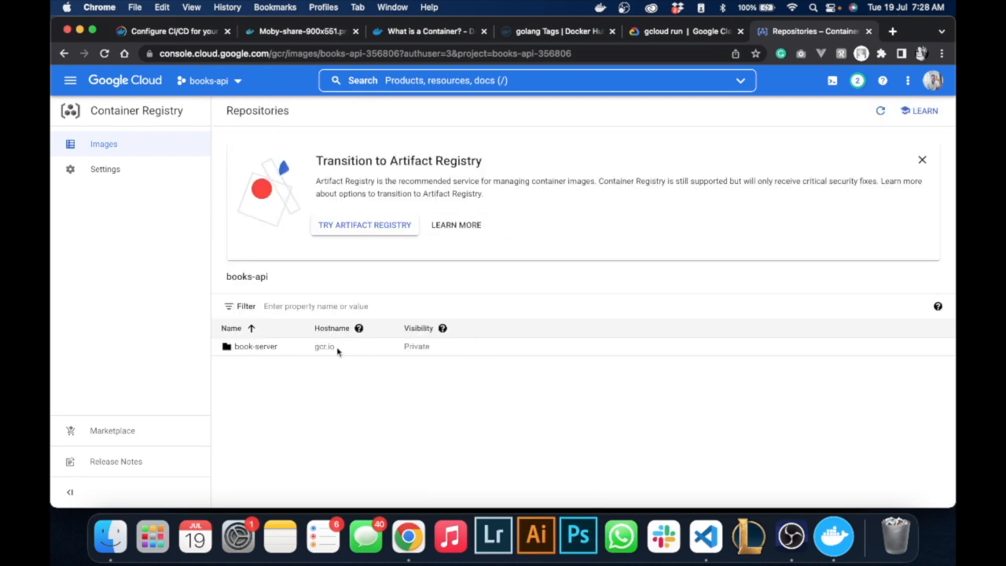
mouse_move(254, 347)
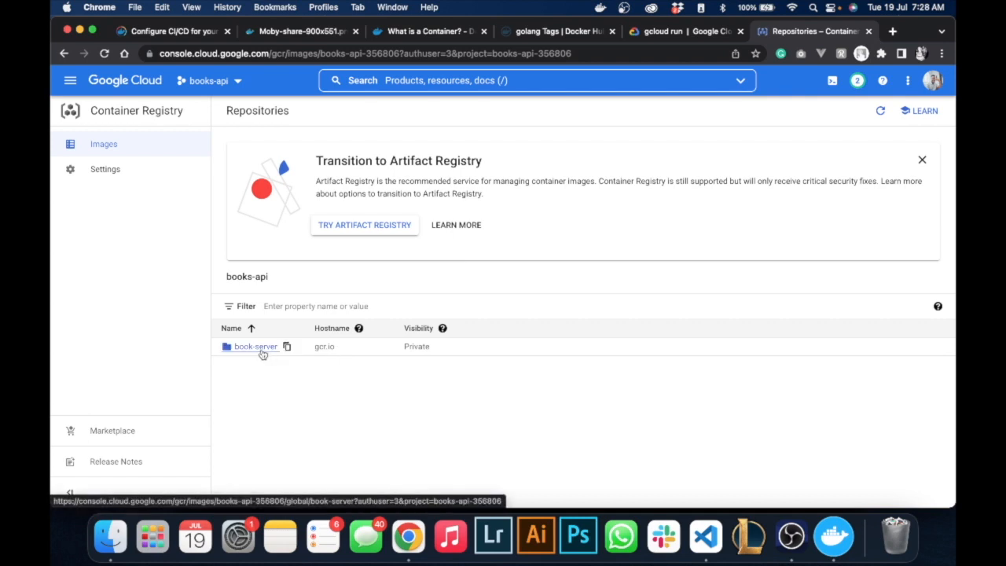
click(254, 346)
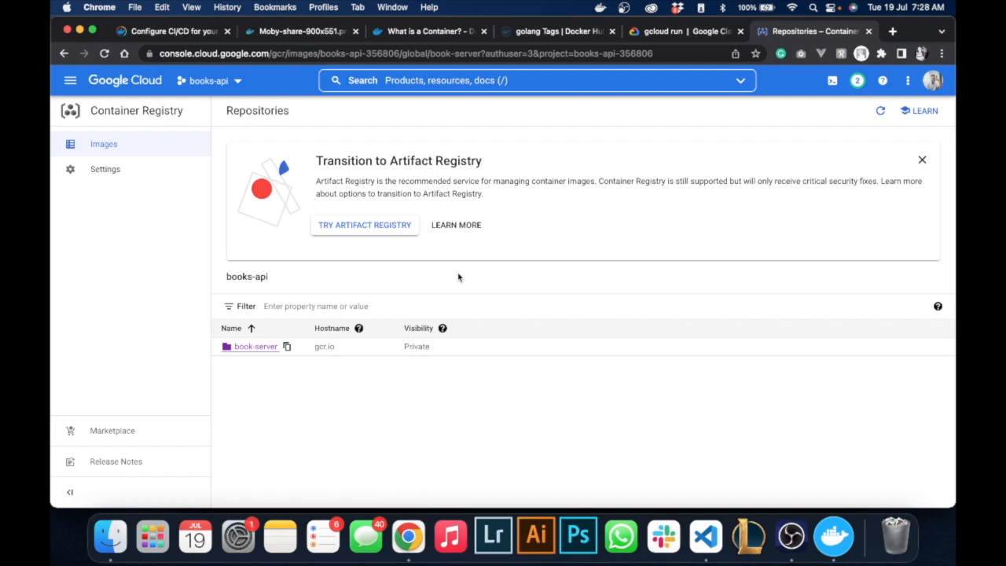
click(255, 346)
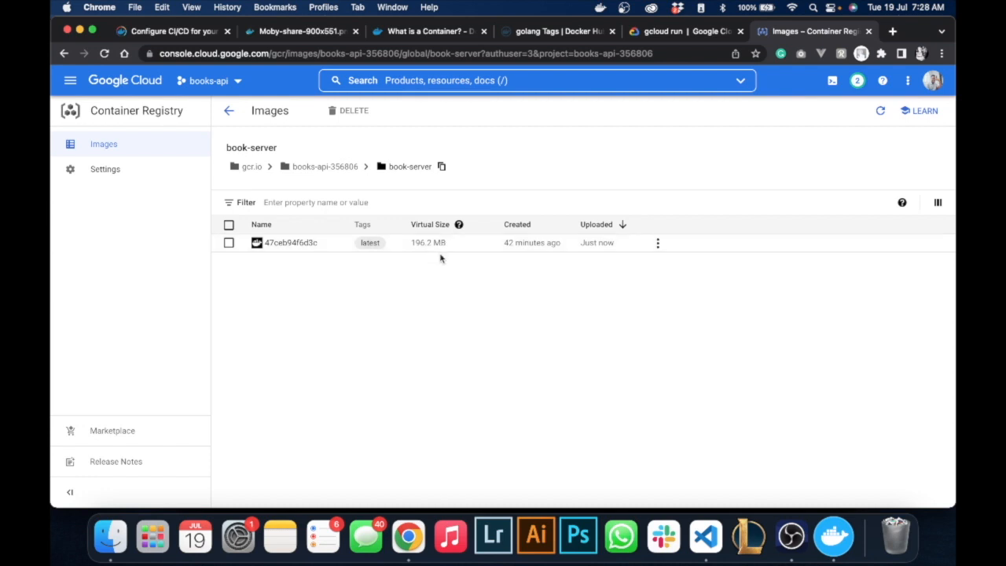
mouse_move(600, 251)
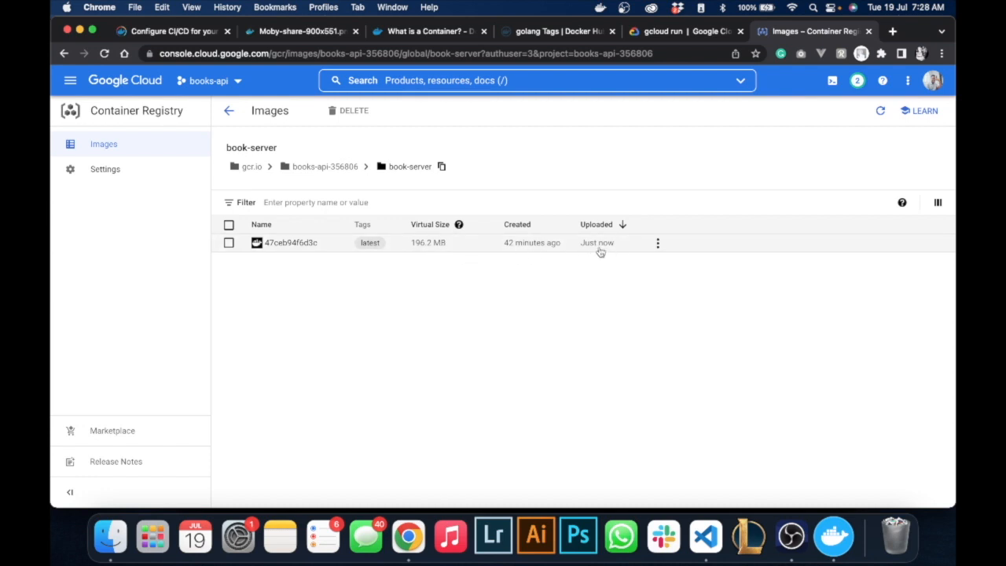
mouse_move(264, 176)
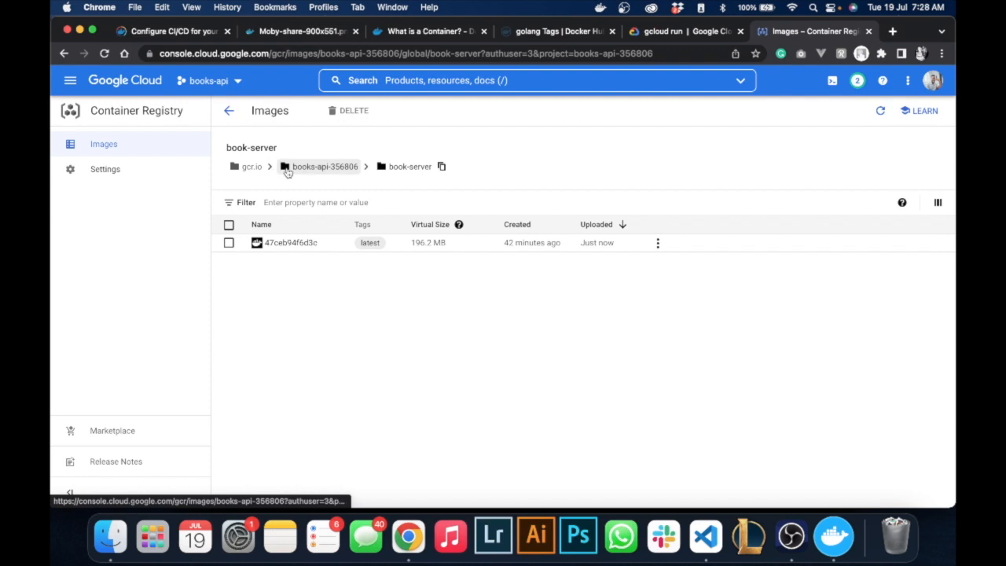
mouse_move(306, 170)
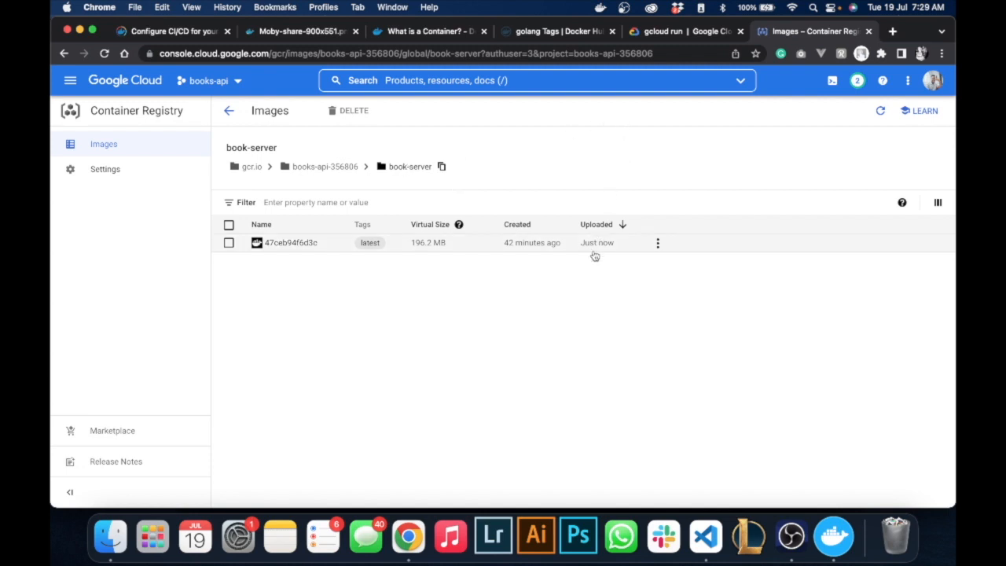
- Consult the gcloud run deploy example and the uploaded image, then return to the terminal
click(683, 31)
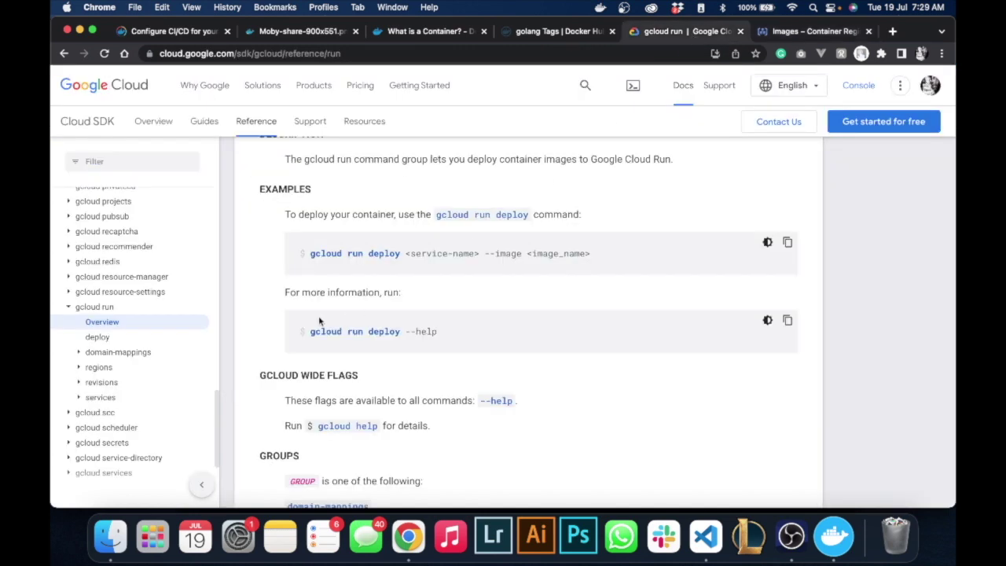
mouse_move(480, 270)
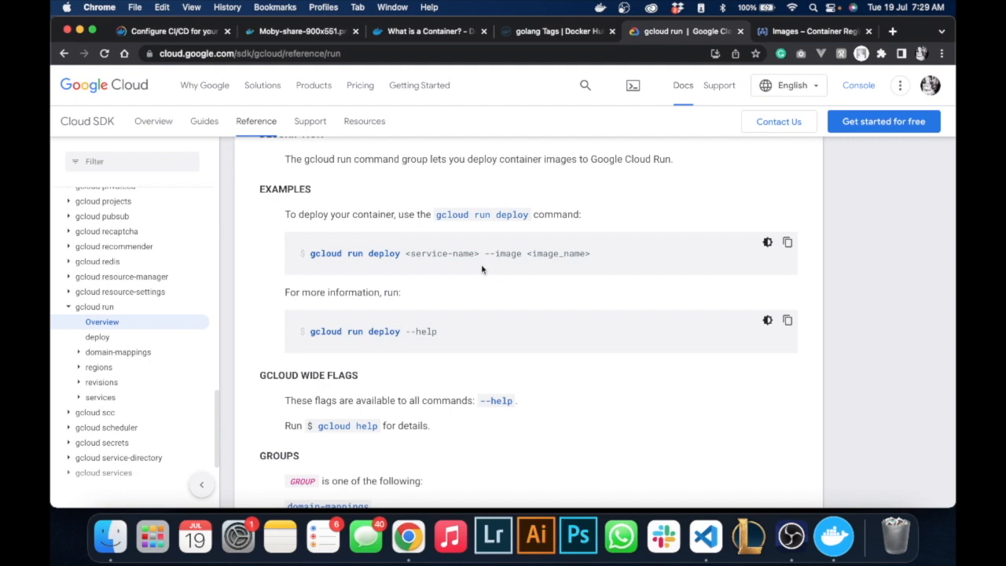
mouse_move(308, 260)
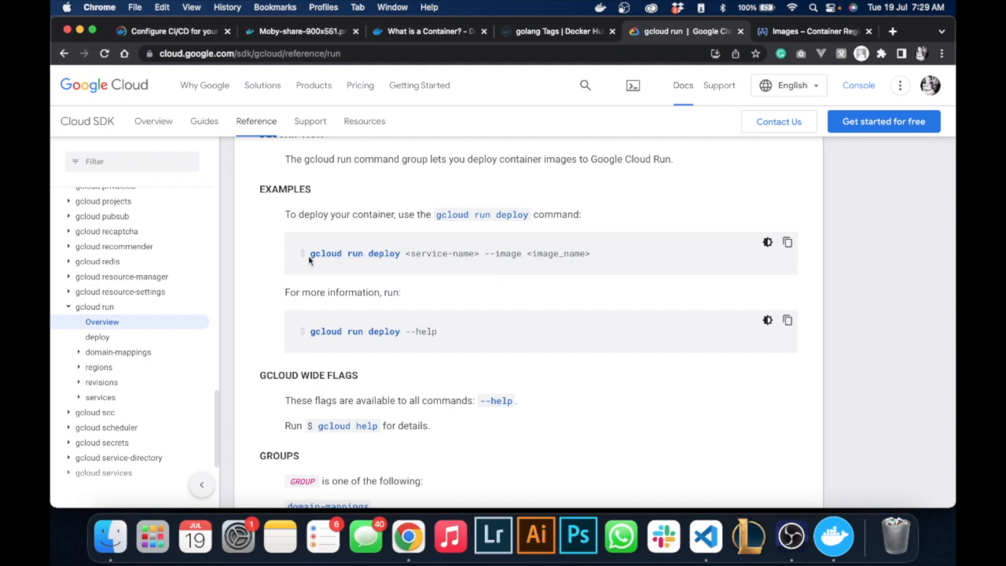
mouse_move(732, 253)
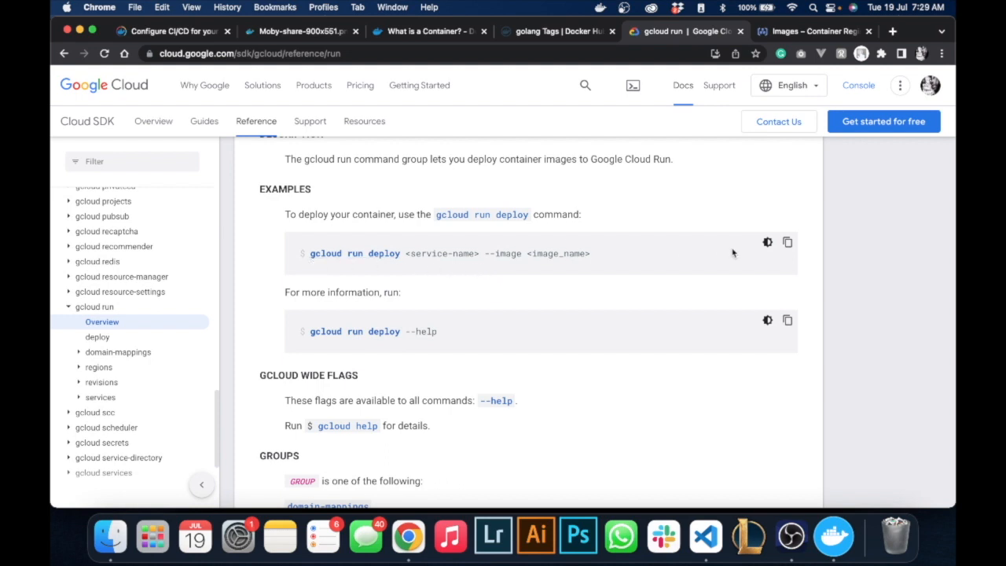
mouse_move(342, 286)
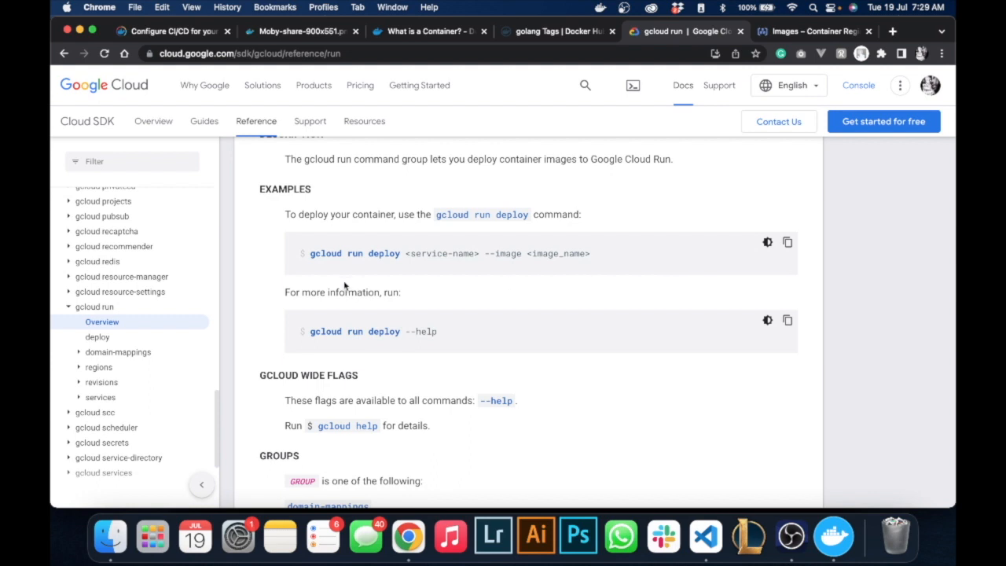
mouse_move(447, 253)
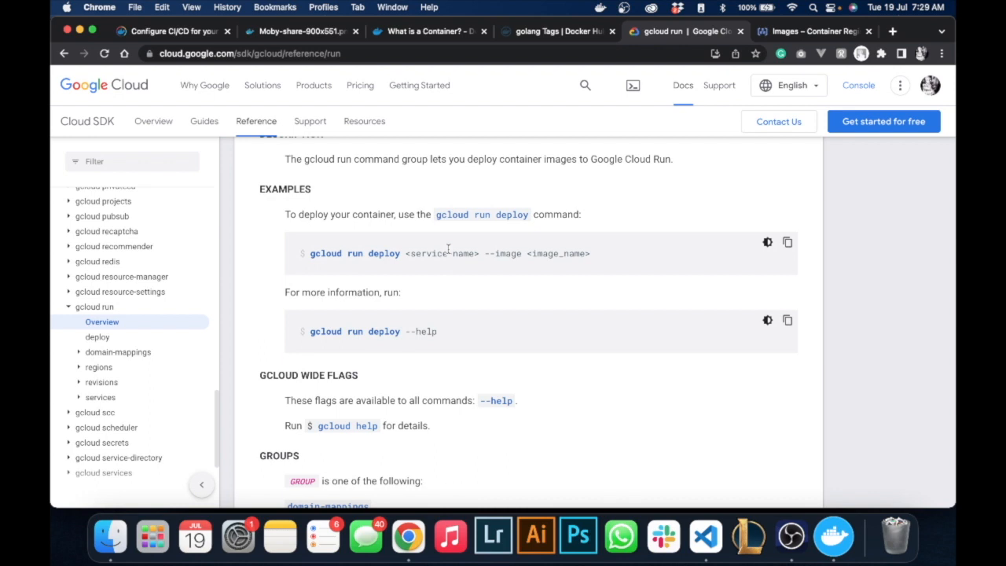
mouse_move(572, 253)
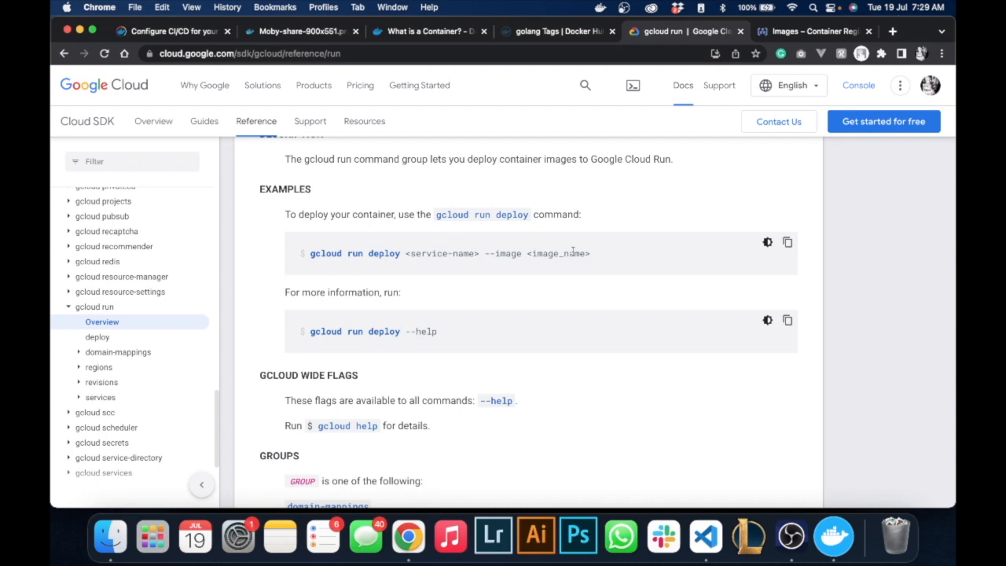
mouse_move(699, 255)
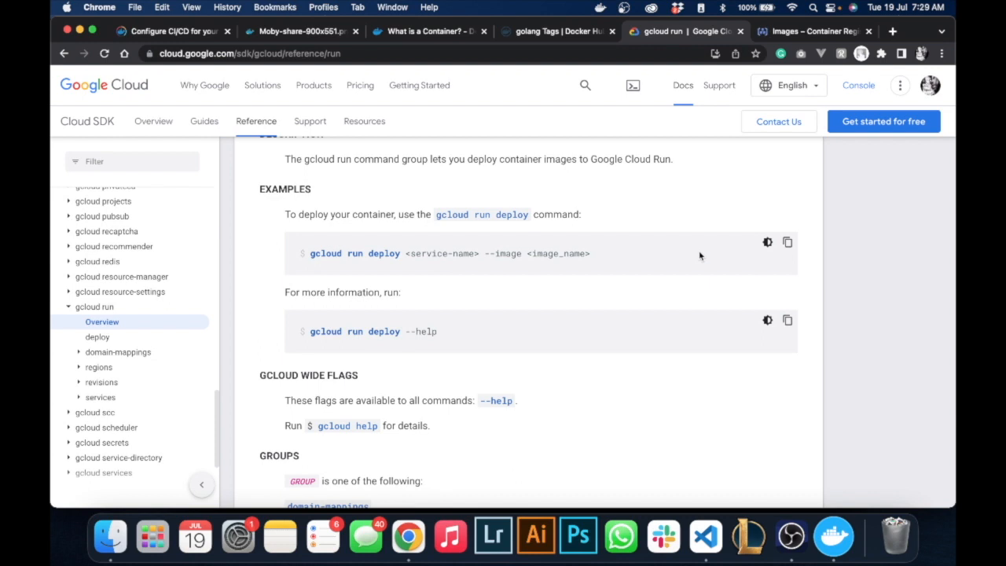
click(814, 31)
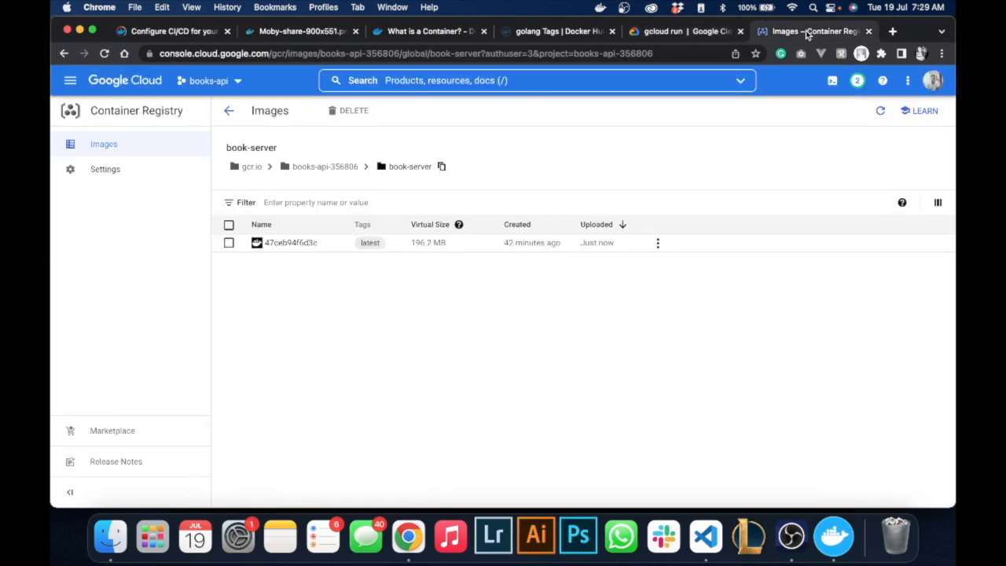
mouse_move(399, 169)
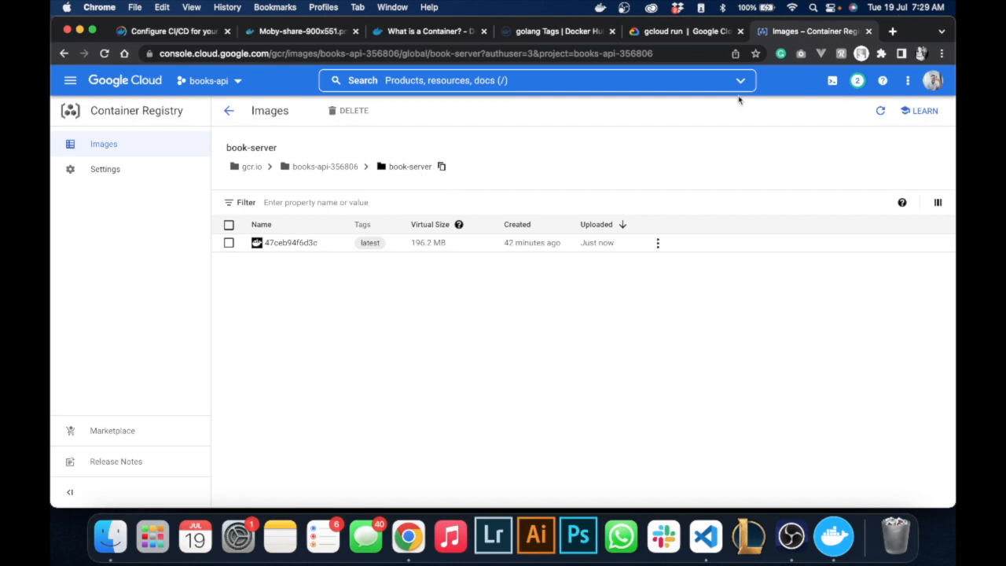
click(675, 31)
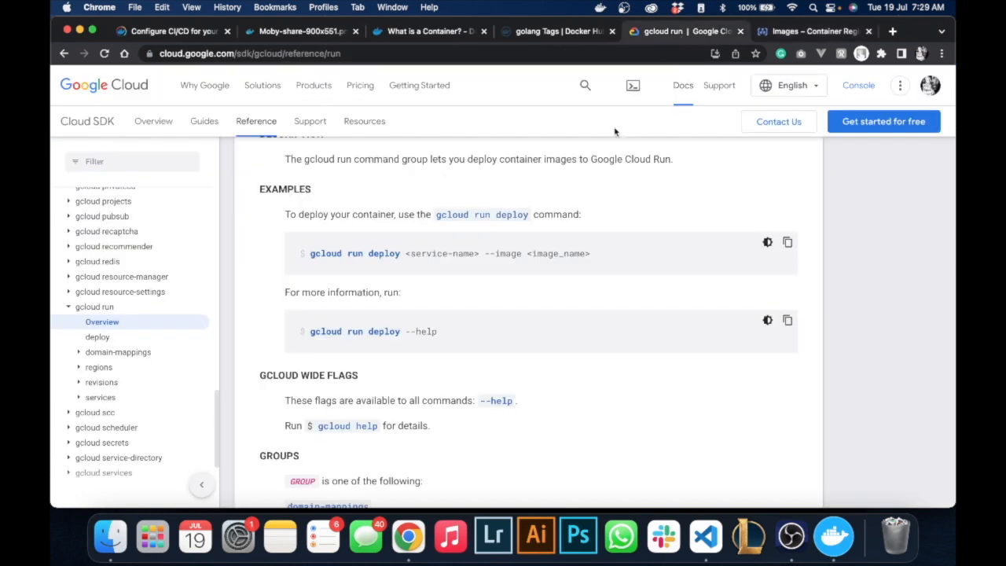
mouse_move(787, 242)
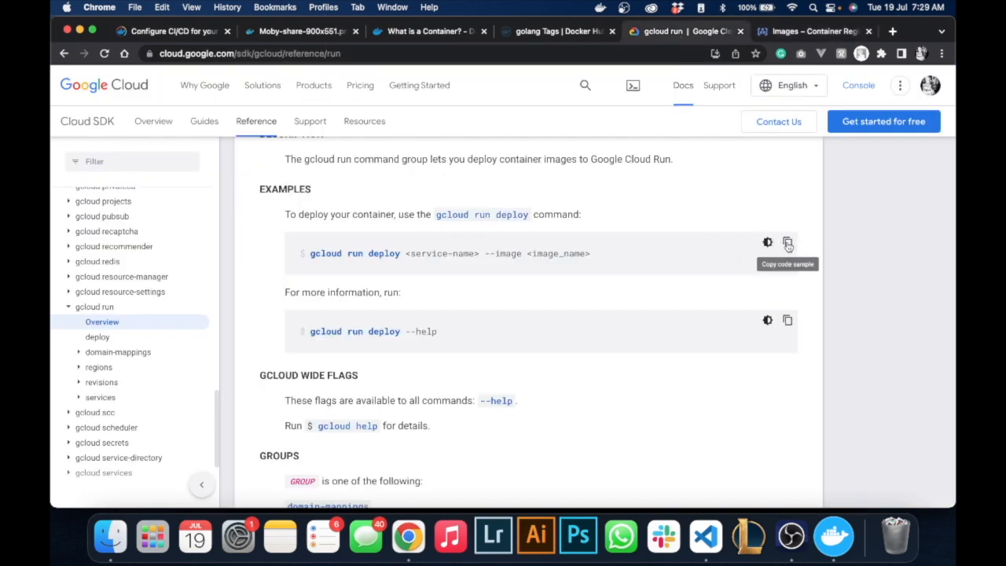
click(703, 534)
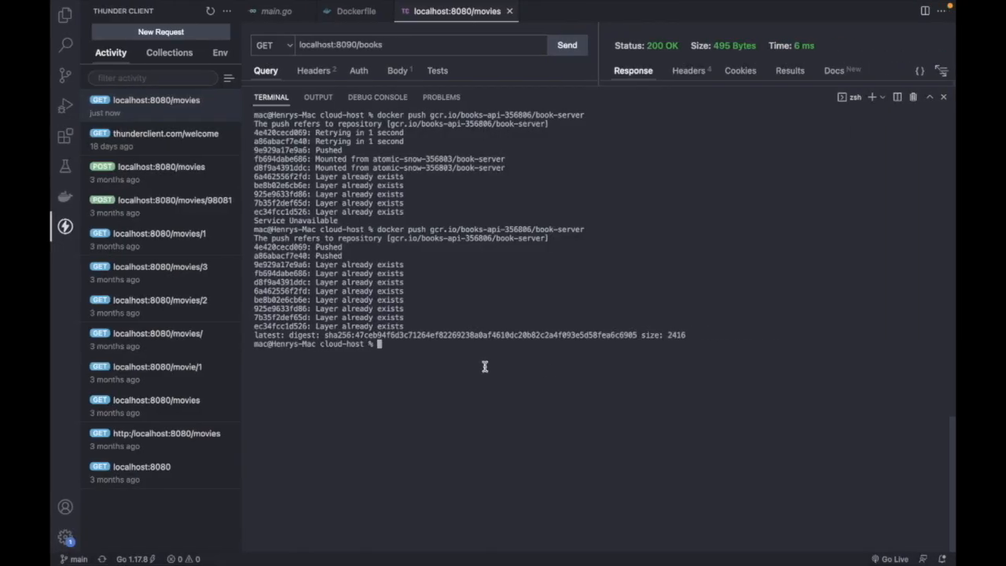
- Clear the terminal after pasting the gcloud run deploy template
text(gcloud run deploy <service-name> --image <image_name>)
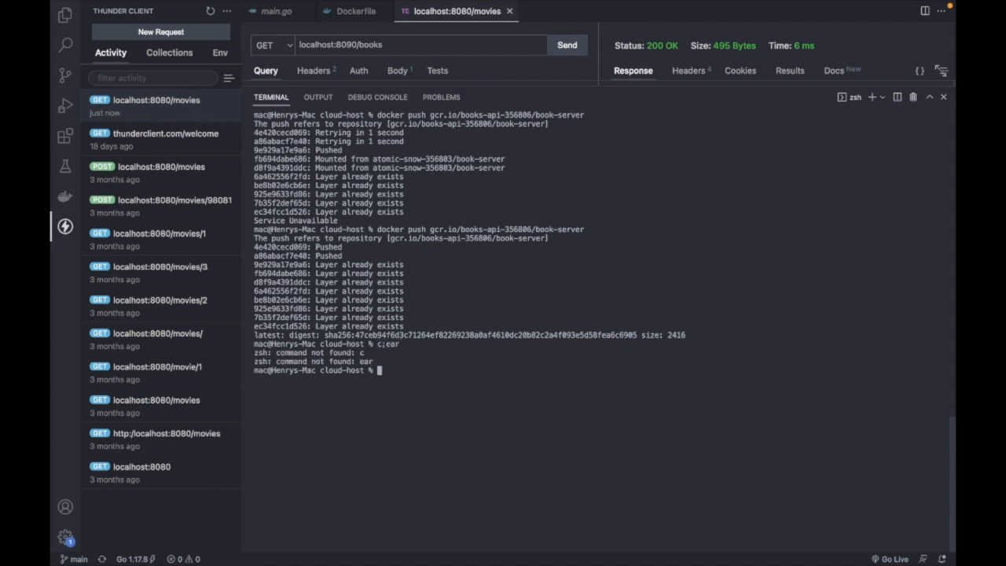
text(c;ear)
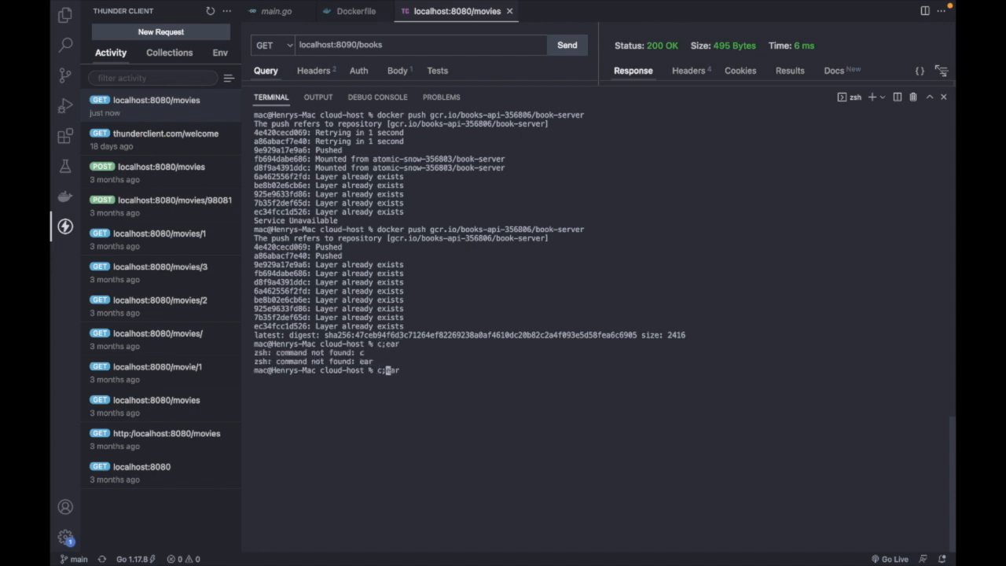
key(Return)
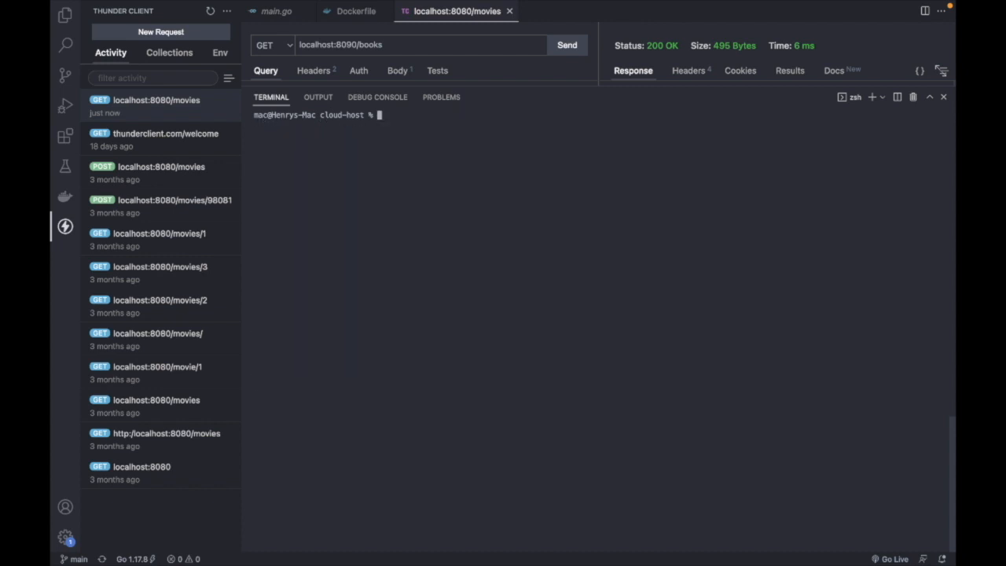
- Draft gcloud run deploy with service book-server and image book-server, not yet run
text(gcloud run deploy <service-name> --image <image_name>)
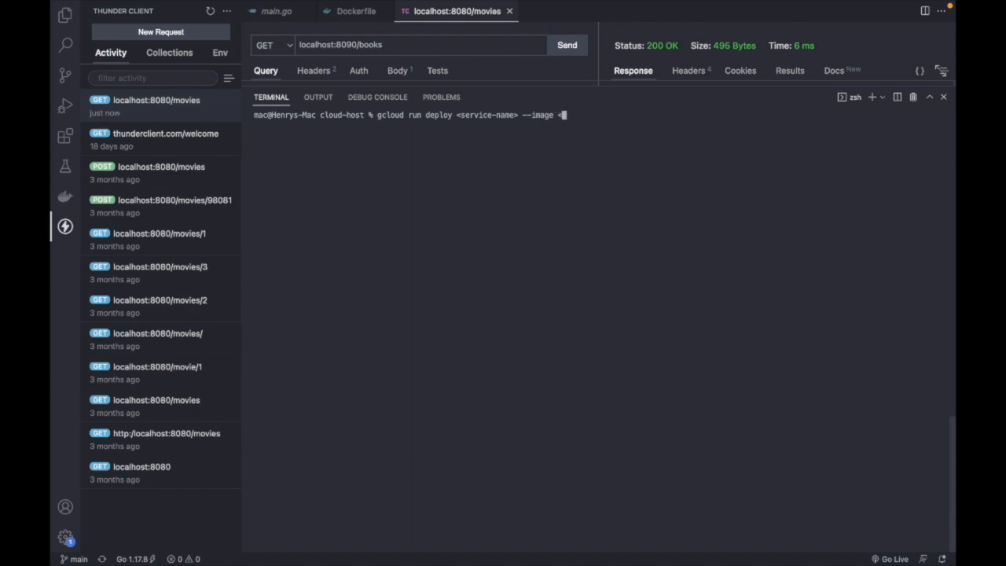
text(book)
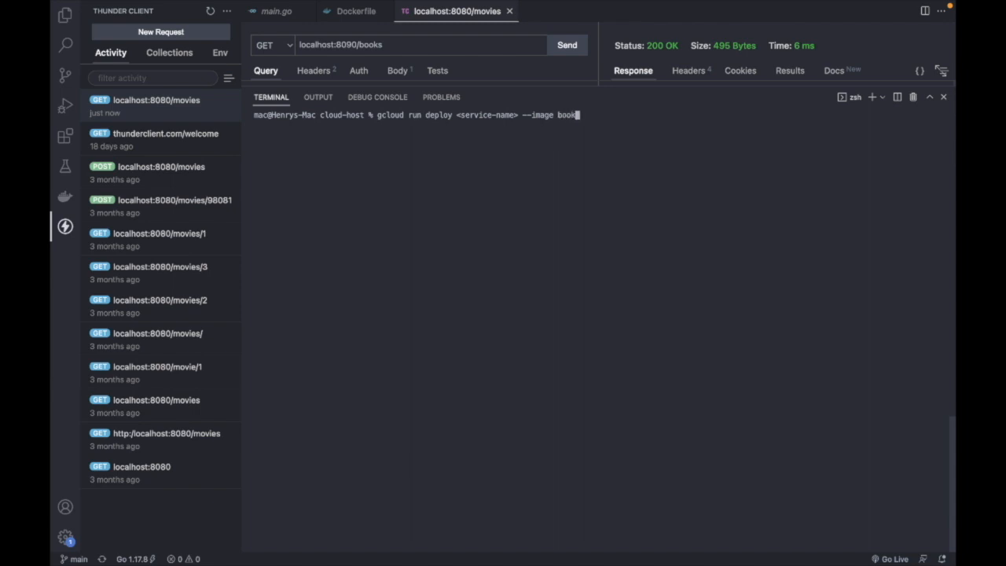
text(-serve)
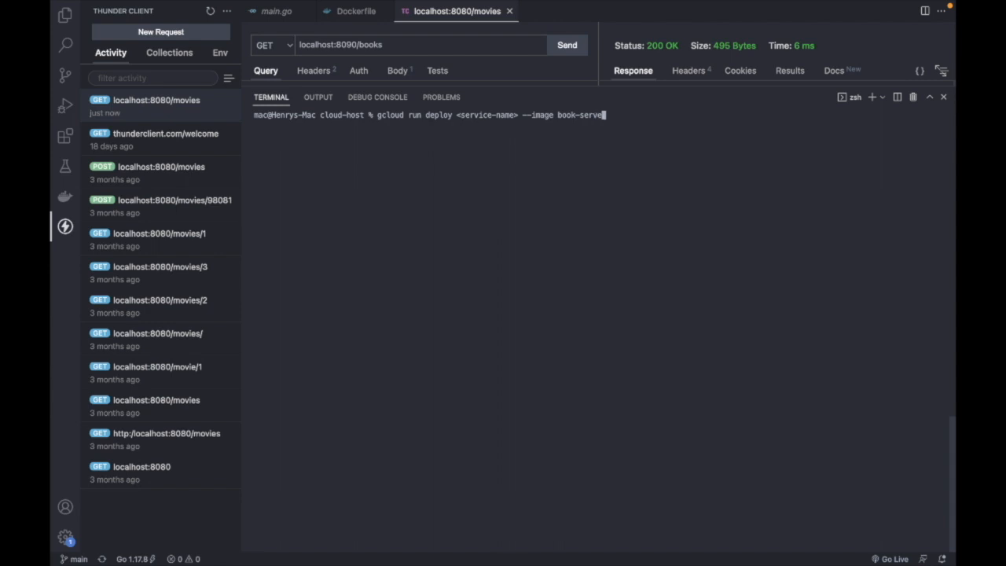
text(r)
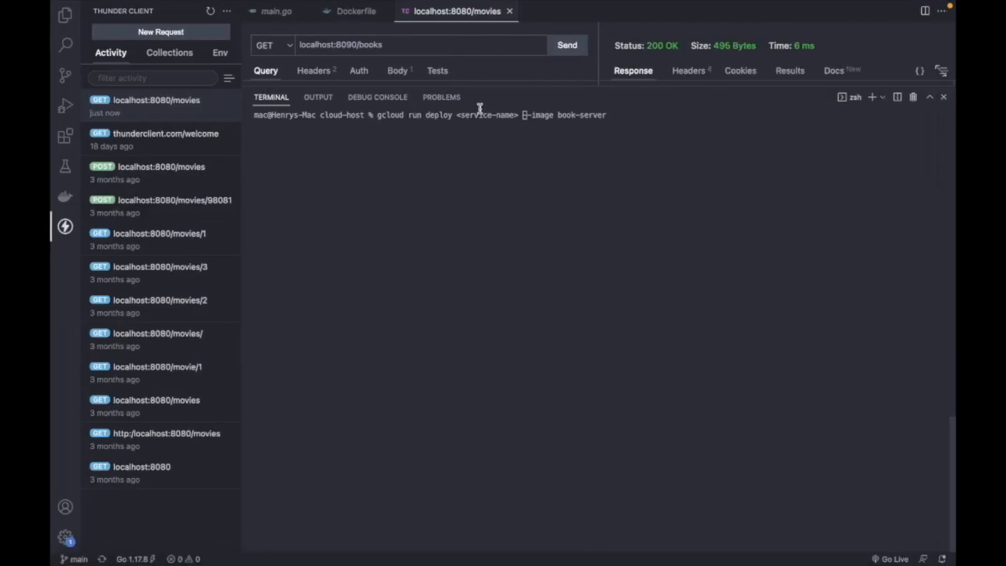
mouse_move(440, 98)
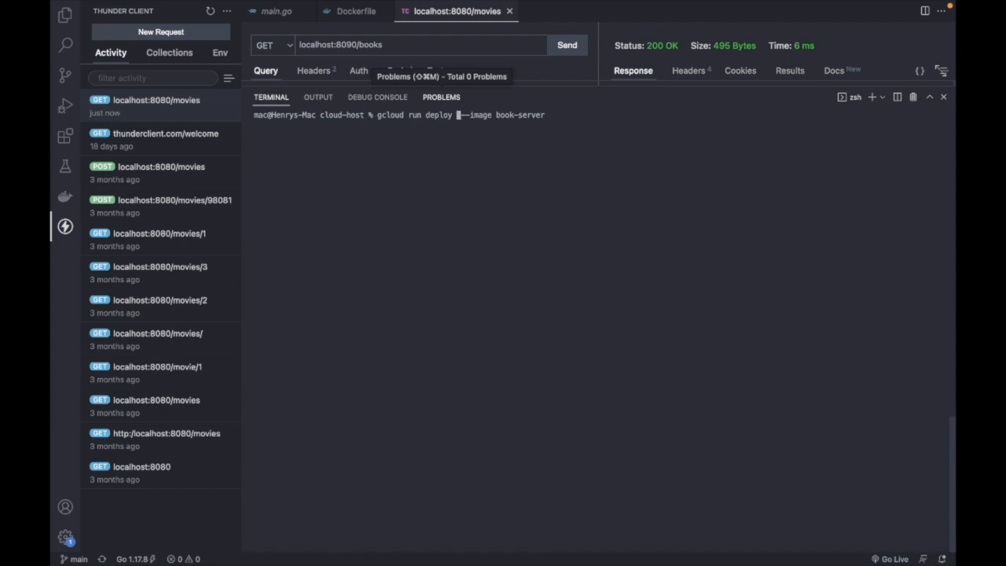
text(book)
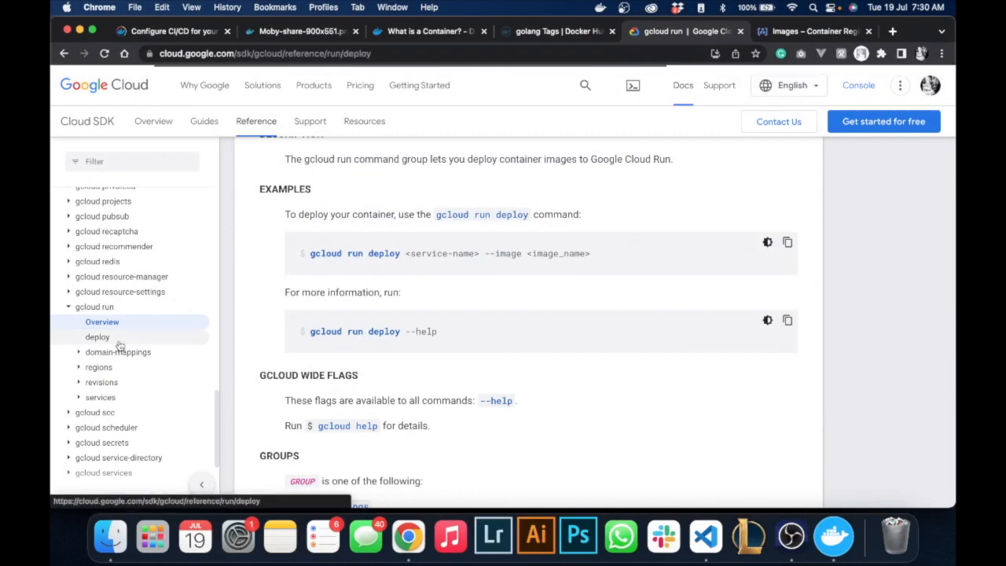
- Review the gcloud run deploy reference page and its synopsis of flags
click(98, 337)
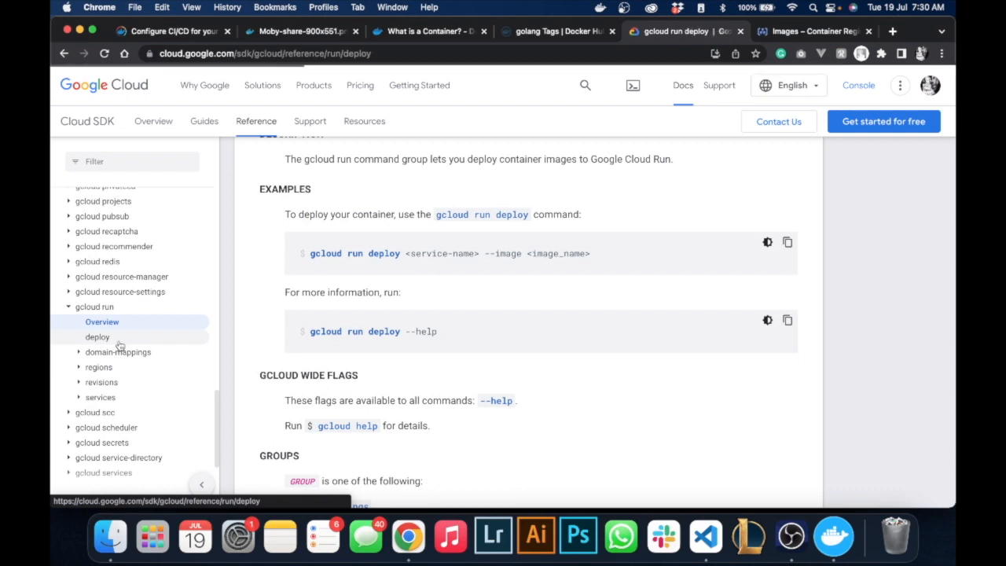
mouse_move(437, 274)
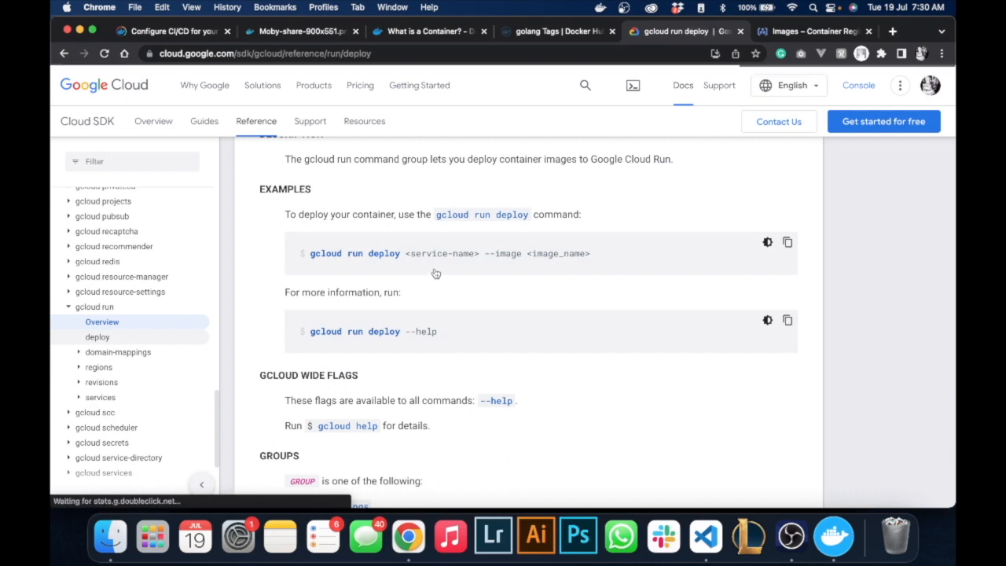
mouse_move(468, 287)
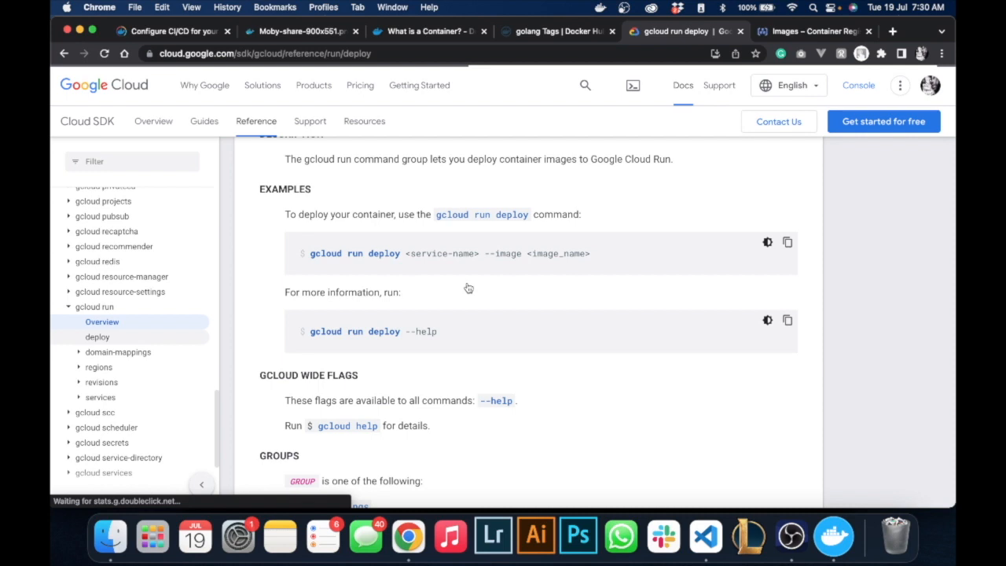
mouse_move(522, 290)
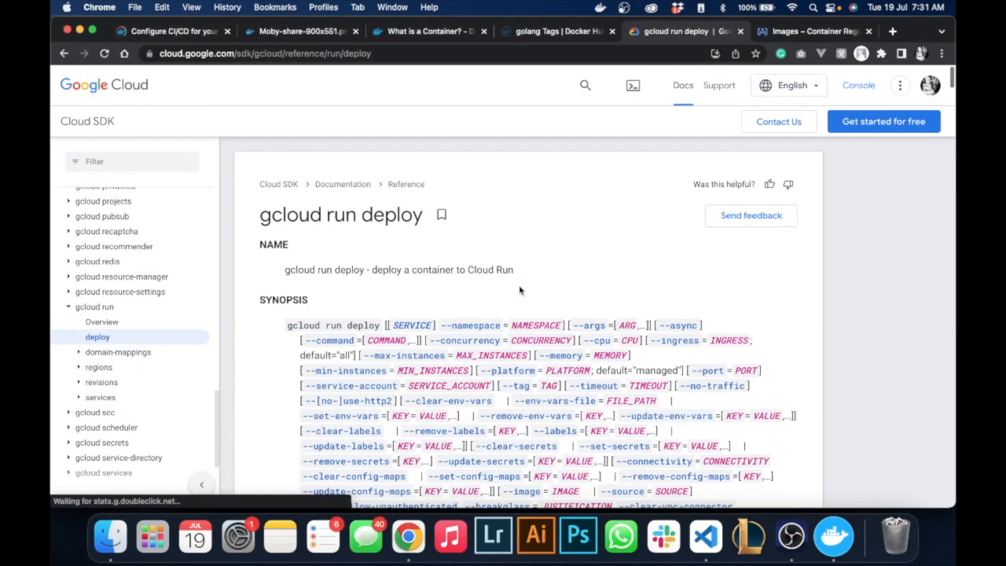
scroll(down, 3)
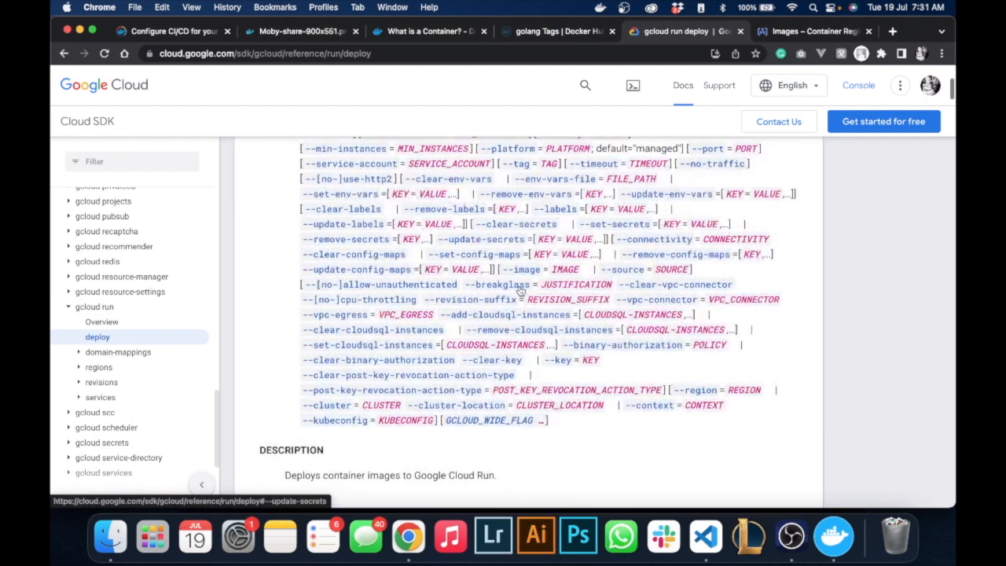
scroll(up, 3)
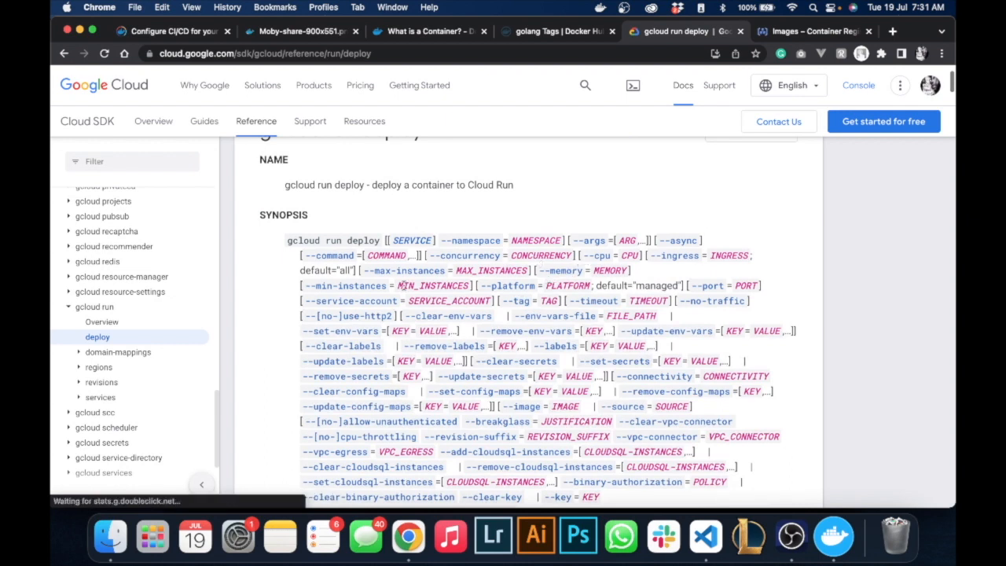
mouse_move(558, 314)
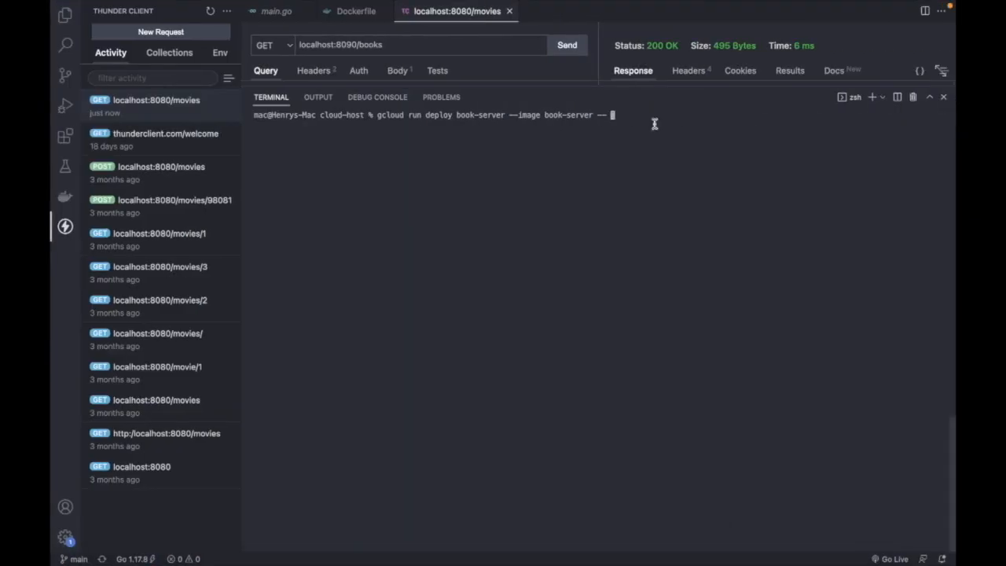
- Run the deploy with --platform managed --port 8090, reaching the Cloud Run API prompt
text(--platfo)
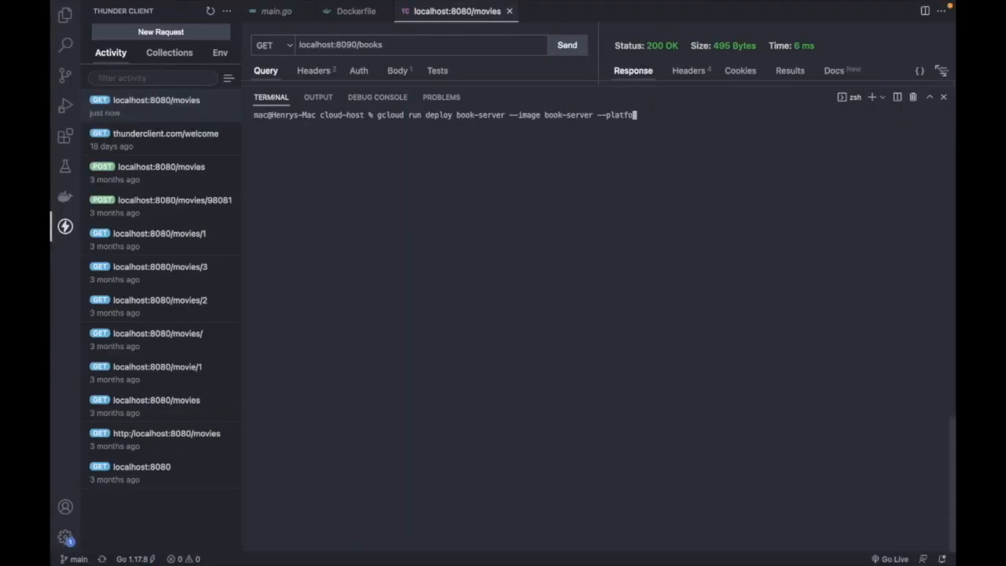
text(rm)
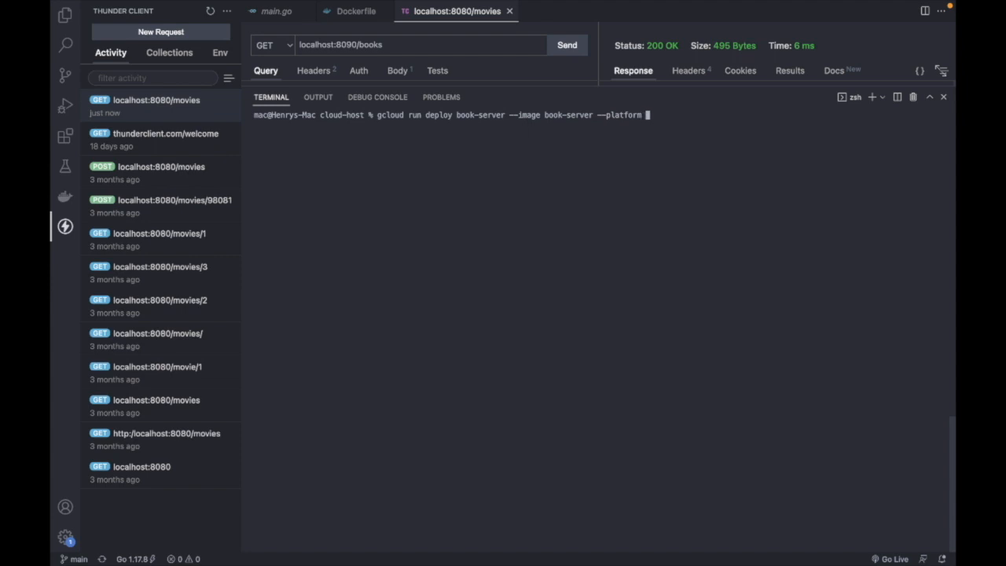
text(managed)
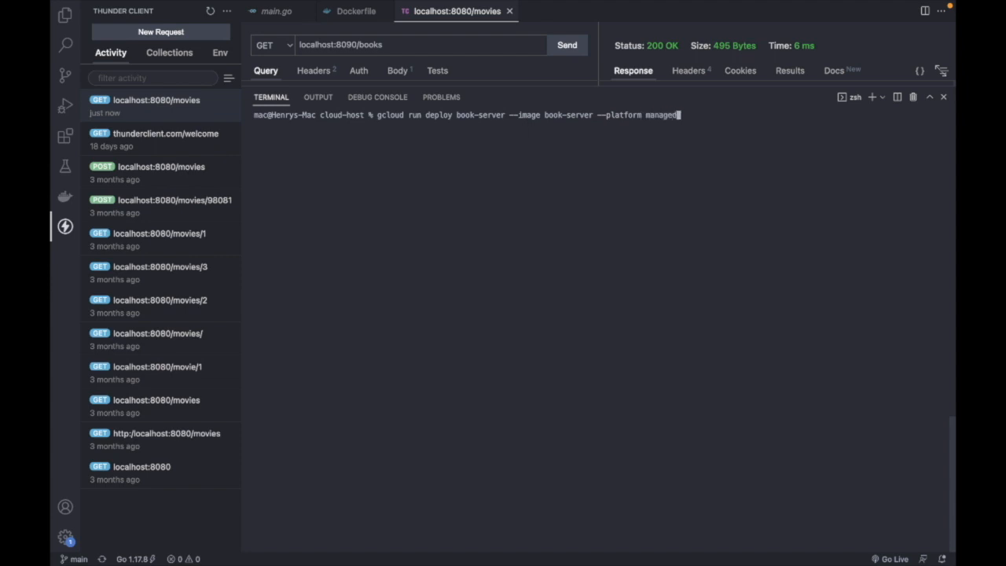
text(--port)
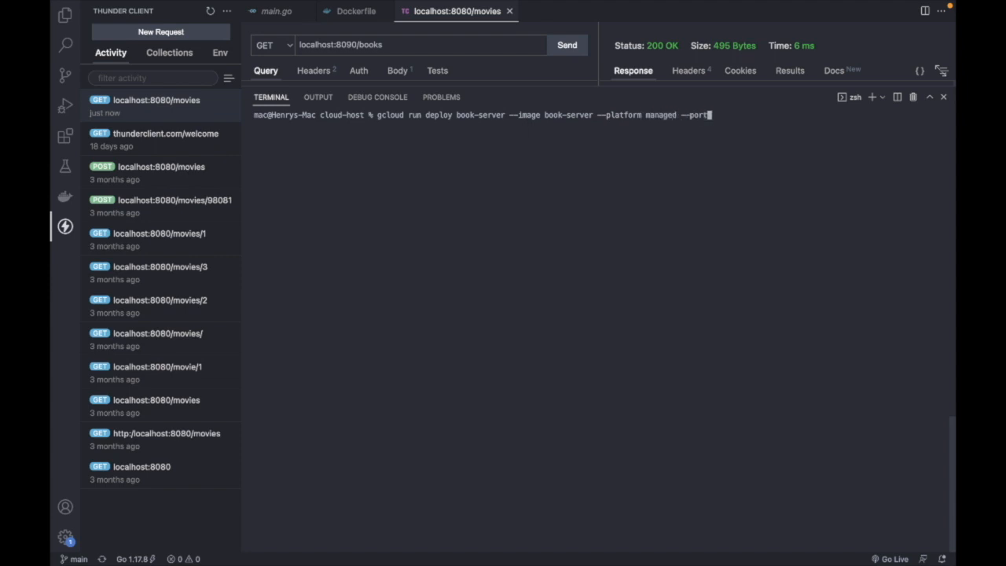
text(808)
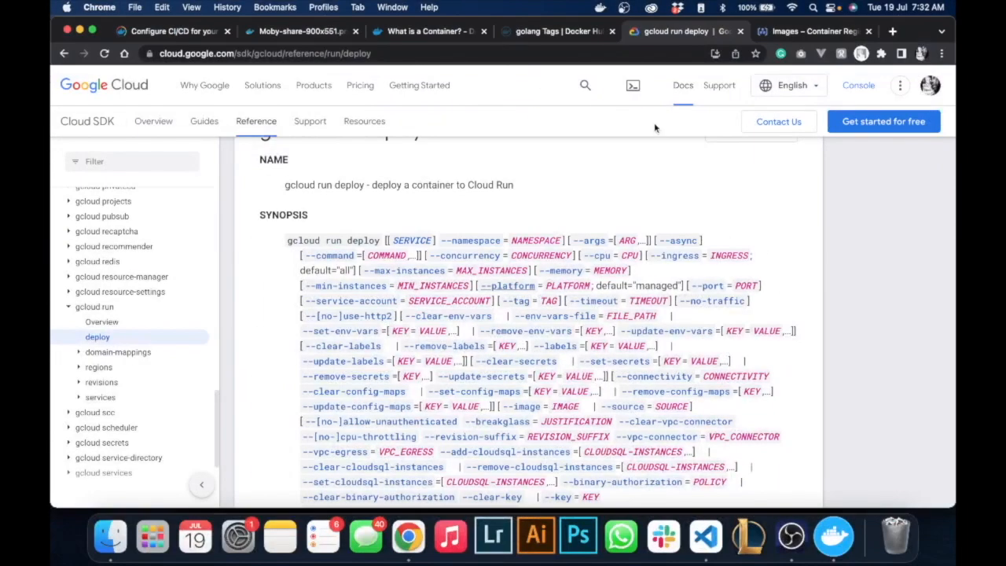
click(704, 535)
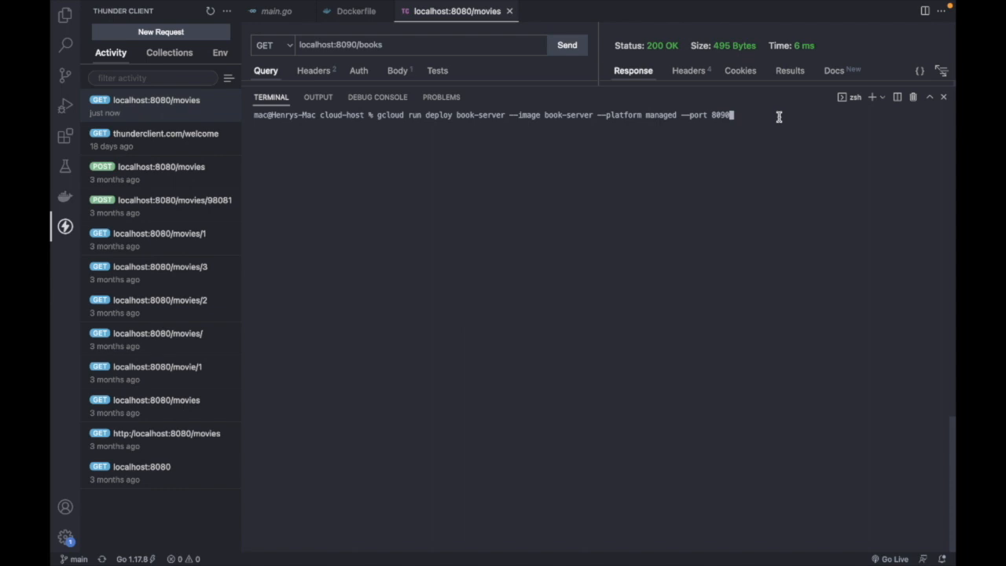
key(Return)
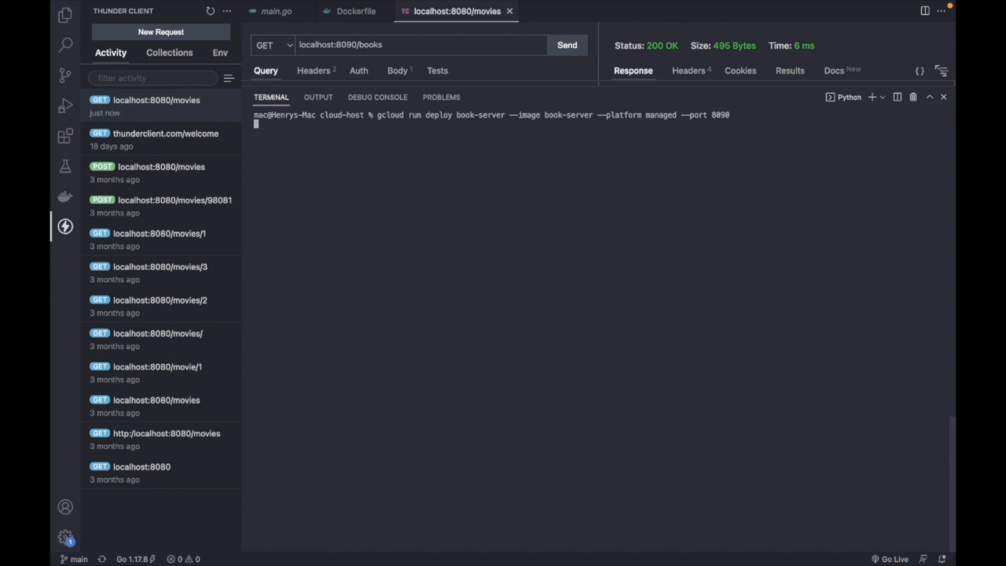
key(Return)
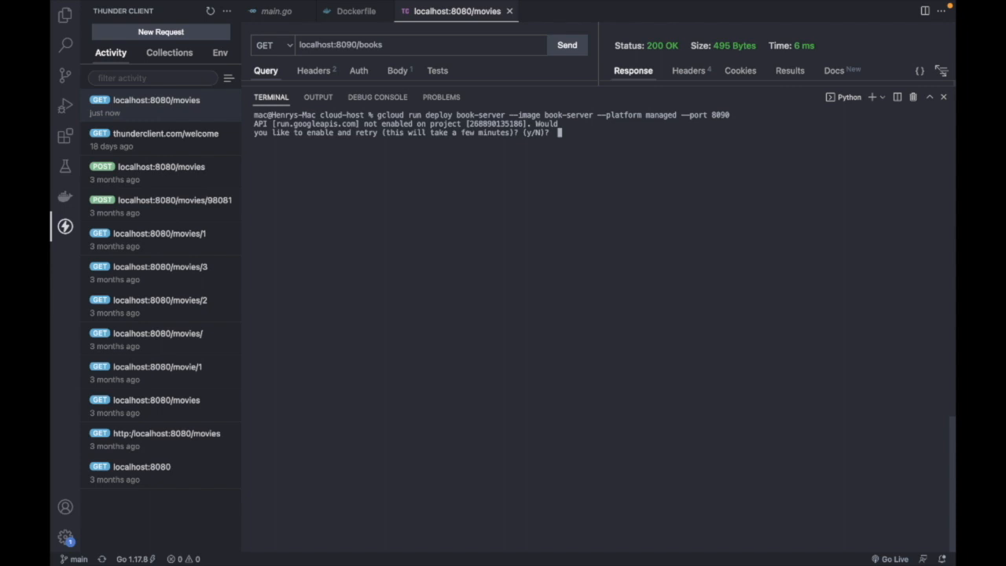
- Enable the Cloud Run API, choose region 27 (us-east1) and allow unauthenticated access; deploy fails on image path
text(y)
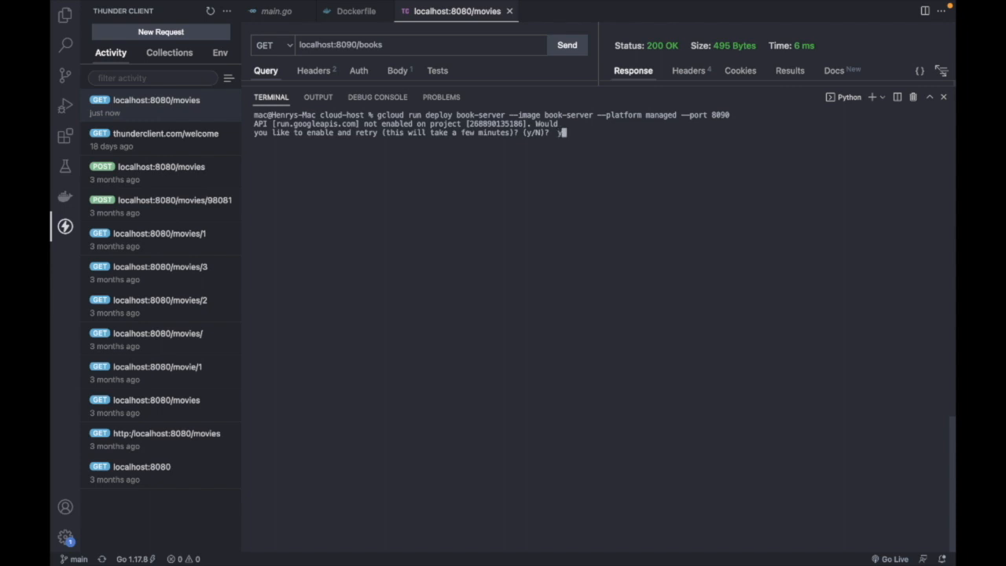
key(Return)
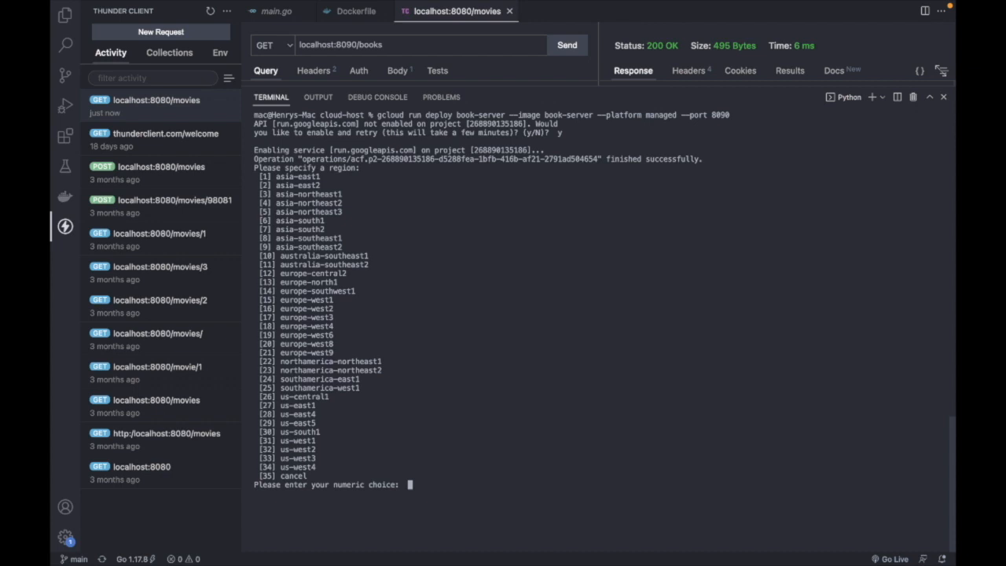
text(27)
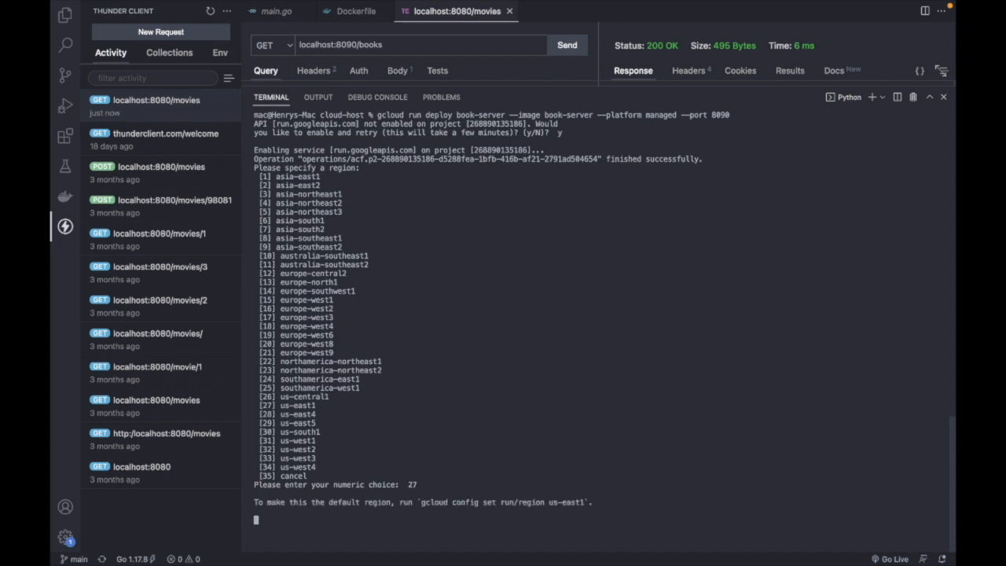
key(Return)
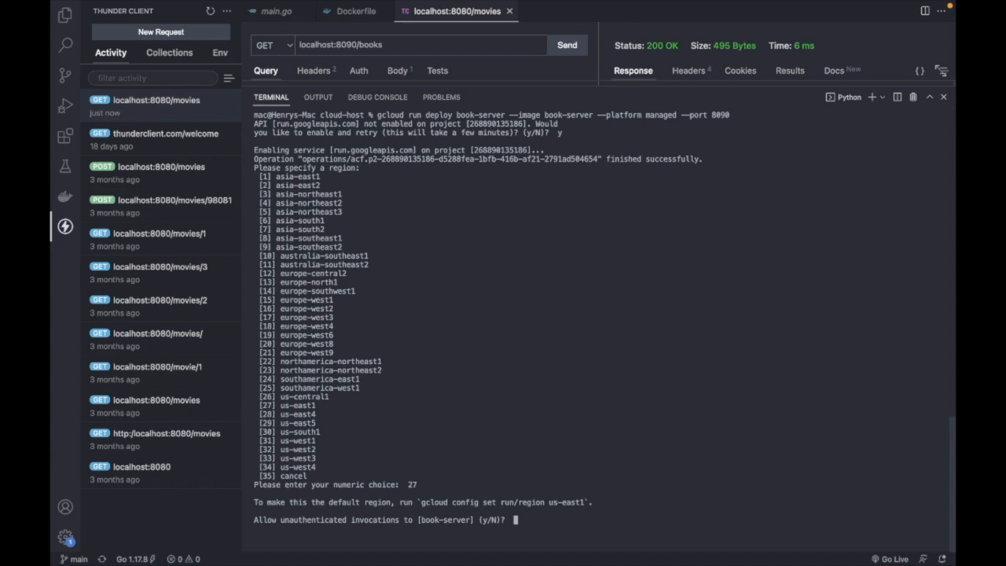
text(y)
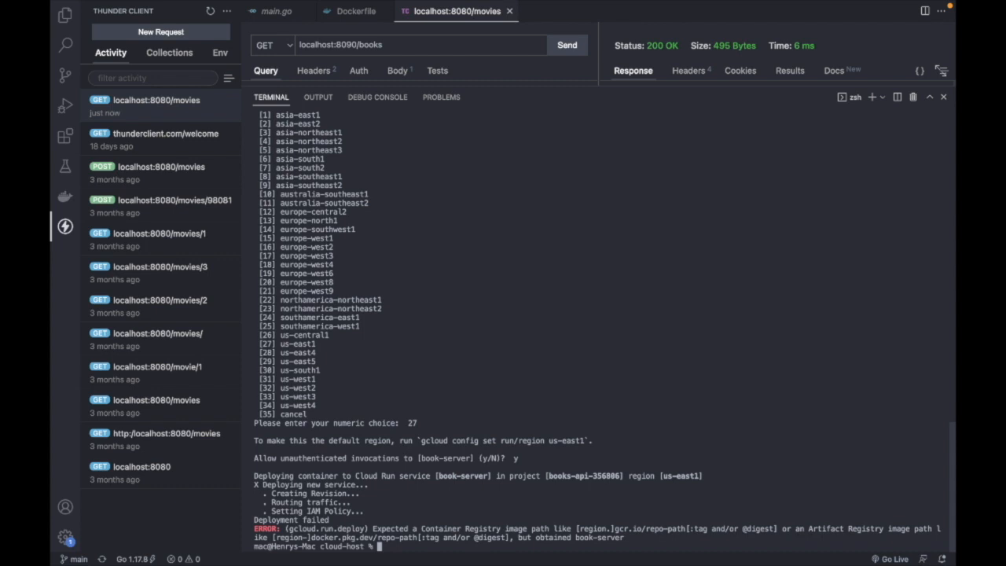
- Rerun the deploy with image gcr.io/books-api-356806/book-server copied from Container Registry
text(gcloud run deploy book-server --image book-server --platform managed --port 8090)
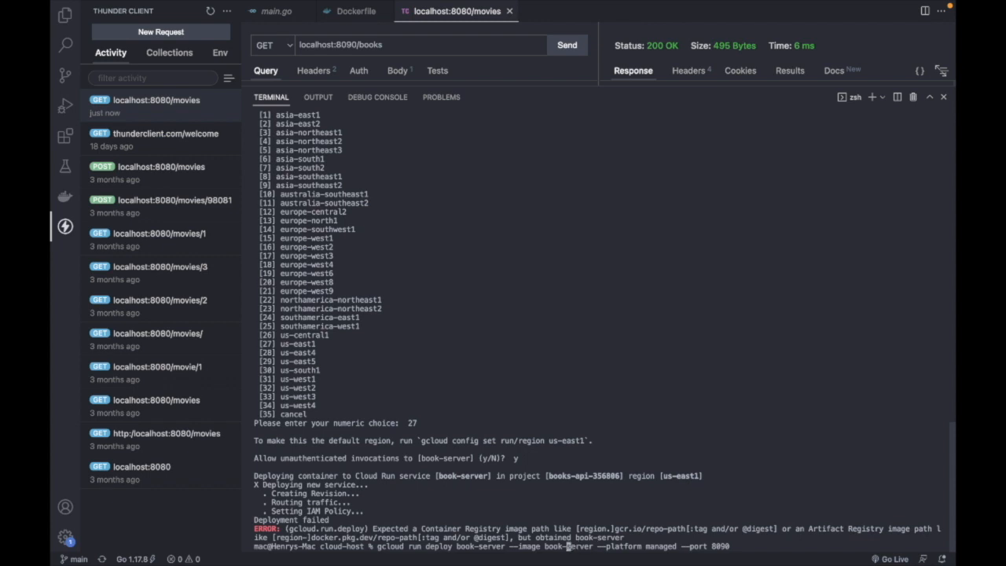
mouse_move(691, 277)
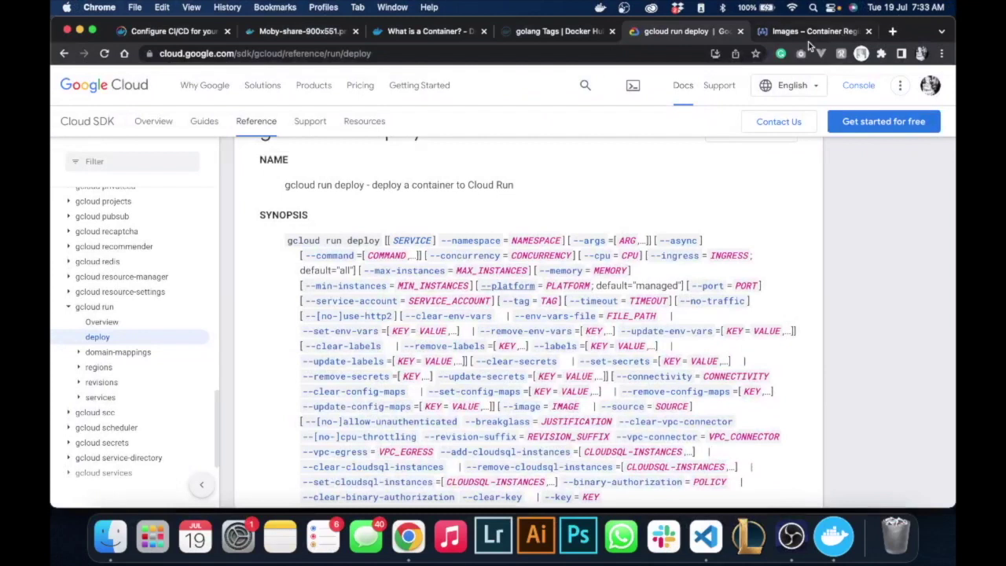
click(814, 31)
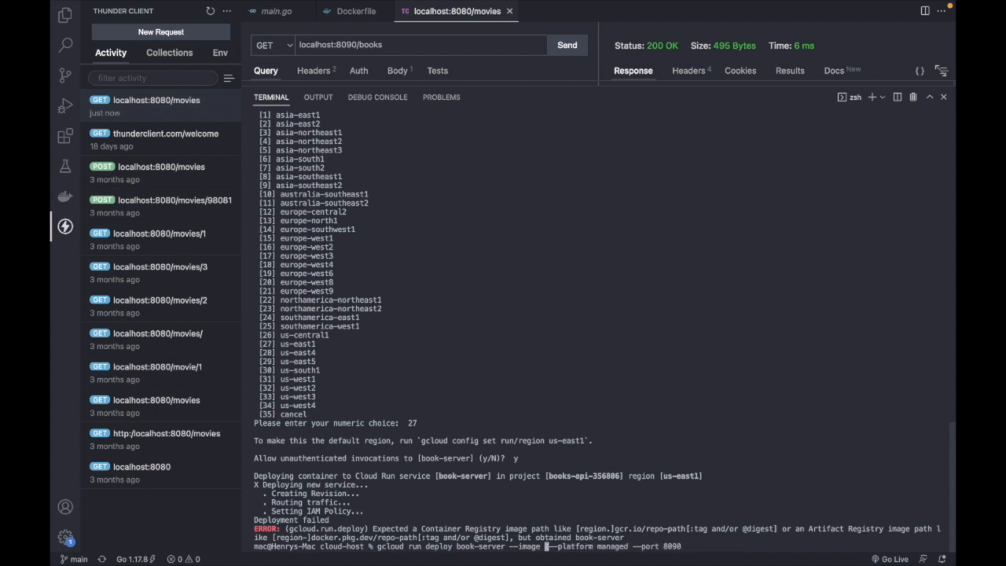
text(gcr.io/books-api-356806/book-server)
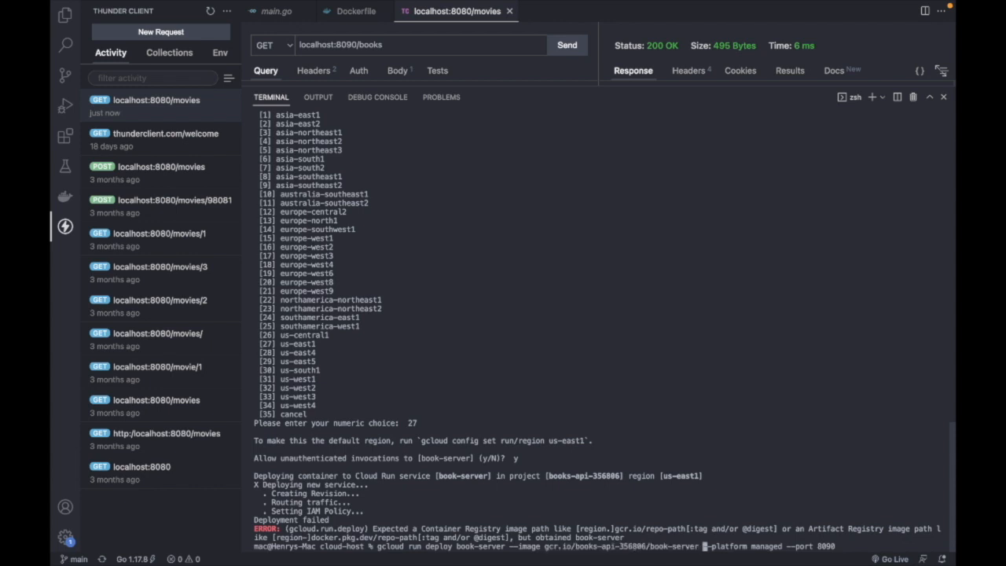
mouse_move(850, 545)
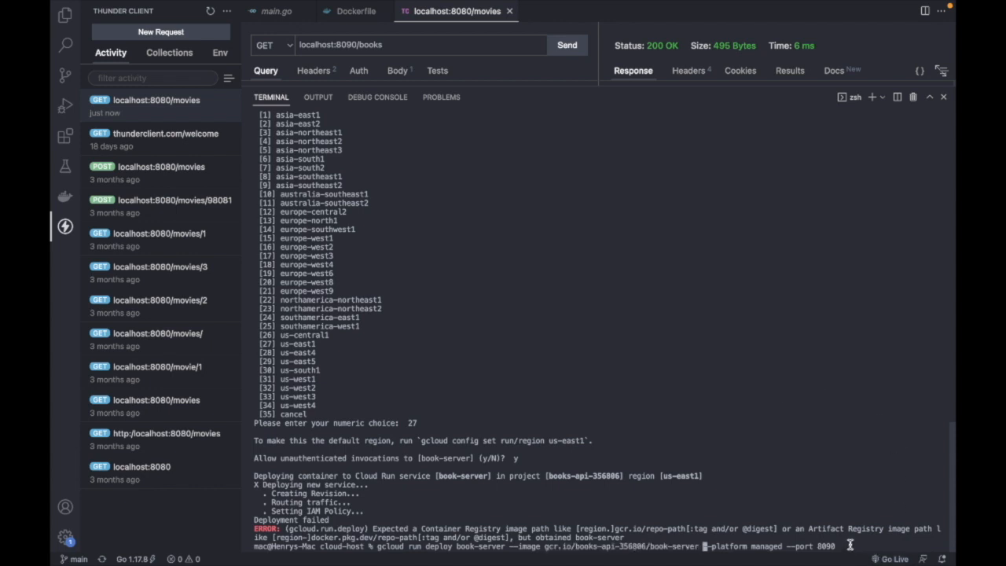
mouse_move(837, 421)
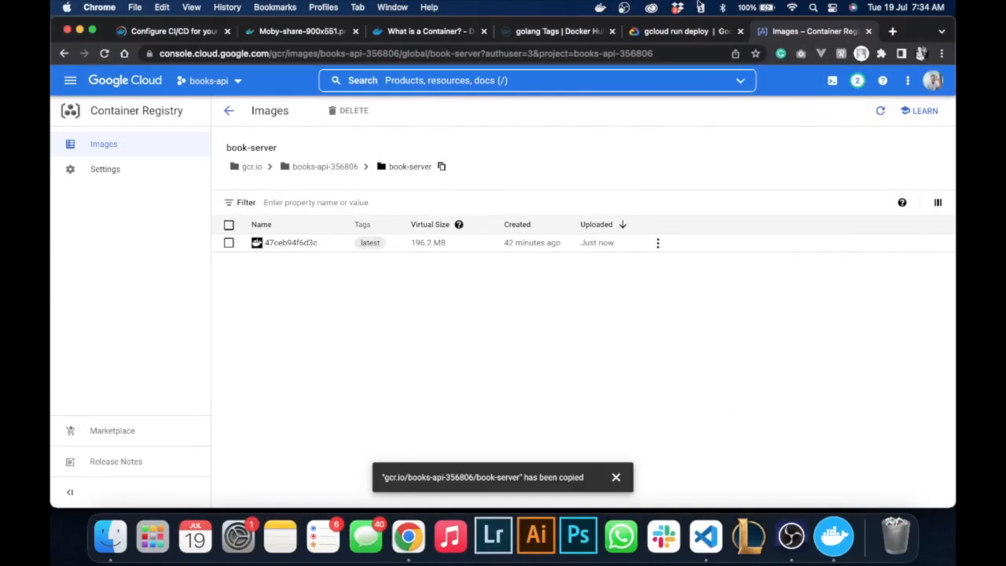
click(674, 32)
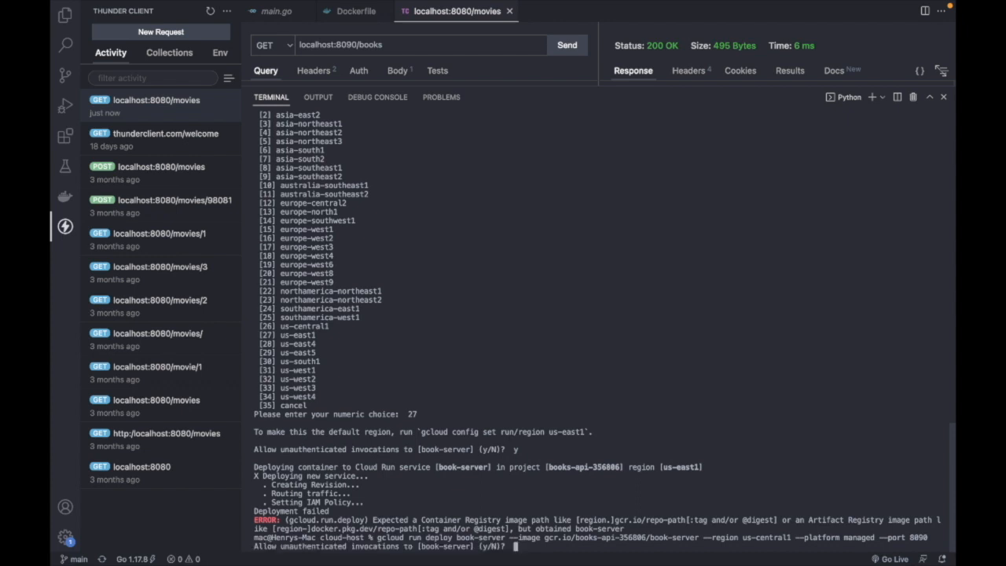
- Confirm the deploy prompt with 'y' and wait for the book-server service URL
text(y)
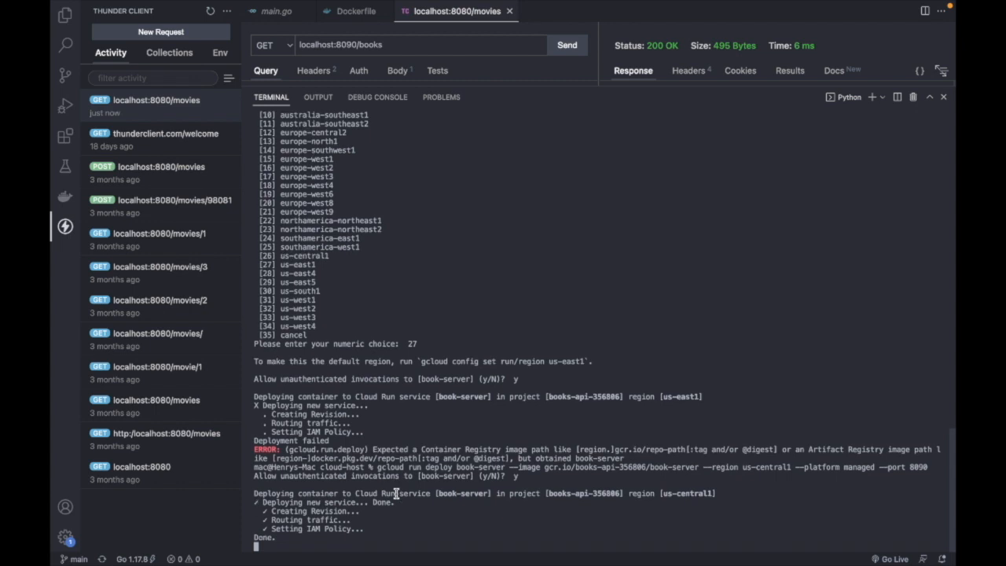
scroll(down, 3)
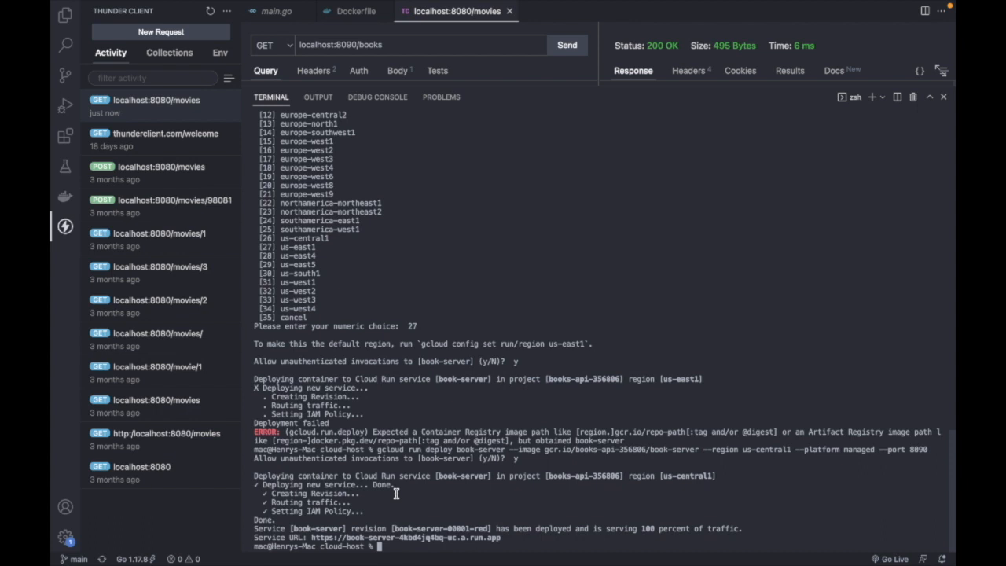
mouse_move(509, 528)
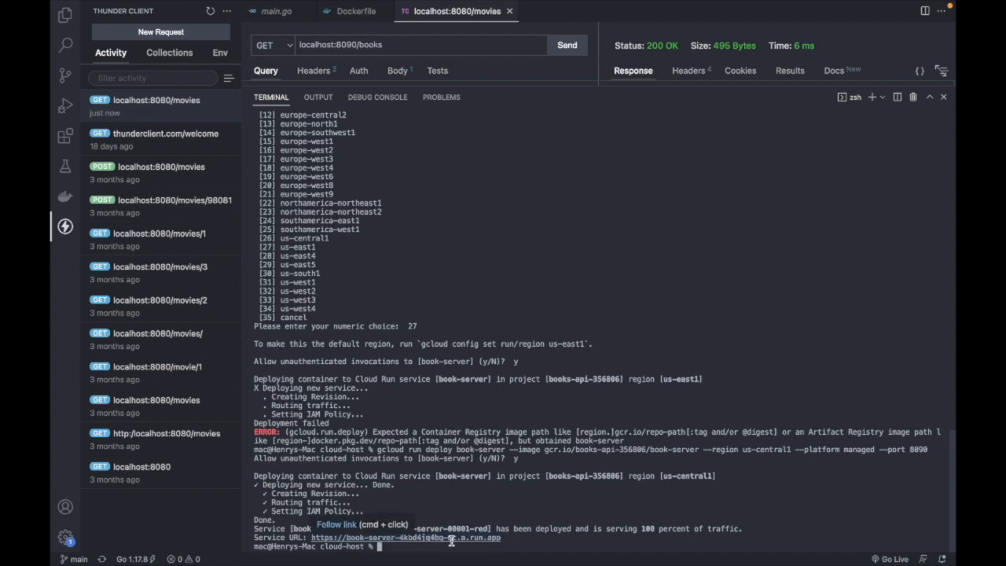
mouse_move(458, 540)
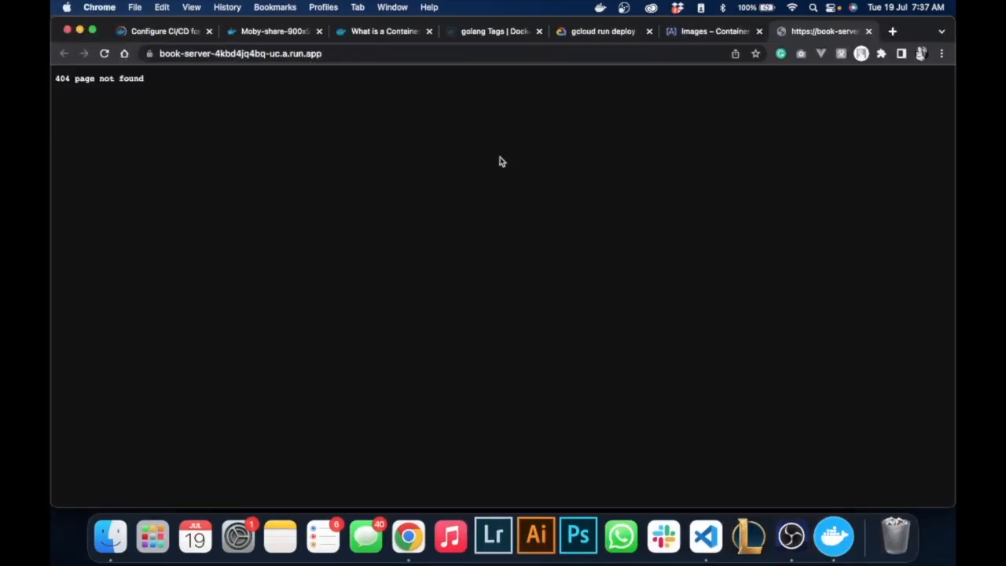
- Append /books to the run.app URL to fetch the books JSON
click(239, 53)
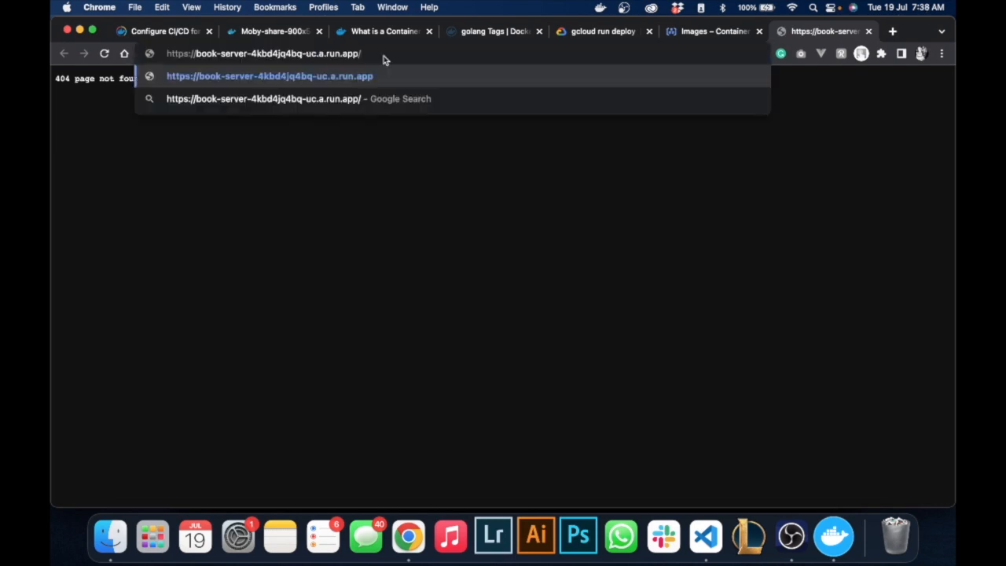
text(books)
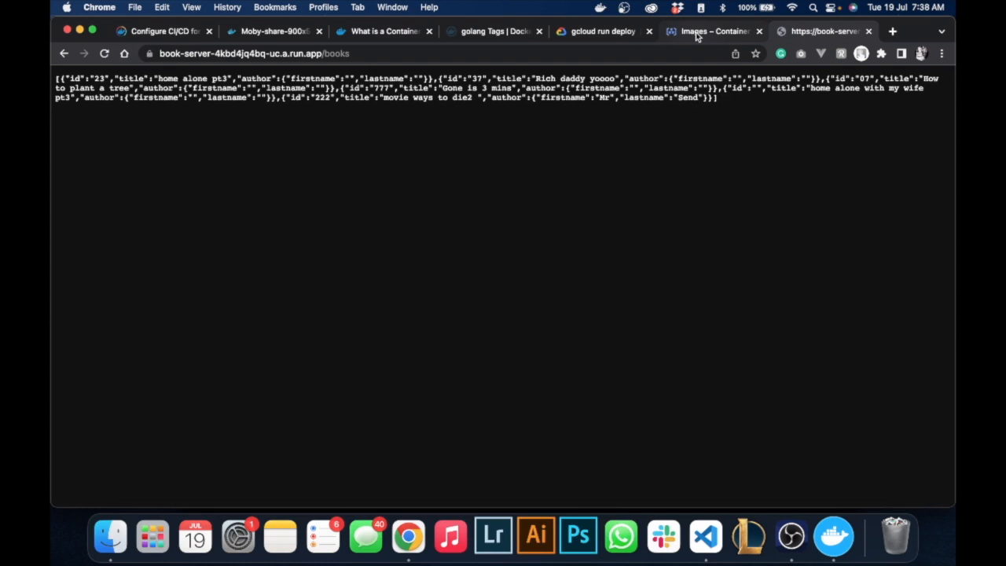
- Navigate the console menu down to Serverless and show the Cloud Run services list
click(710, 31)
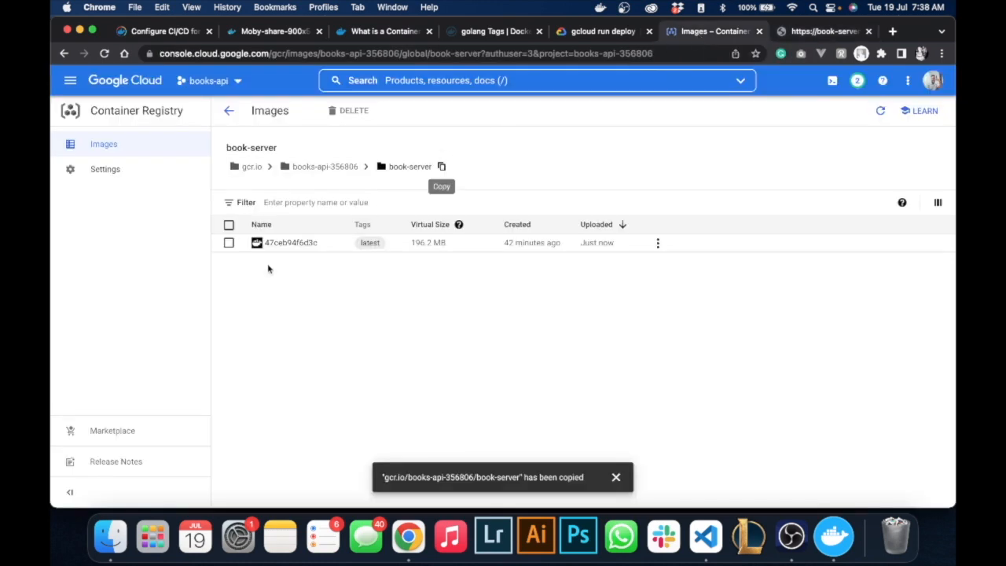
click(69, 81)
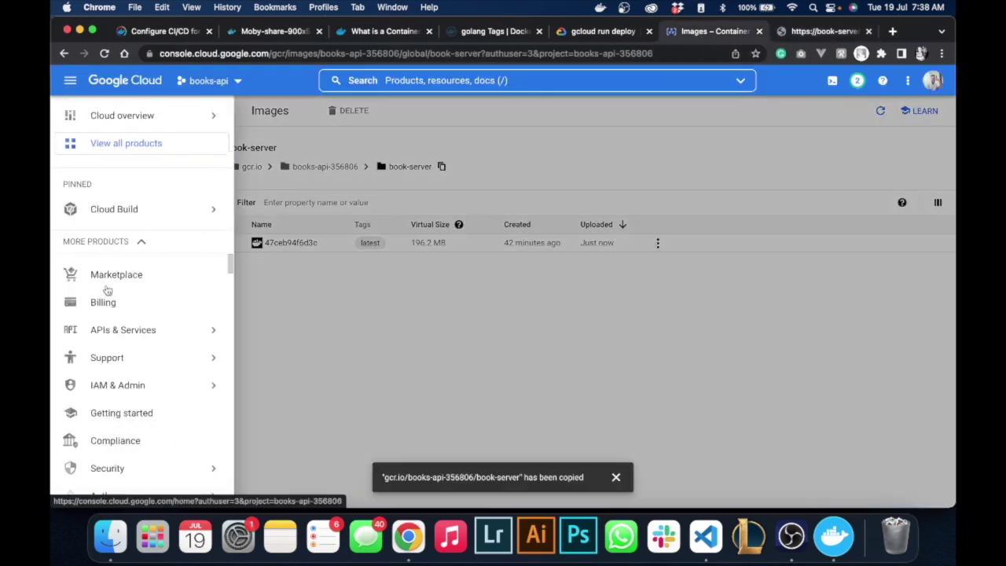
mouse_move(107, 356)
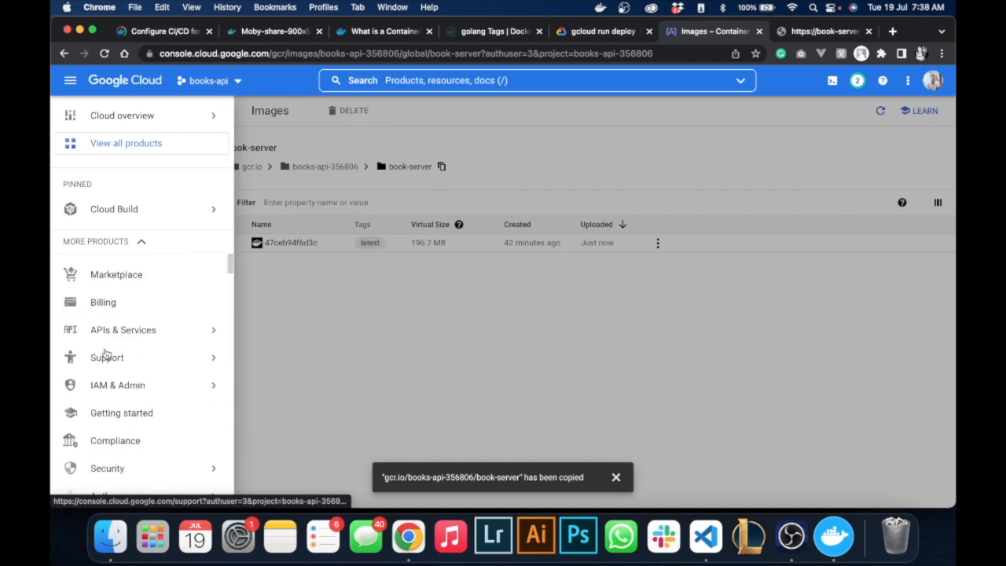
scroll(down, 3)
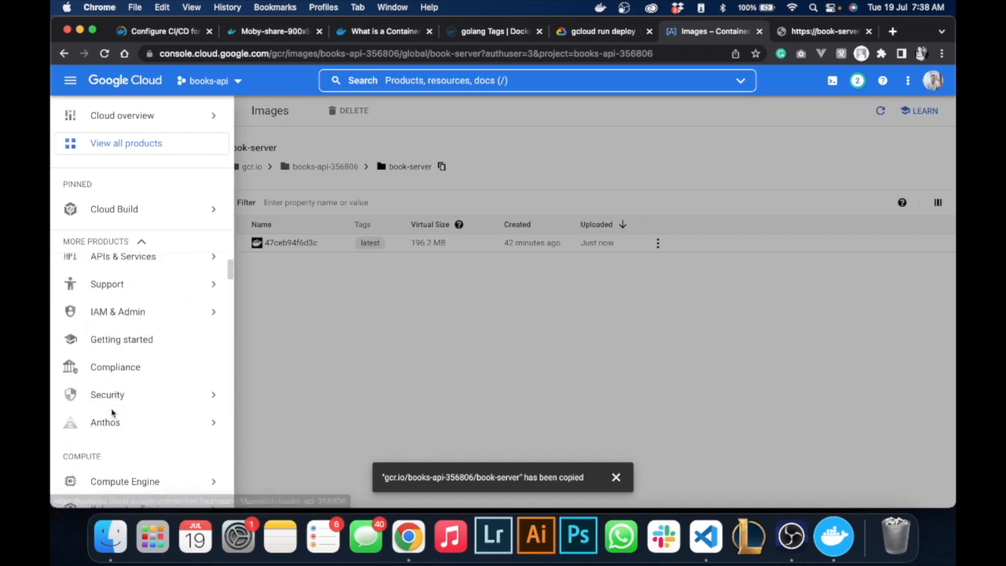
scroll(down, 3)
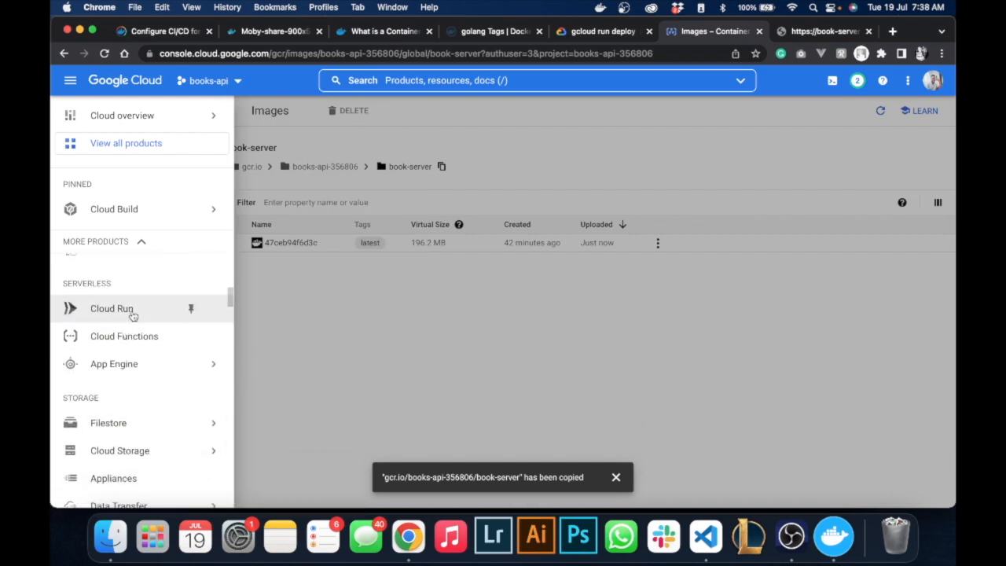
click(112, 308)
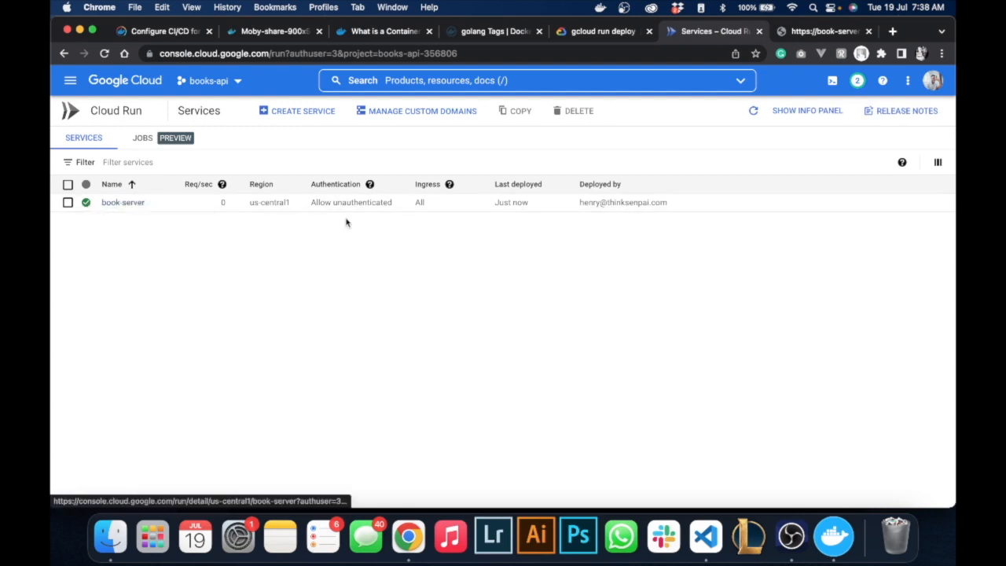
mouse_move(622, 202)
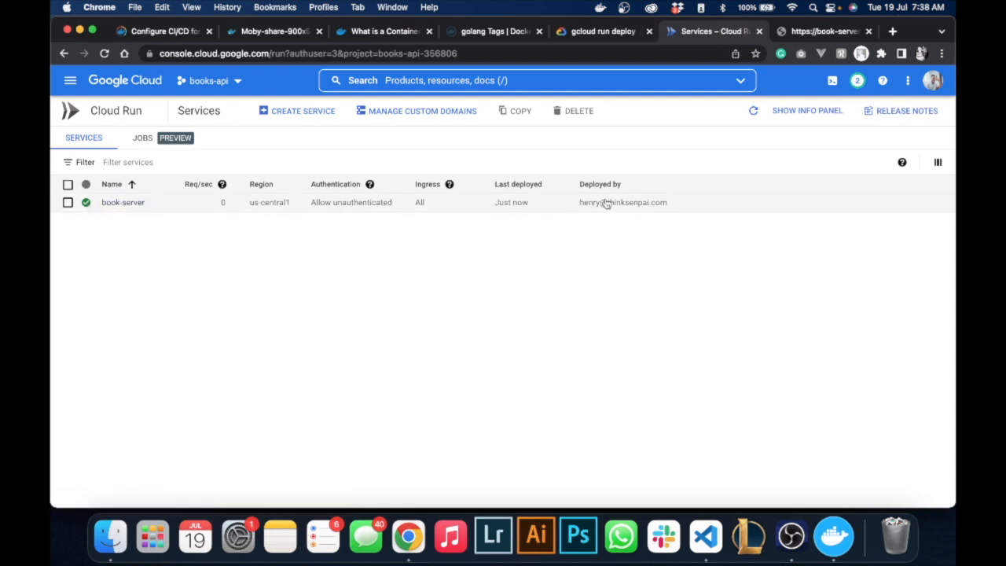
mouse_move(511, 202)
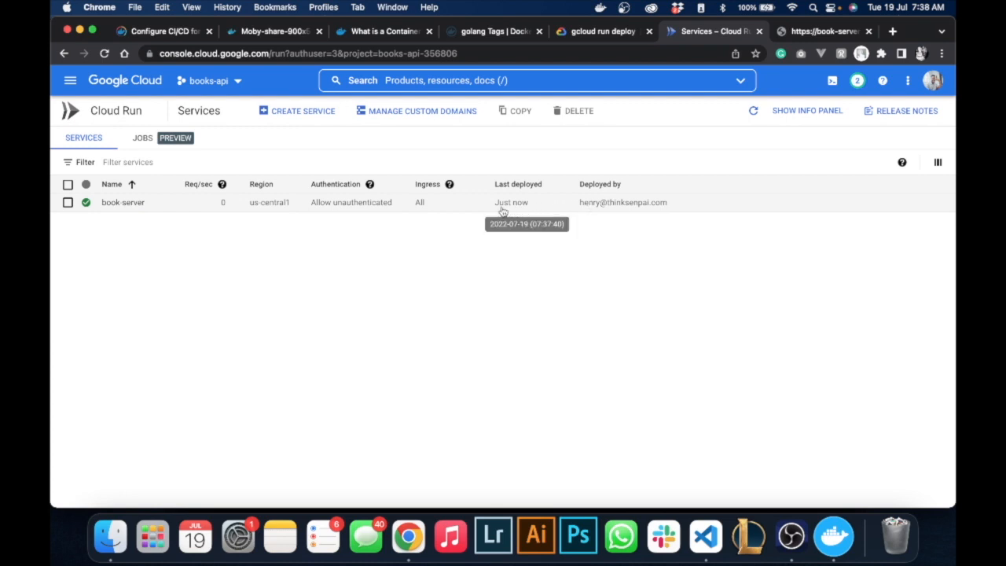
mouse_move(333, 203)
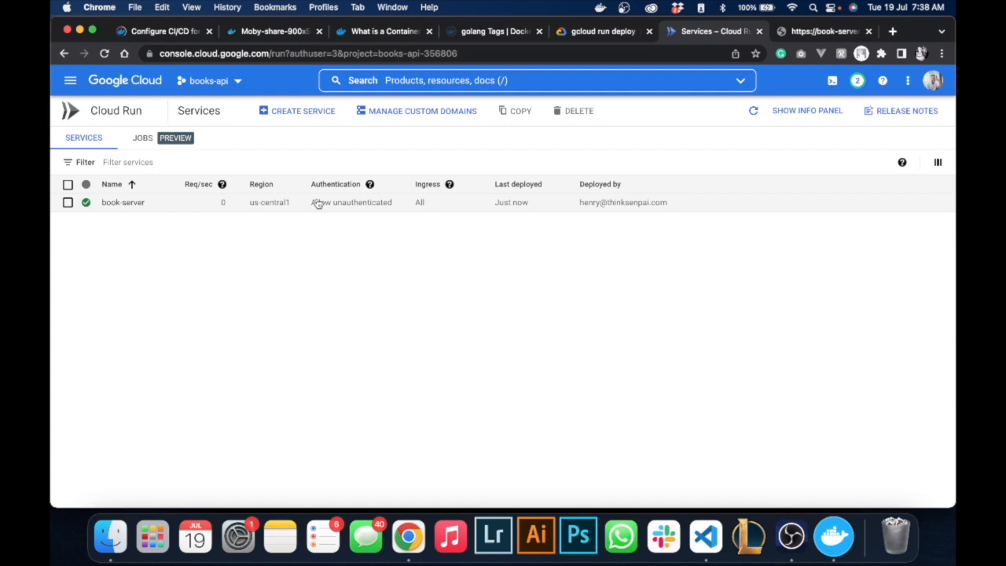
mouse_move(123, 201)
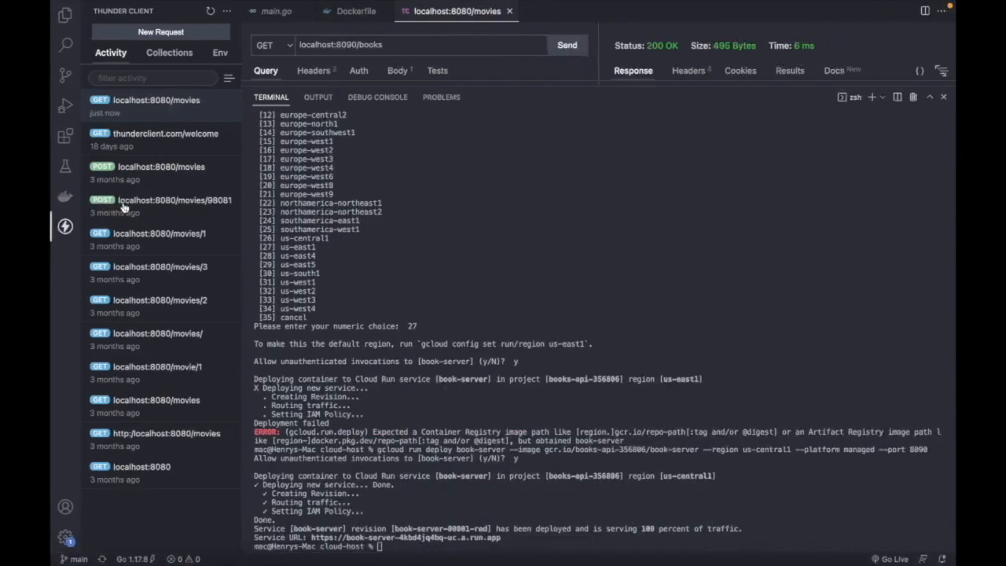
mouse_move(543, 320)
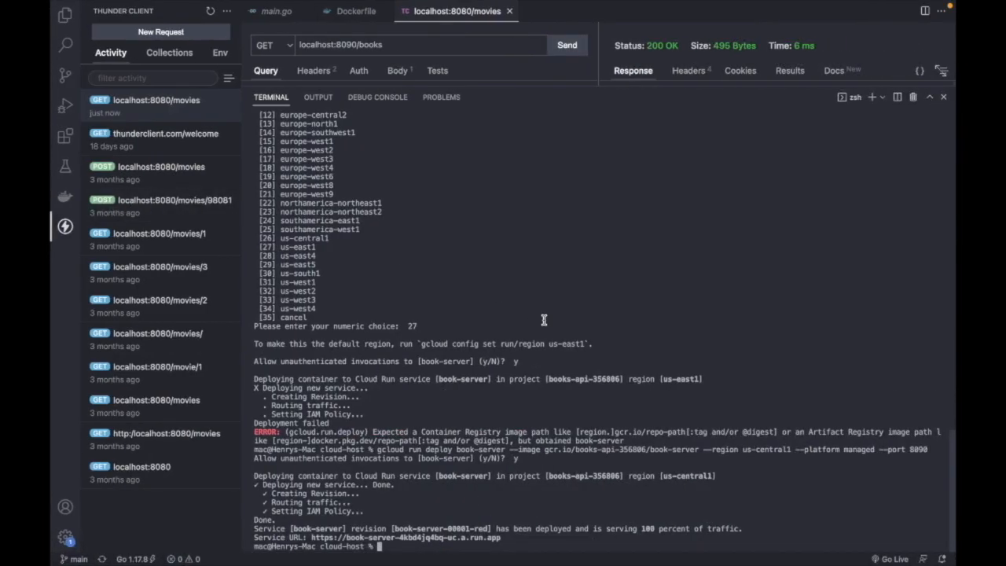